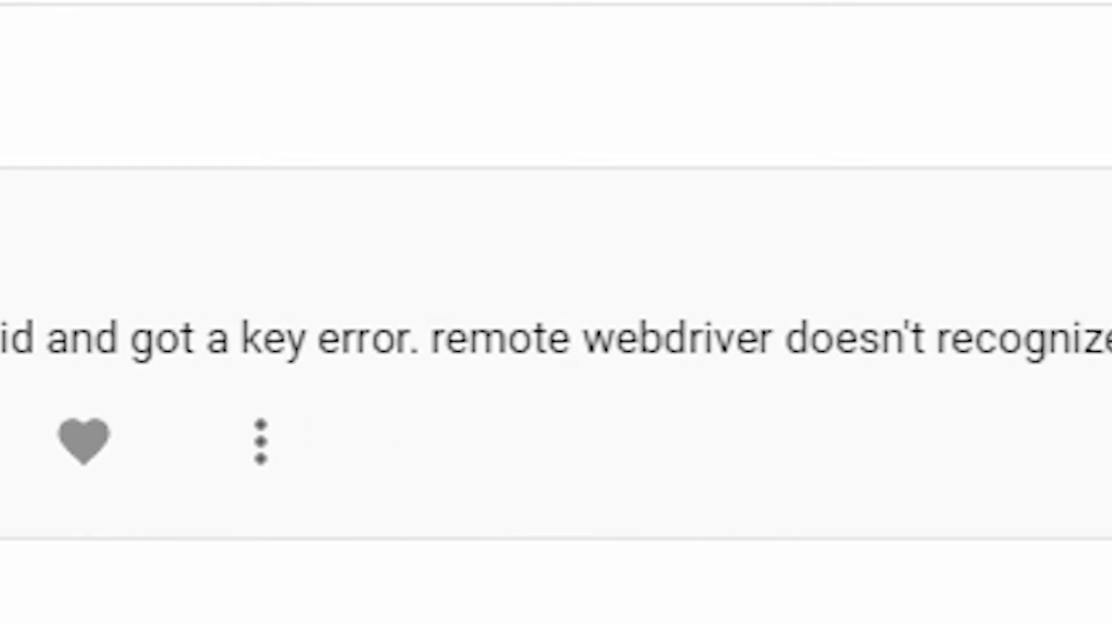
Leave the YouTube video and bring up blog.html in VS Code
{"action": "scroll", "scroll_direction": "right", "scroll_amount": 3}
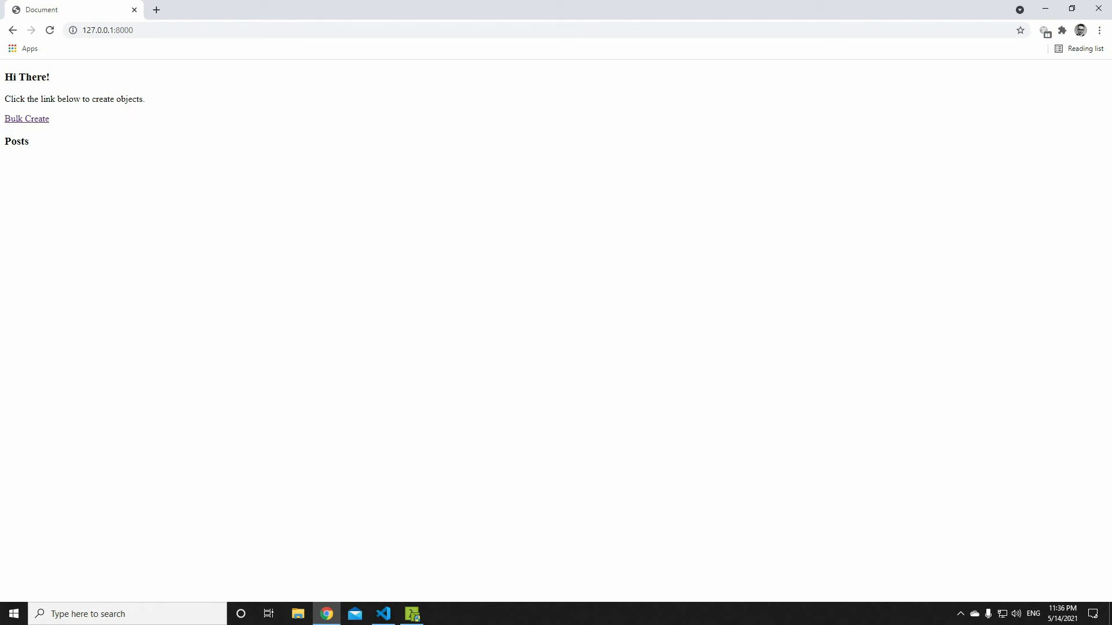
{"action": "left_click", "coordinate": [382, 618]}
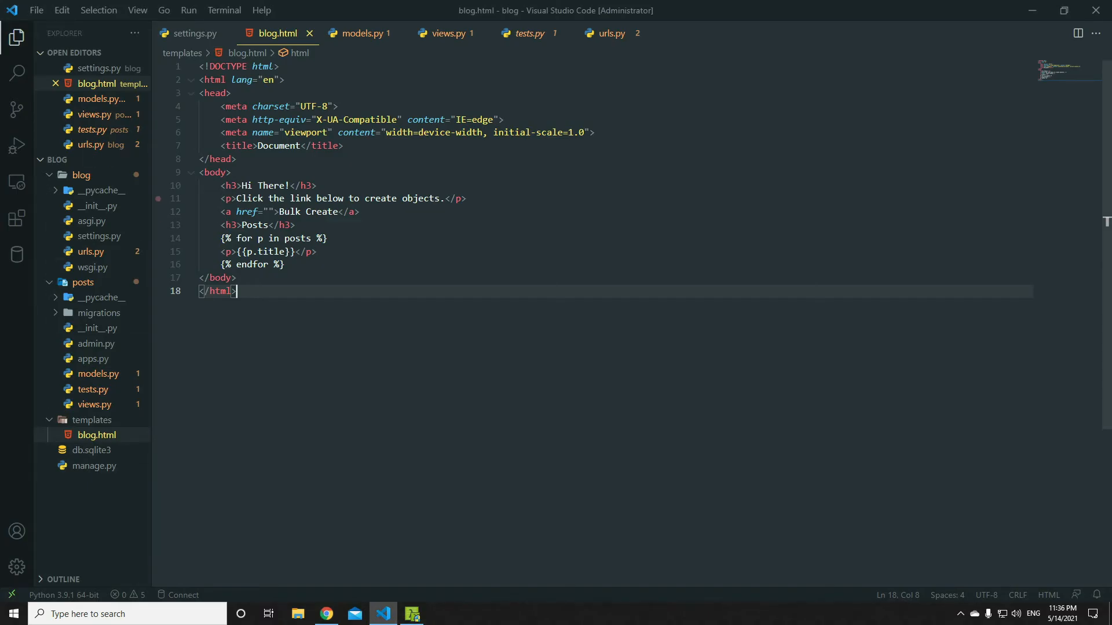
{"action": "mouse_move", "coordinate": [81, 160]}
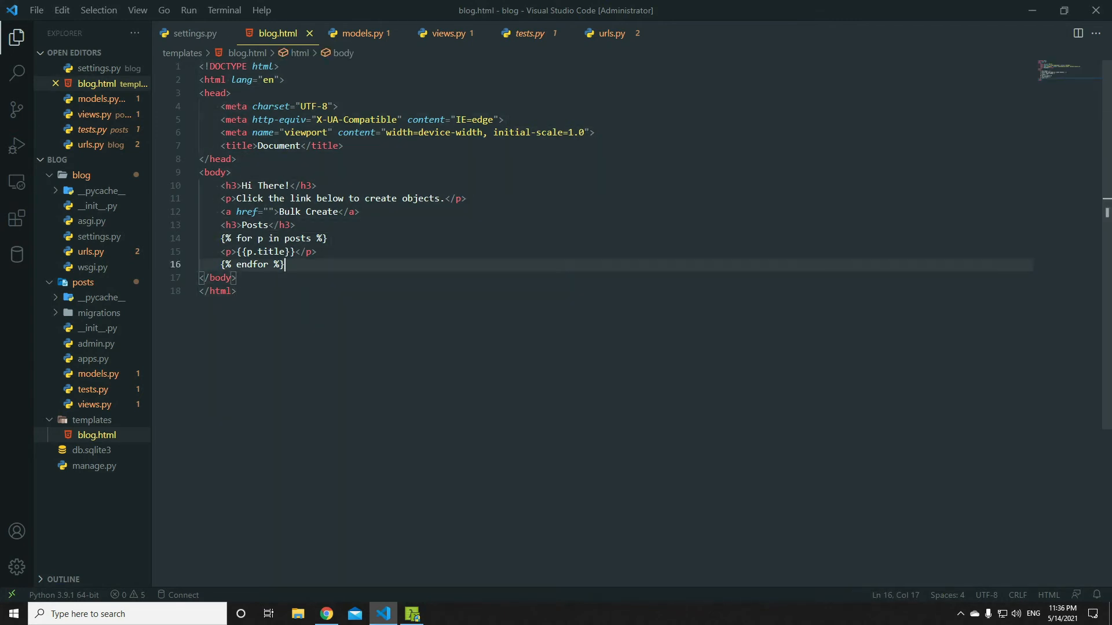
Review the posts loop in blog.html and the Post model's title field in models.py
{"action": "left_click", "coordinate": [316, 252]}
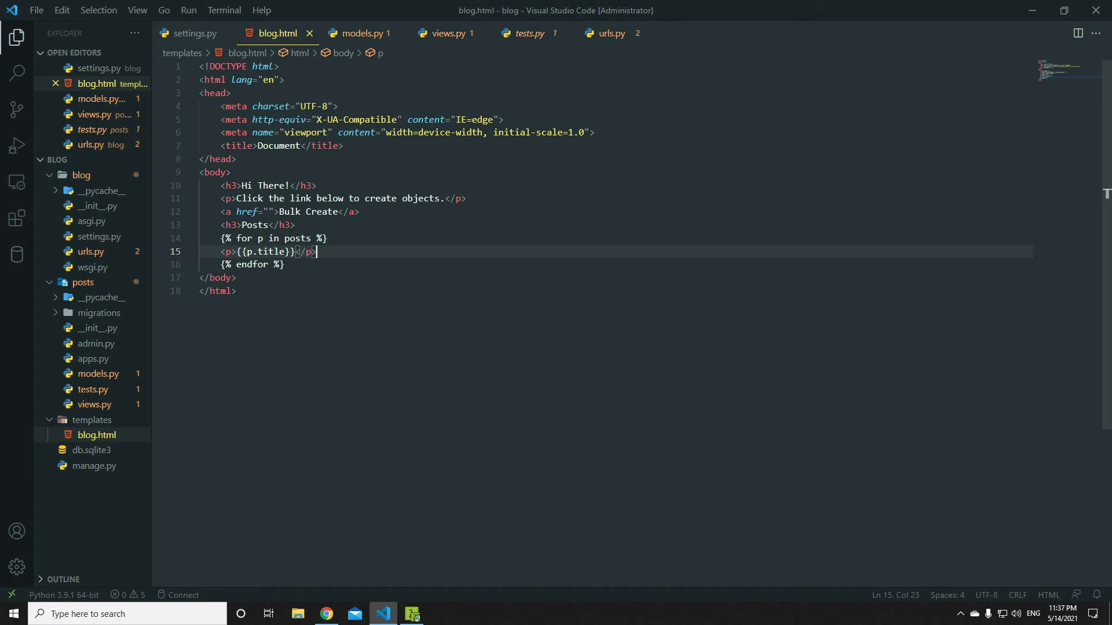
{"action": "left_click", "coordinate": [364, 33]}
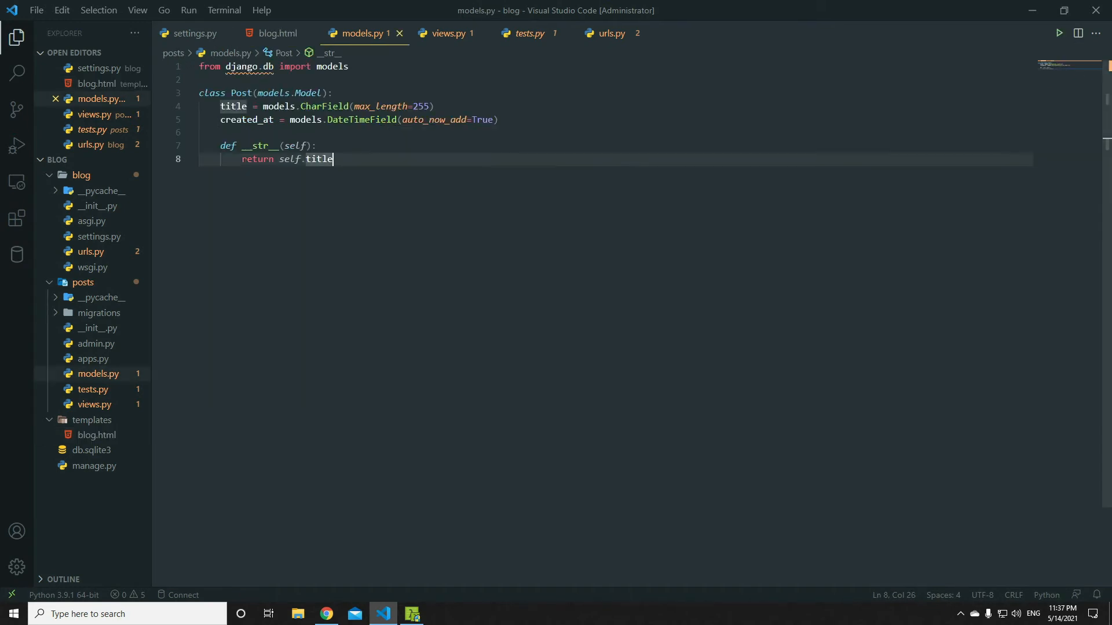
{"action": "left_click", "coordinate": [212, 132]}
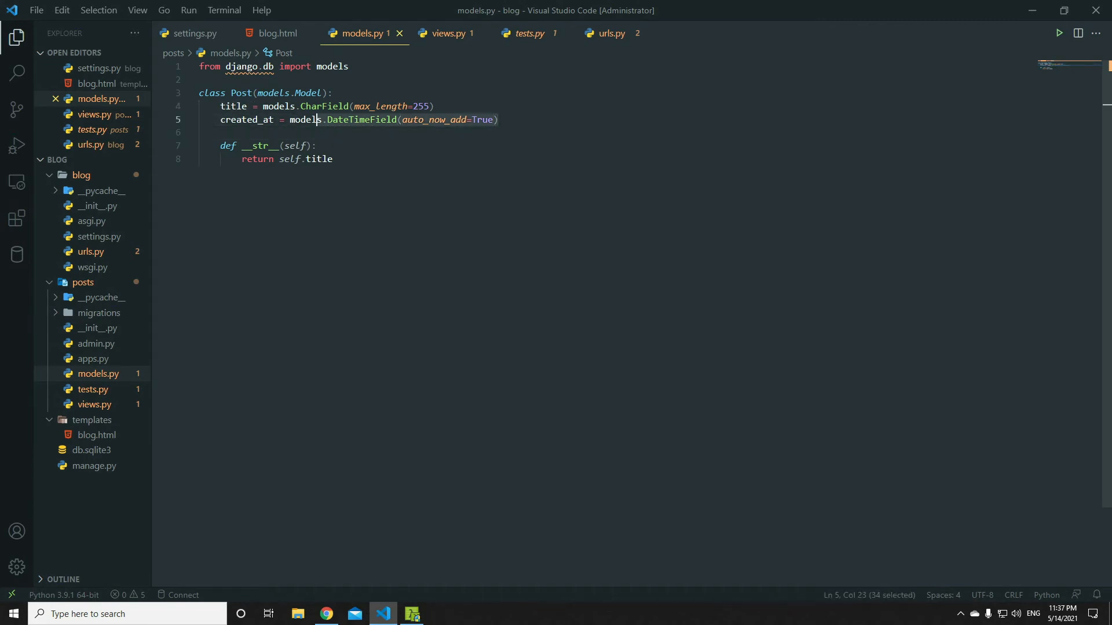
Close tests.py and urls.py and switch to views.py
{"action": "left_click", "coordinate": [550, 32]}
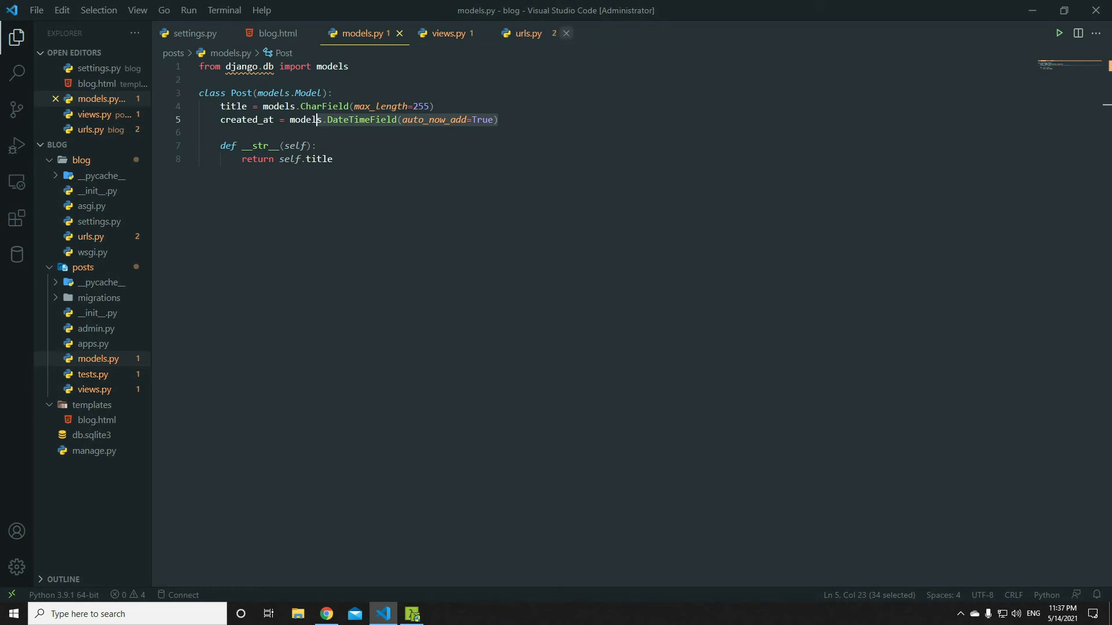
{"action": "left_click", "coordinate": [566, 34]}
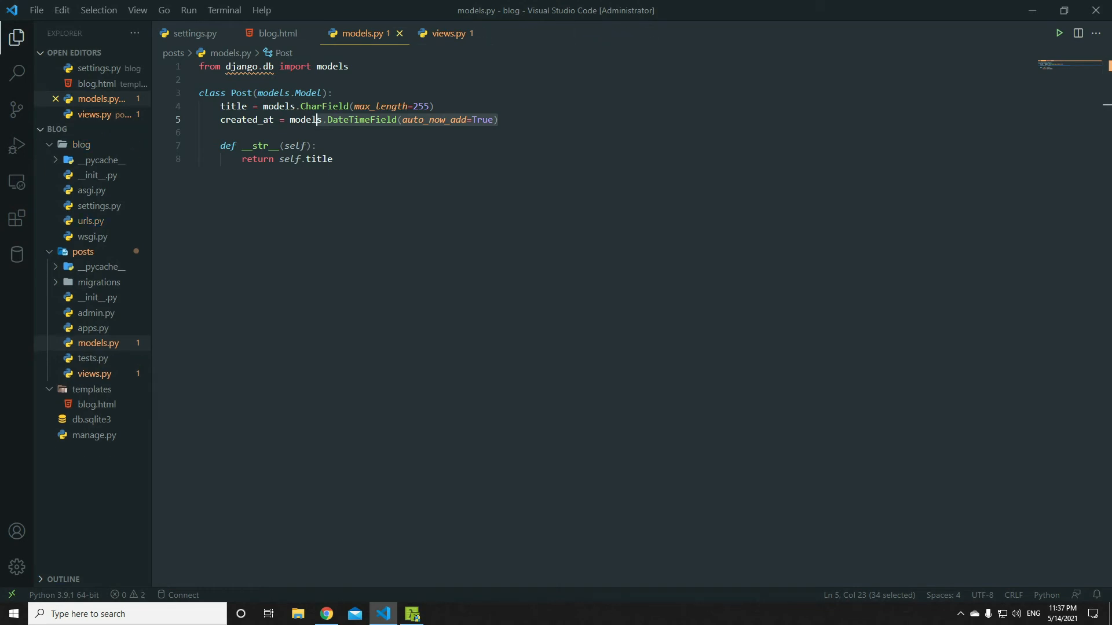
{"action": "left_click", "coordinate": [446, 34]}
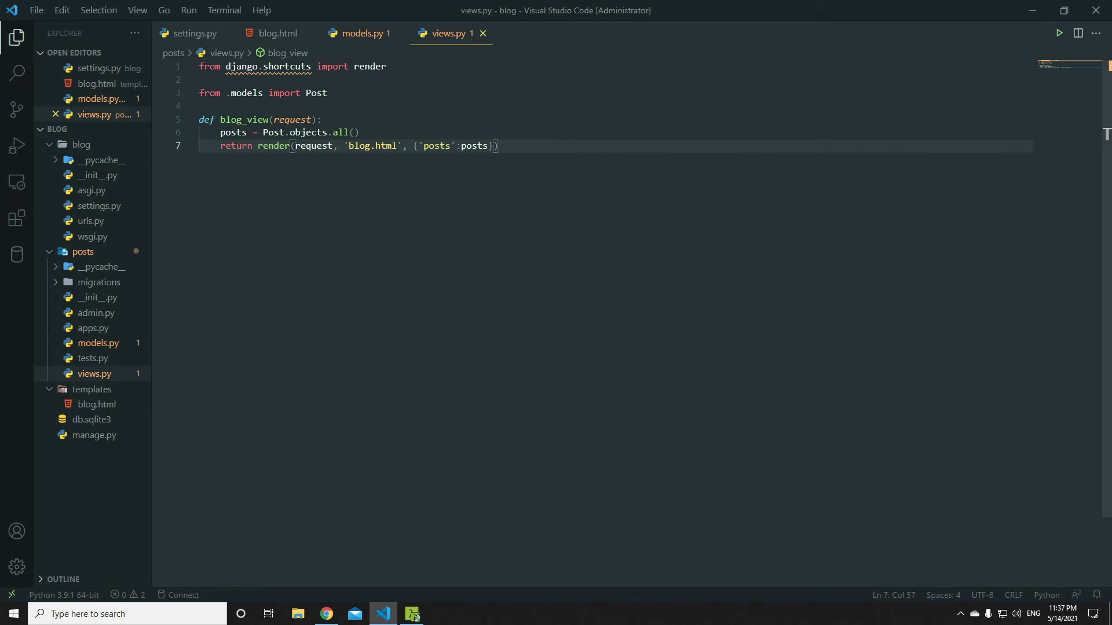
Below blog_view, add blank lines and define generate_objects(request)
{"action": "key", "text": "Enter"}
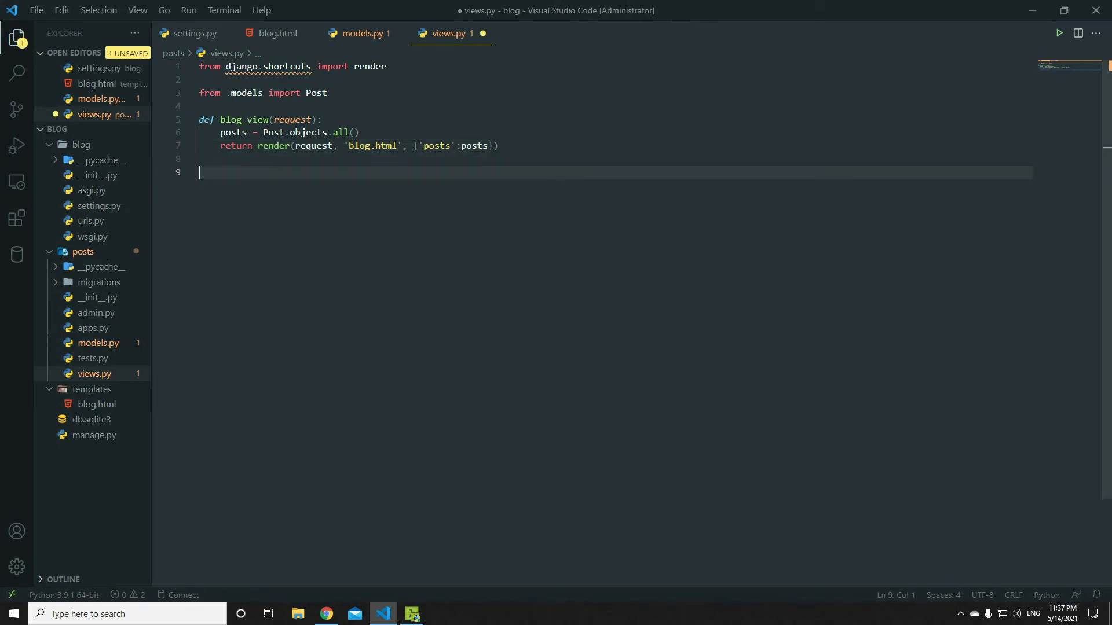
{"action": "double_click", "coordinate": [241, 119]}
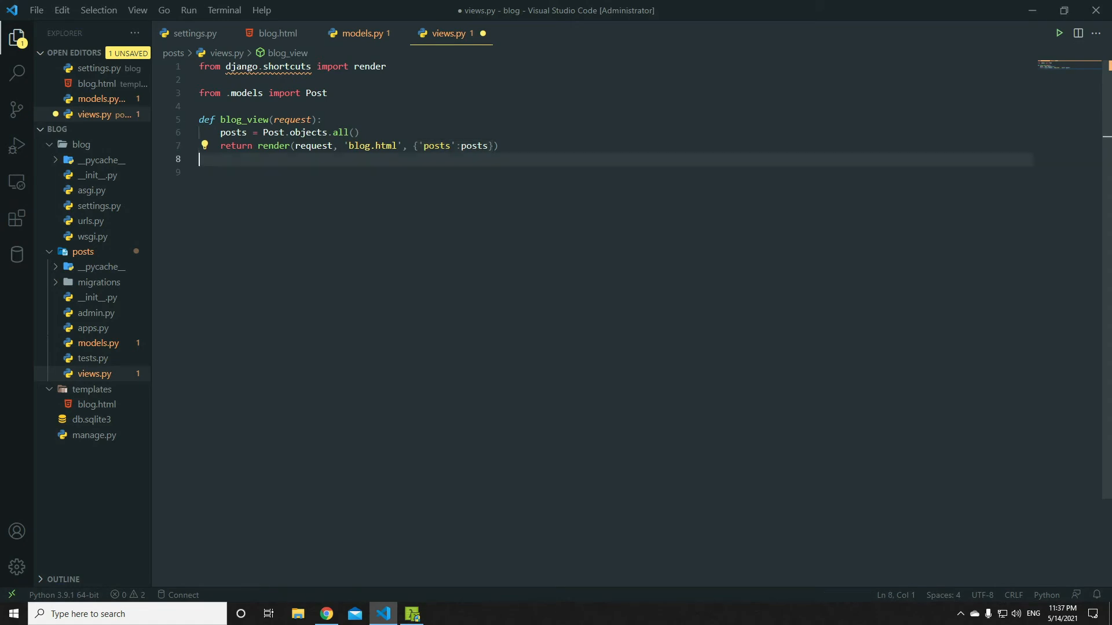
{"action": "key", "text": "enter"}
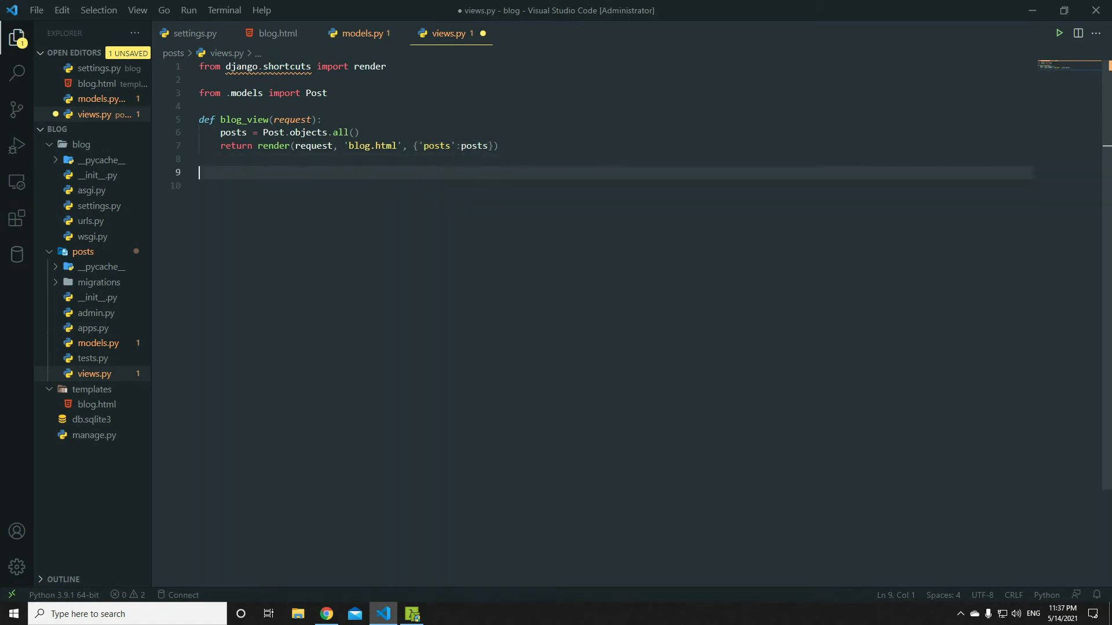
{"action": "type", "text": "def e"}
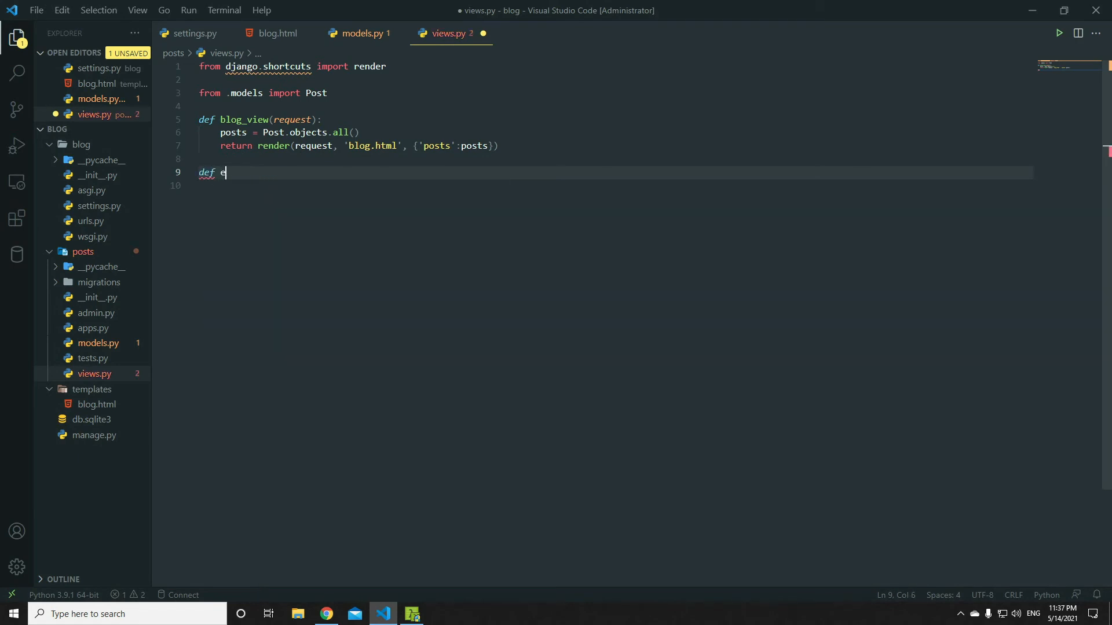
{"action": "type", "text": "enerate"}
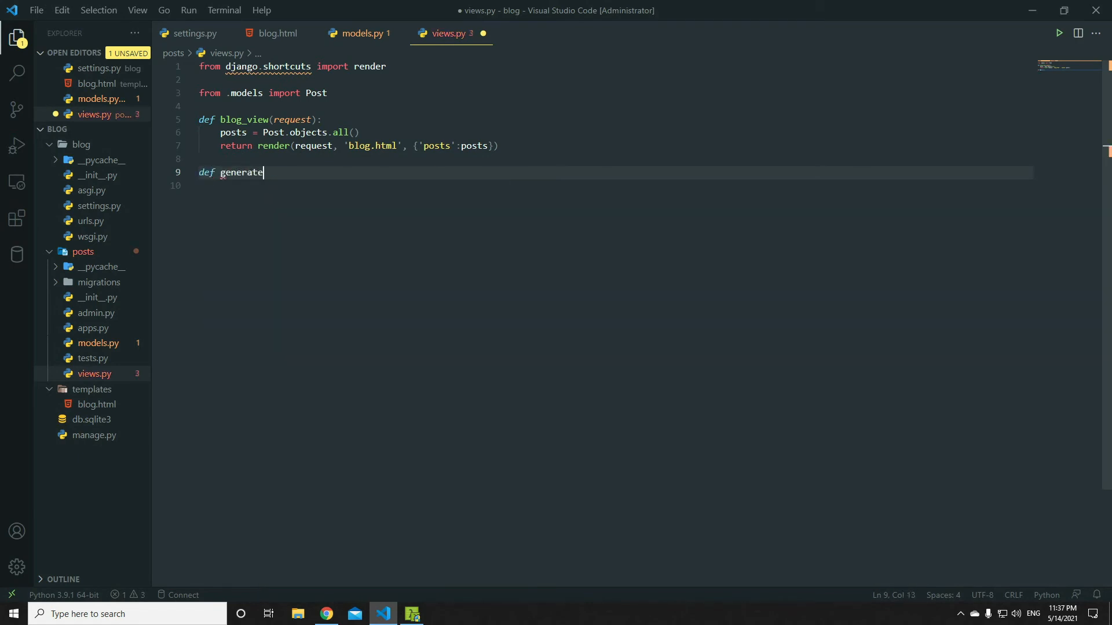
{"action": "type", "text": "_objects"}
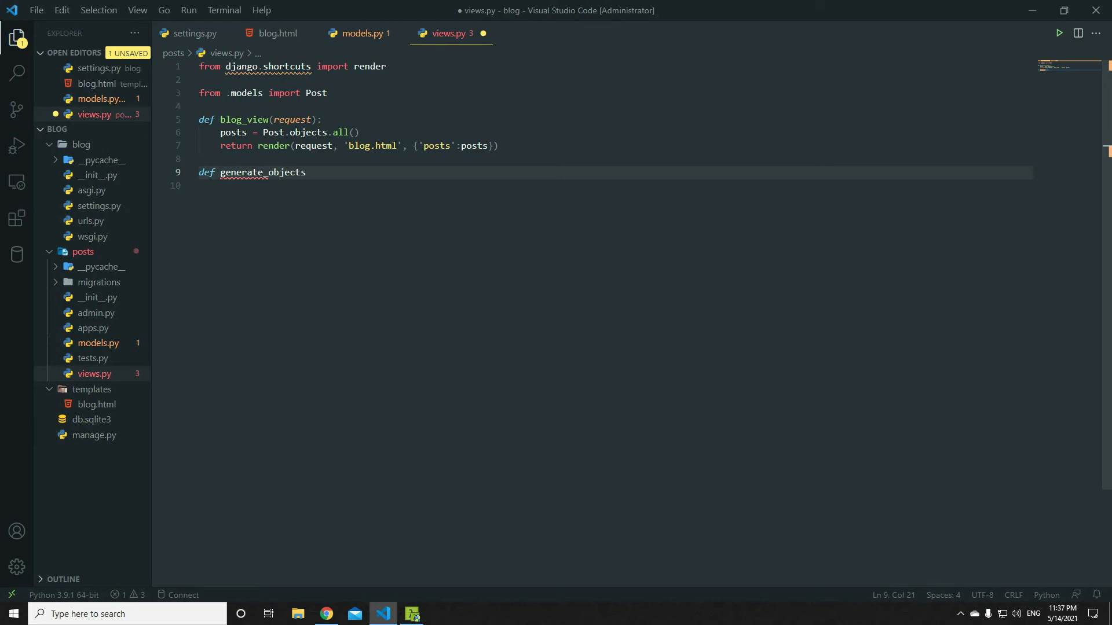
{"action": "type", "text": "(requ"}
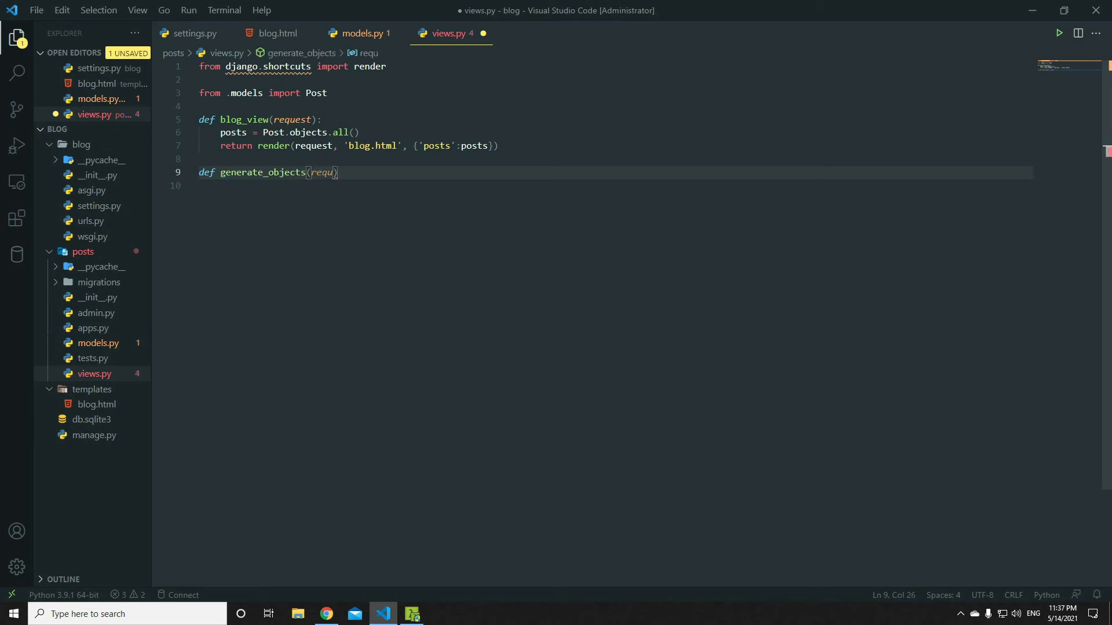
{"action": "type", "text": "est):"}
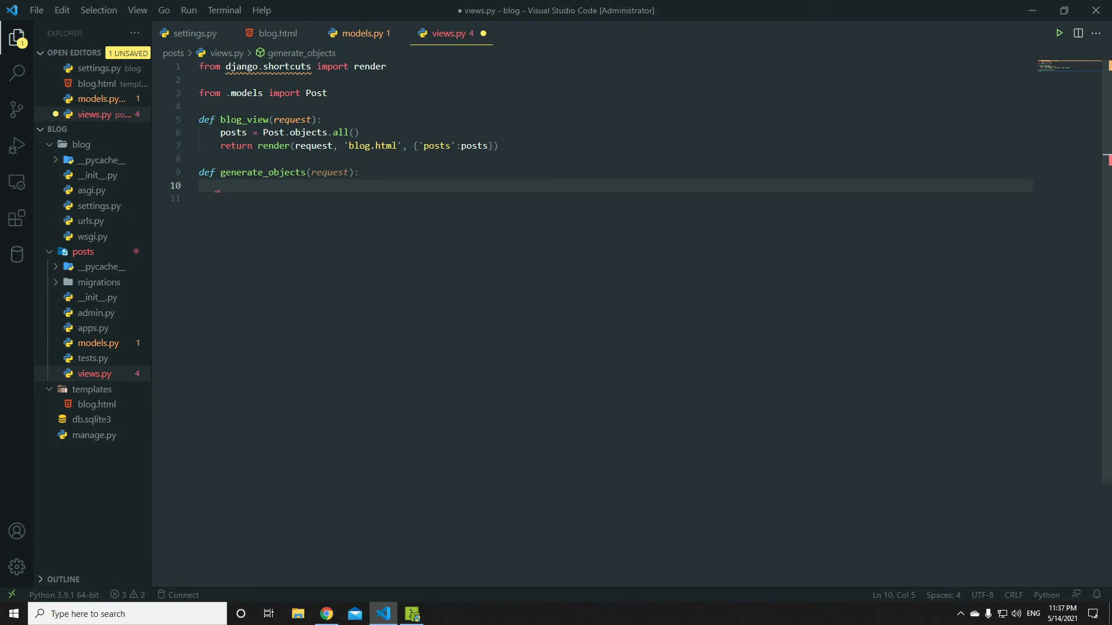
{"action": "mouse_move", "coordinate": [245, 173]}
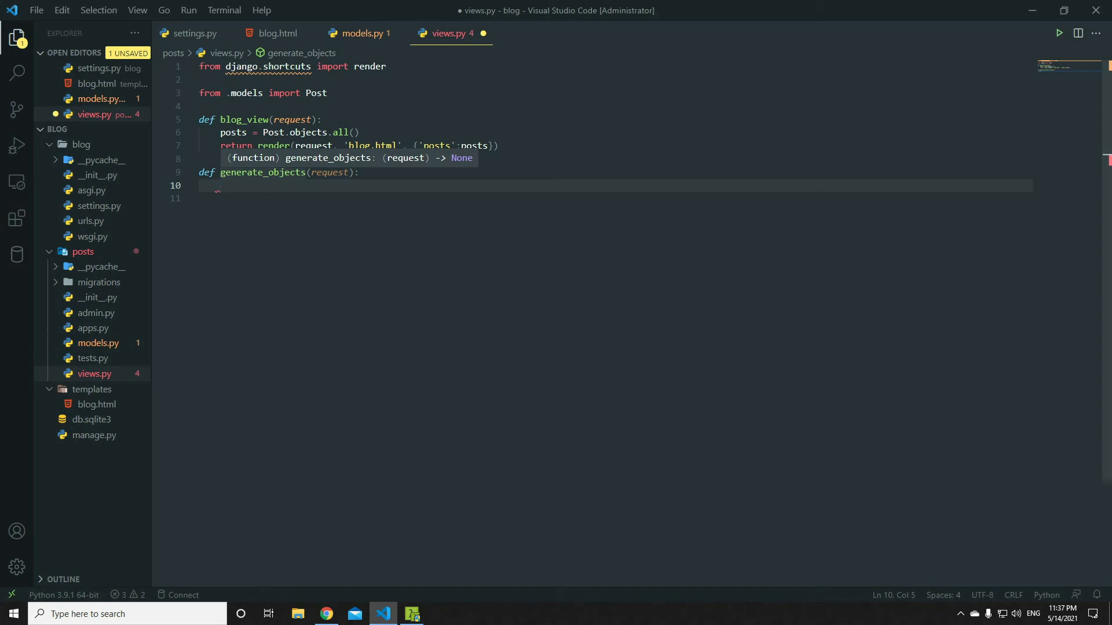
Start a for i in range(101): loop inside generate_objects
{"action": "type", "text": "for"}
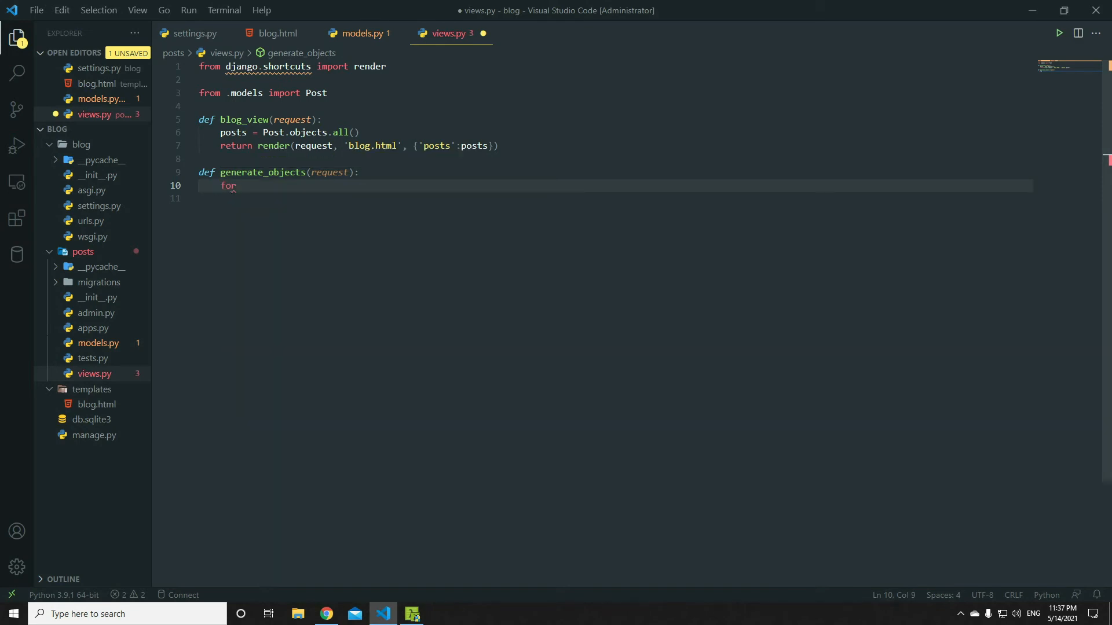
{"action": "type", "text": "i in range("}
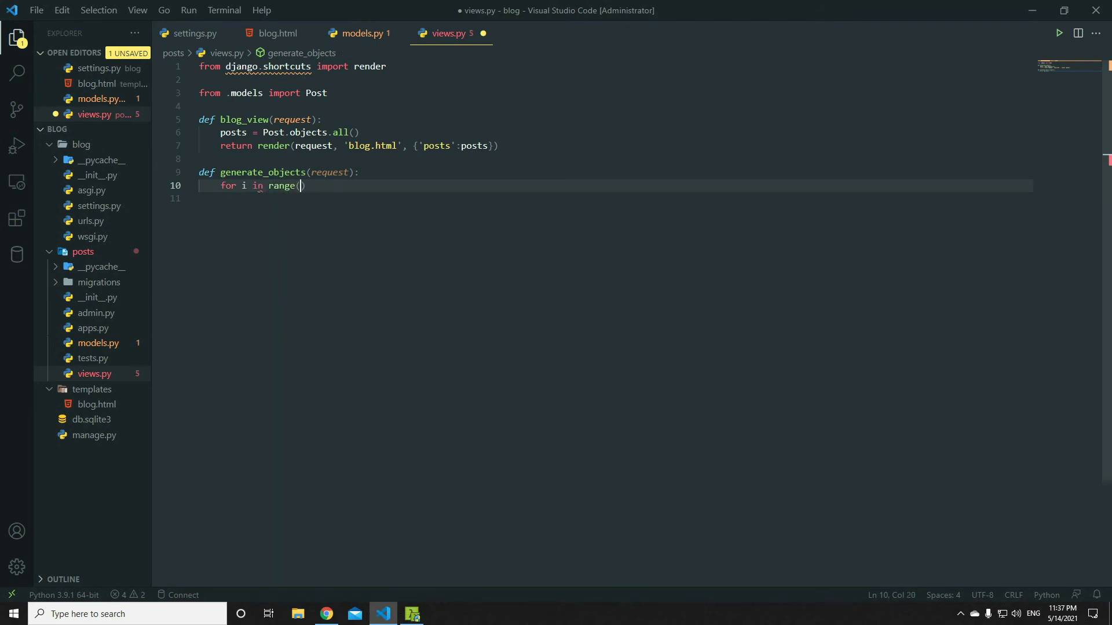
{"action": "type", "text": "101):"}
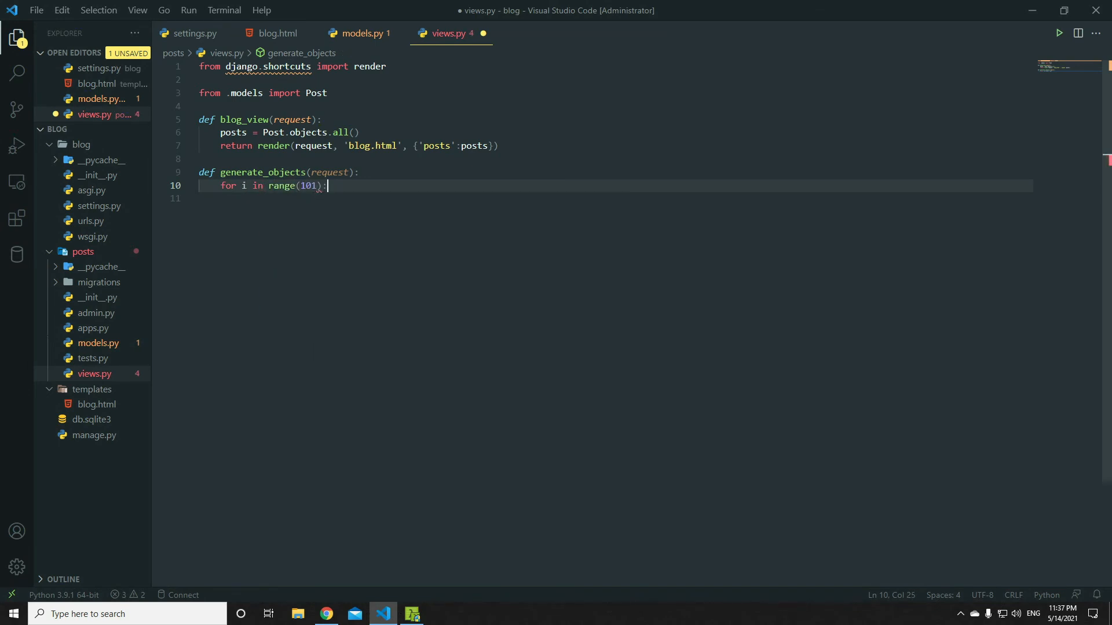
{"action": "key", "text": "enter"}
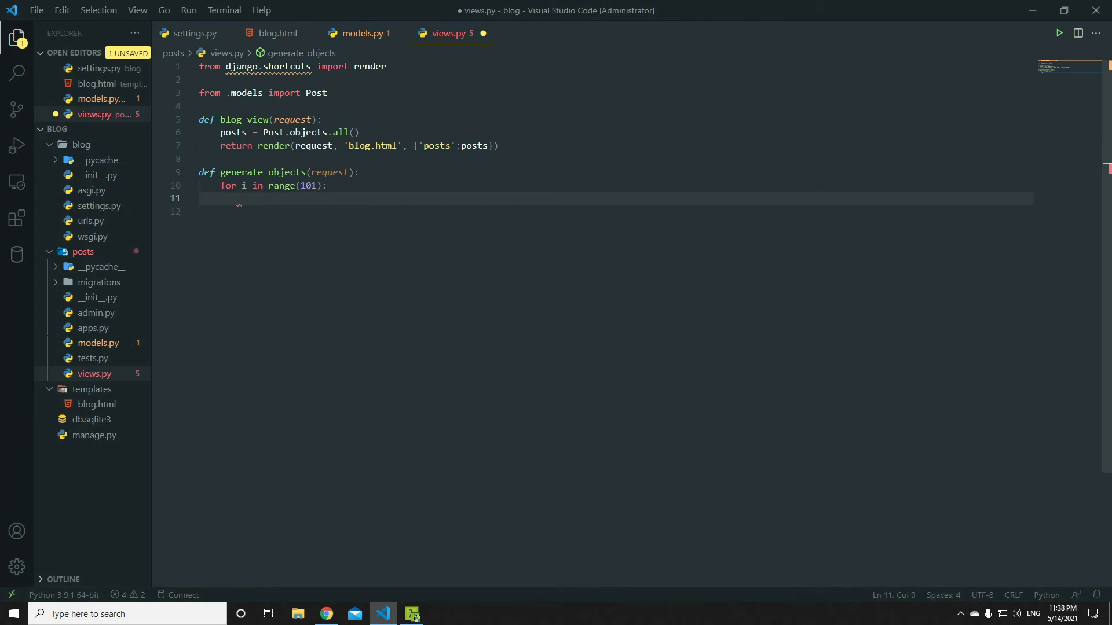
In the loop, write p = Post(title=f"Post{i}") and call p.save() on the next line
{"action": "type", "text": "Post()"}
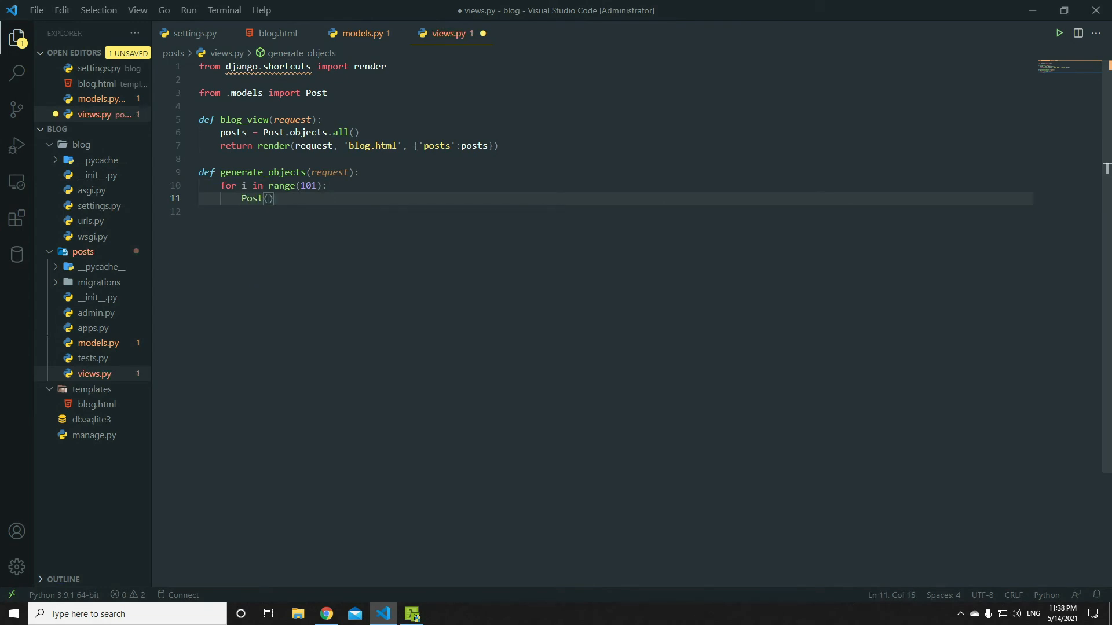
{"action": "type", "text": "title=\""}
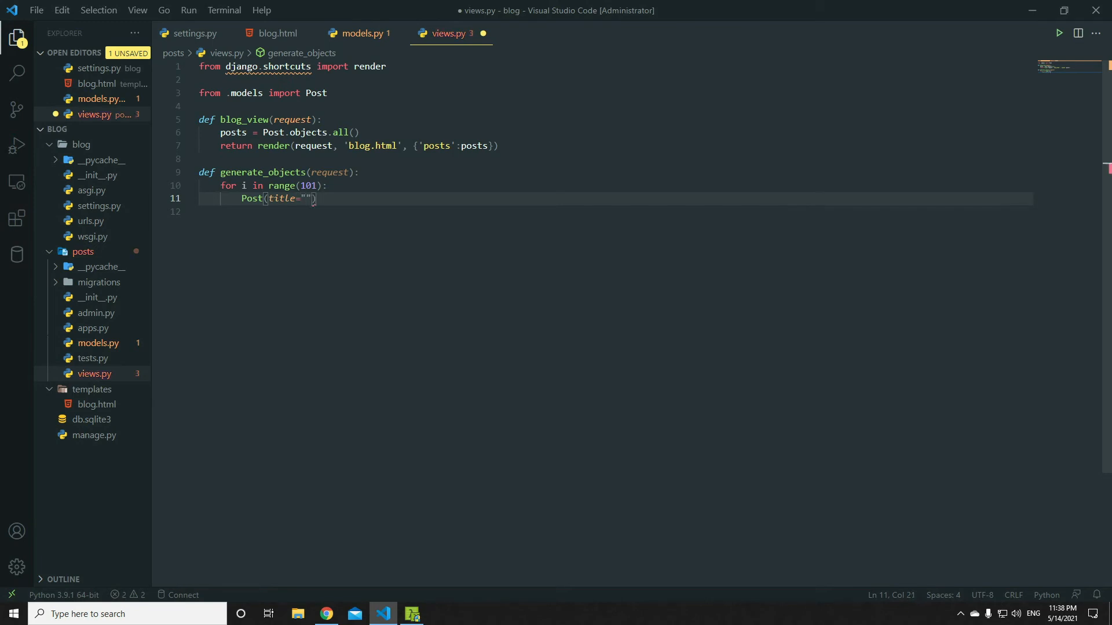
{"action": "type", "text": "f"}
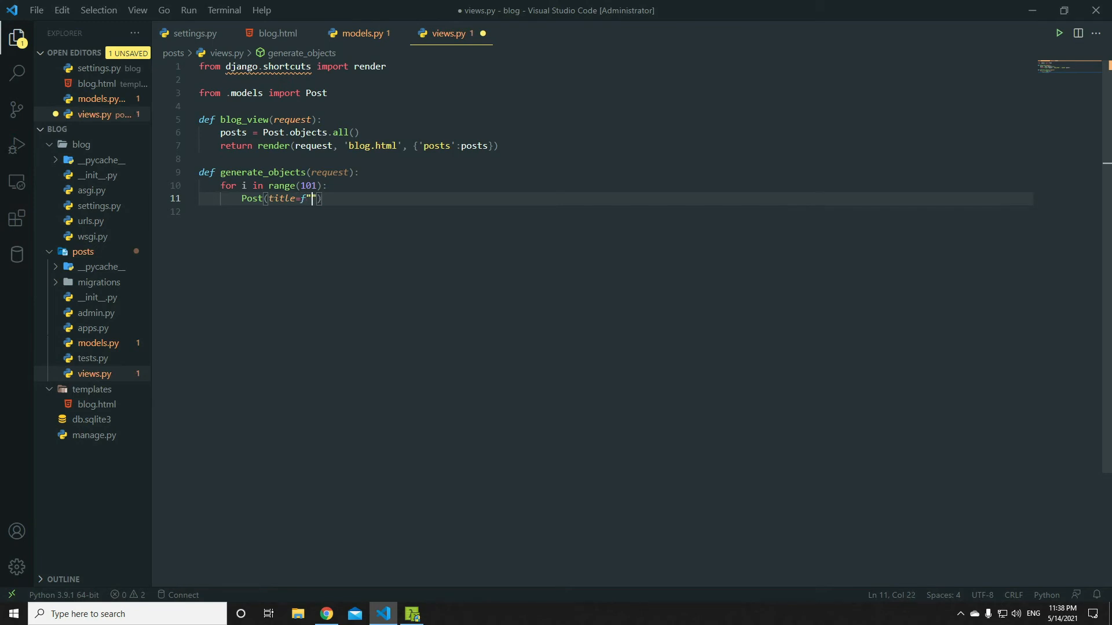
{"action": "type", "text": "Post"}
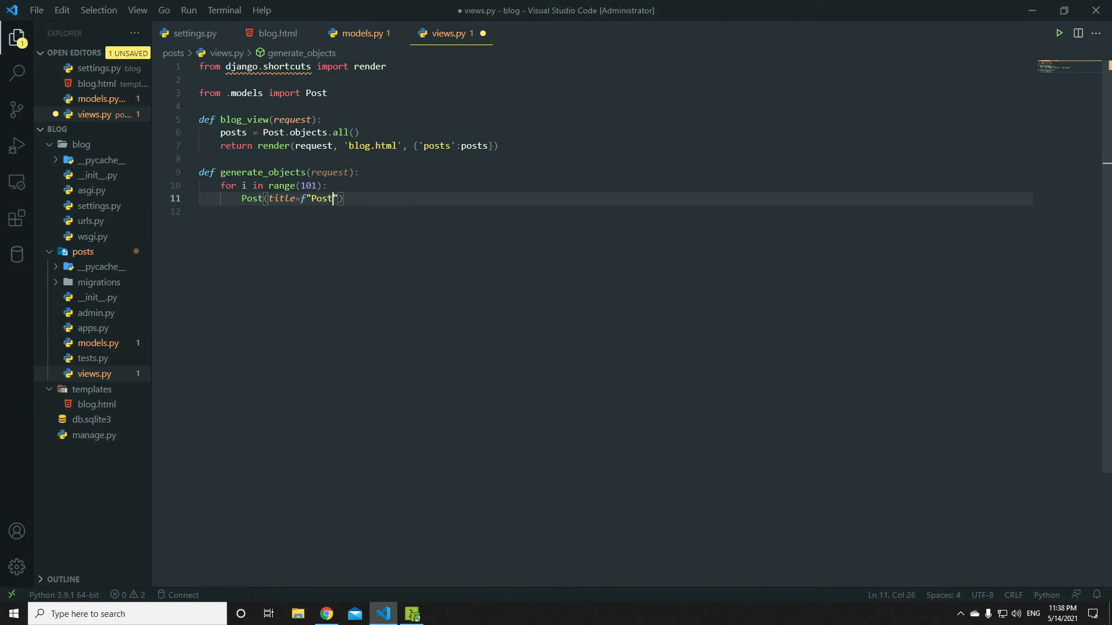
{"action": "type", "text": "{}"}
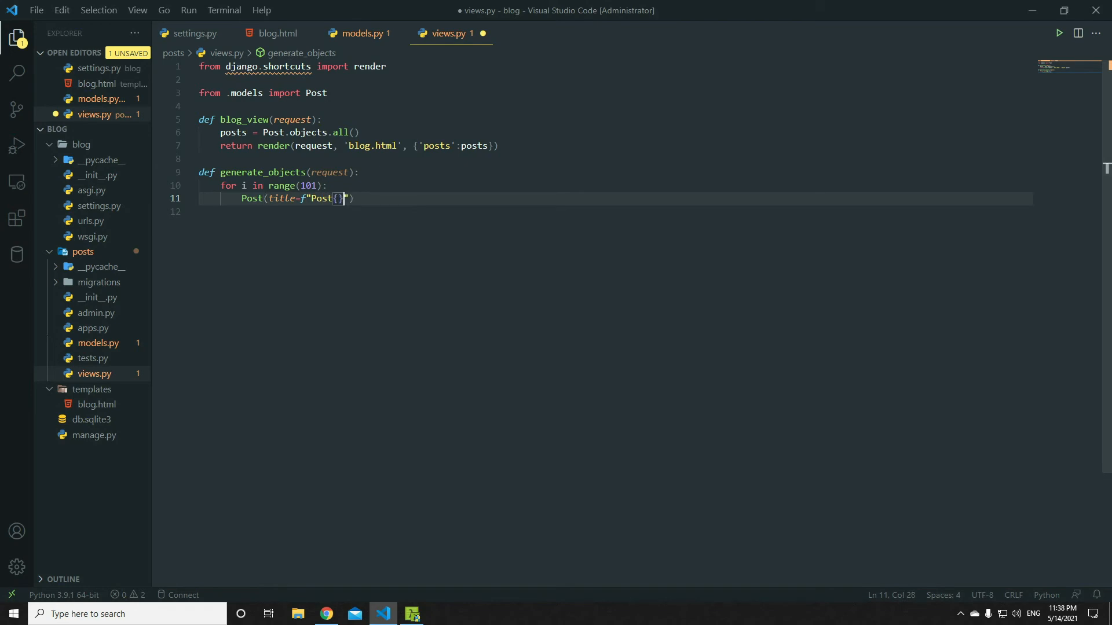
{"action": "key", "text": "Backspace"}
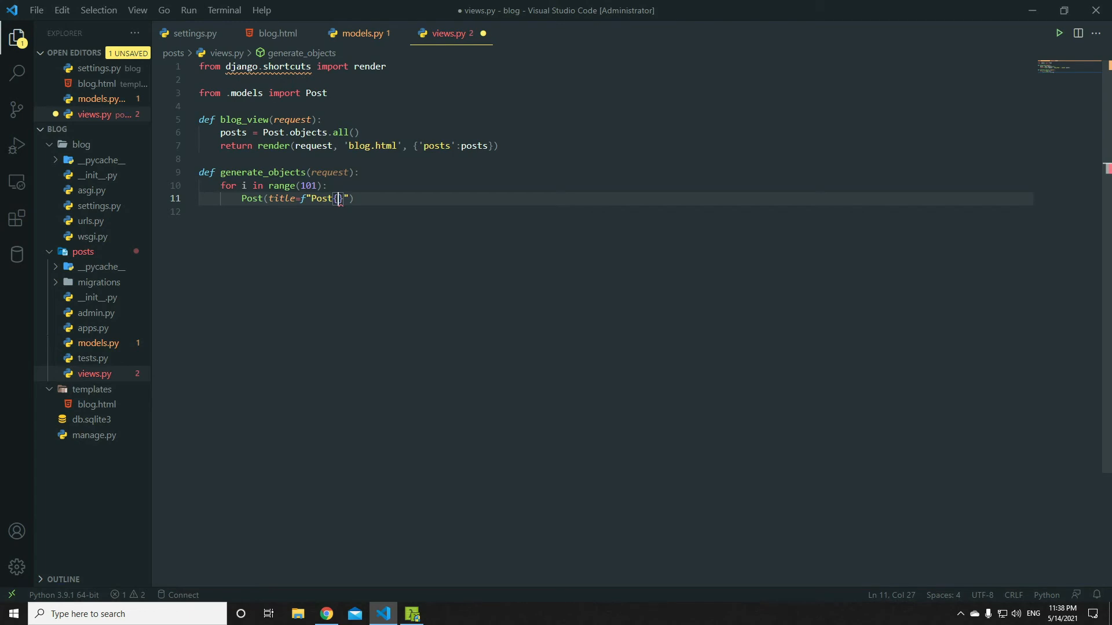
{"action": "type", "text": "i}"}
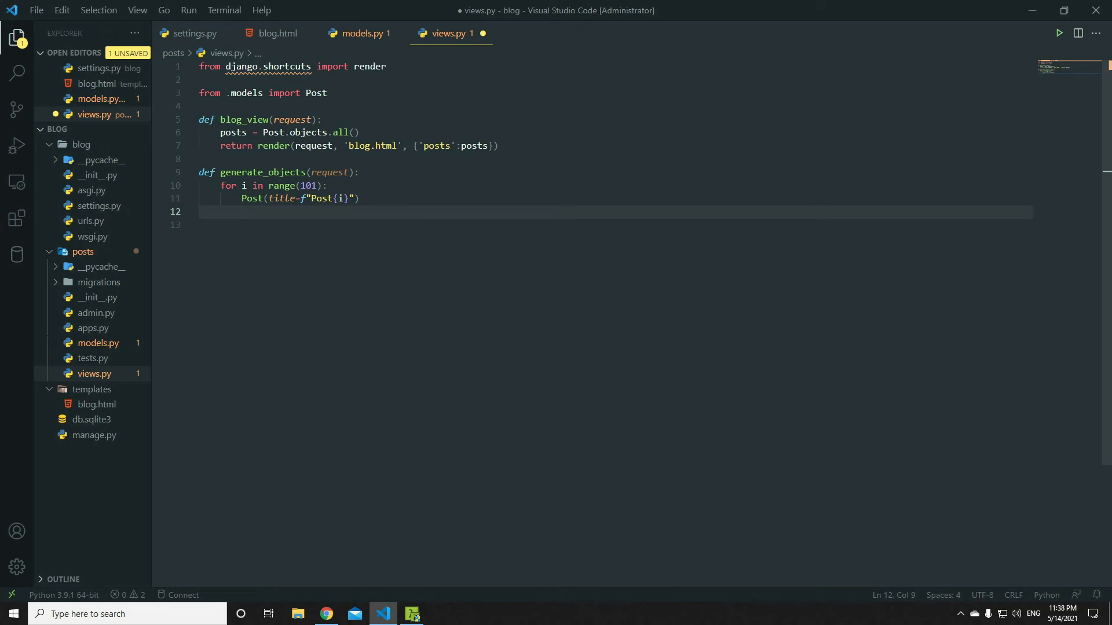
{"action": "type", "text": "p ="}
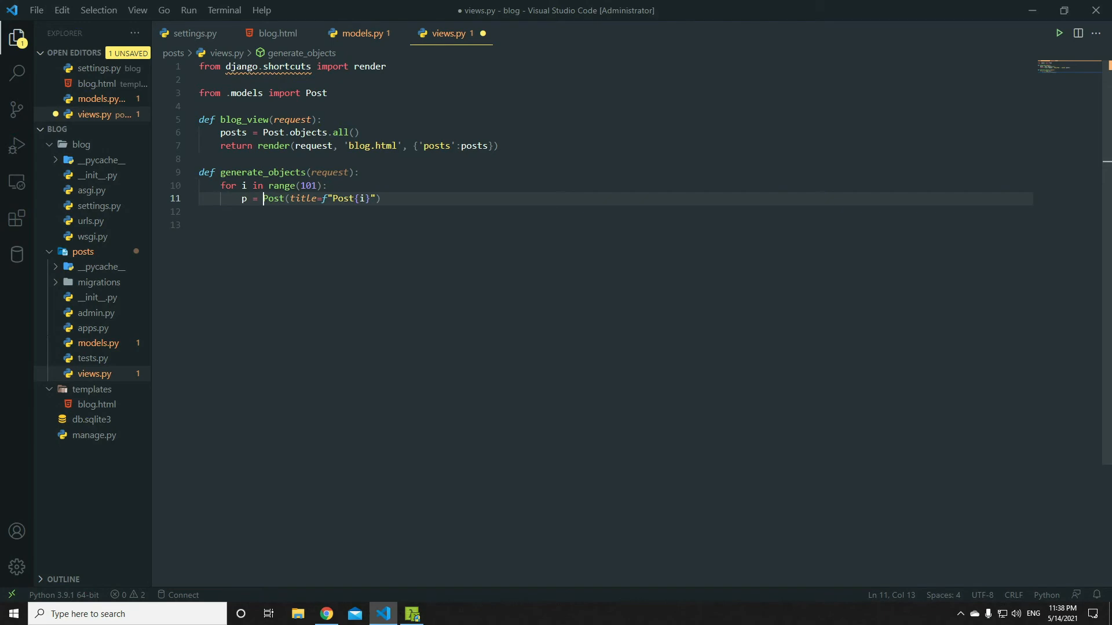
{"action": "key", "text": "End"}
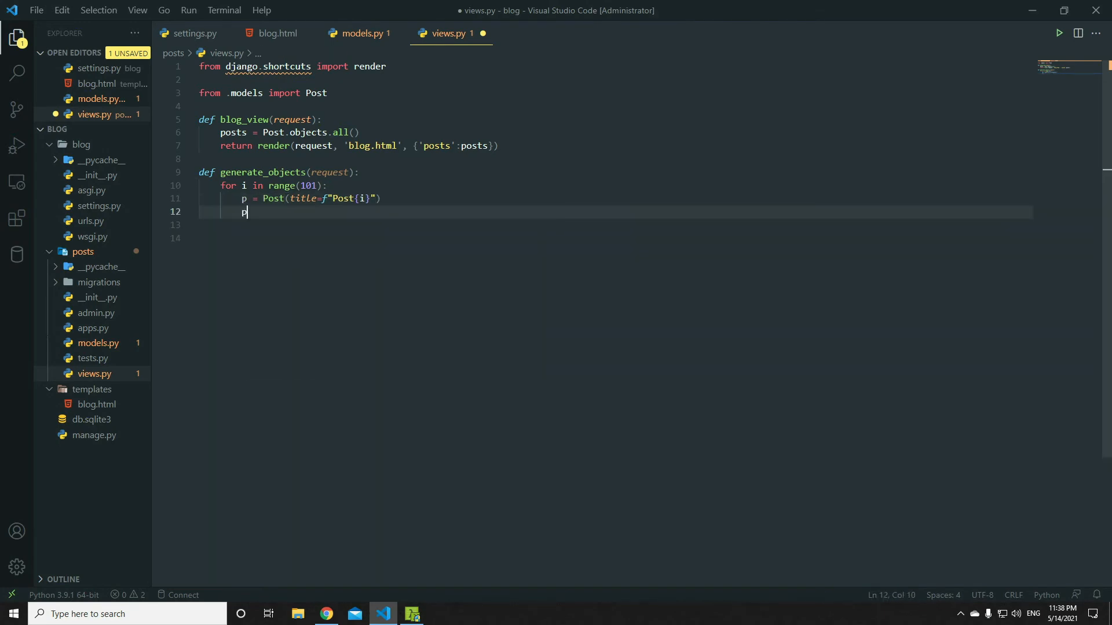
{"action": "type", "text": ".save("}
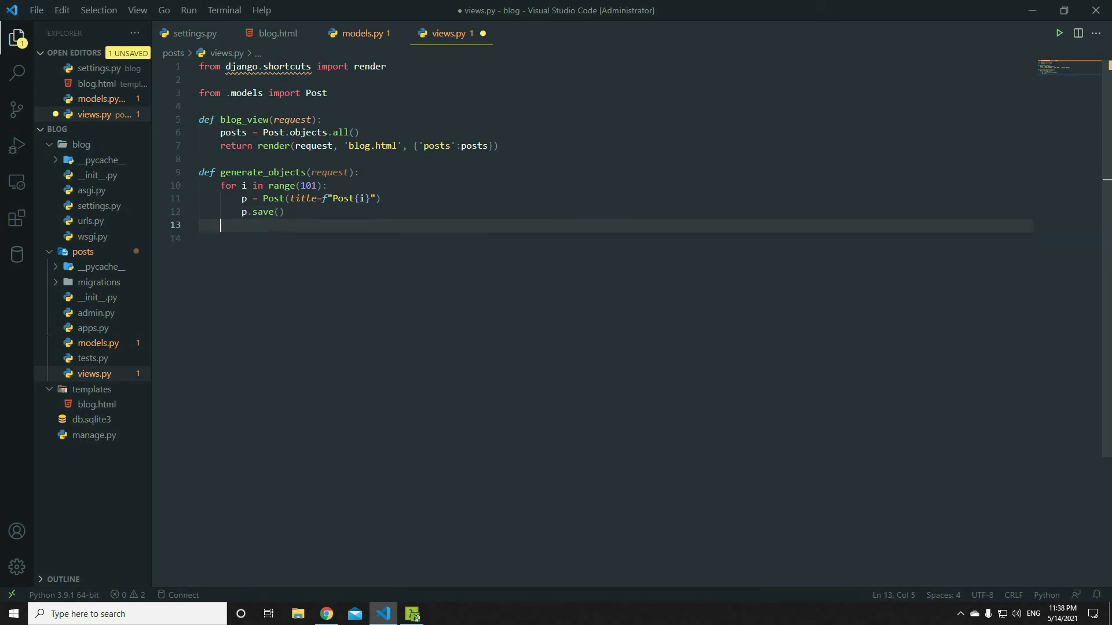
Add redirect to the django.shortcuts import and end generate_objects with redirect('blog')
{"action": "type", "text": ", redirect"}
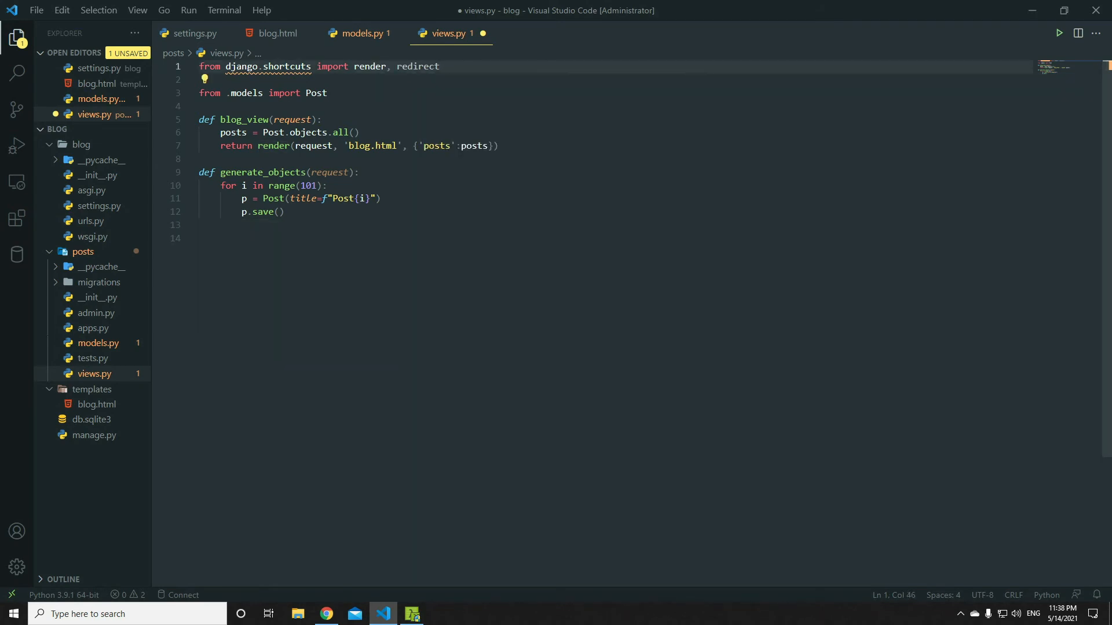
{"action": "type", "text": "redirect("}
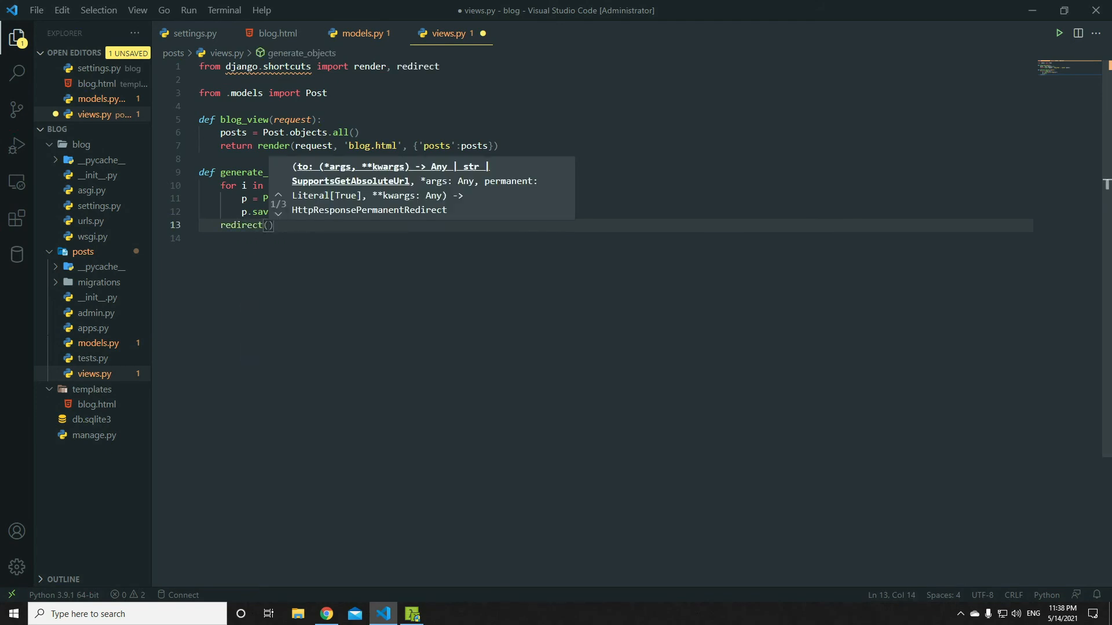
{"action": "type", "text": "''"}
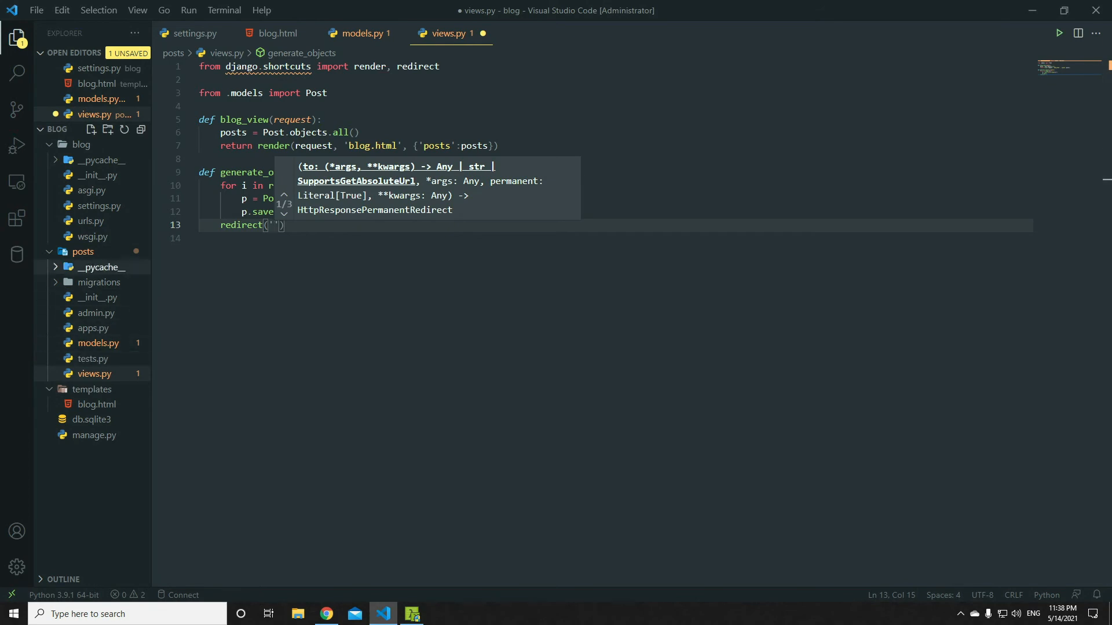
{"action": "left_click", "coordinate": [91, 236]}
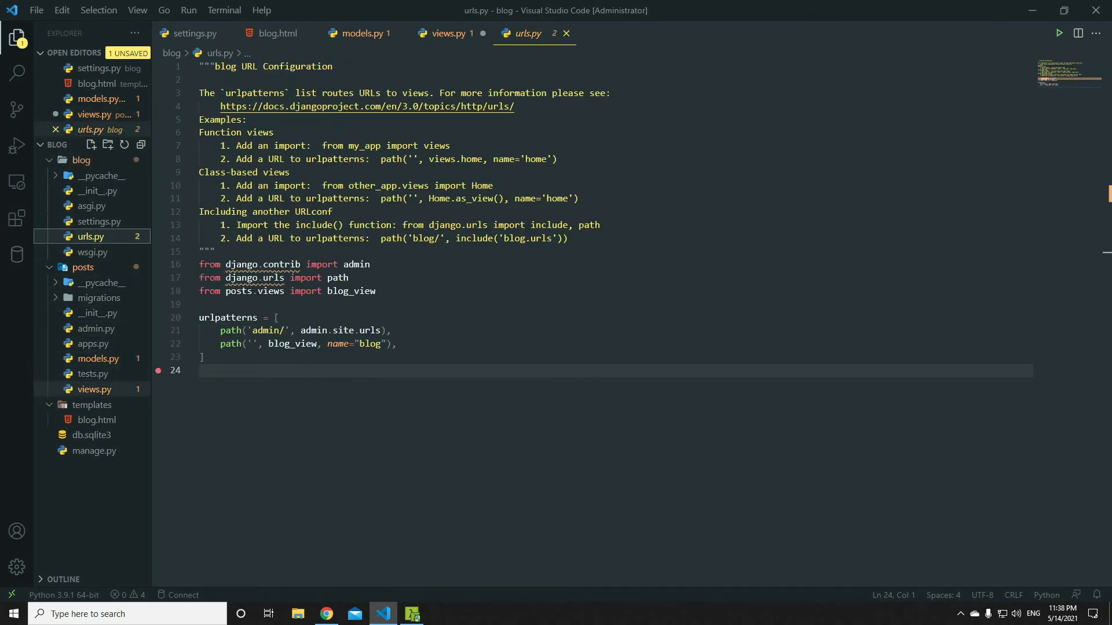
{"action": "left_click", "coordinate": [447, 33]}
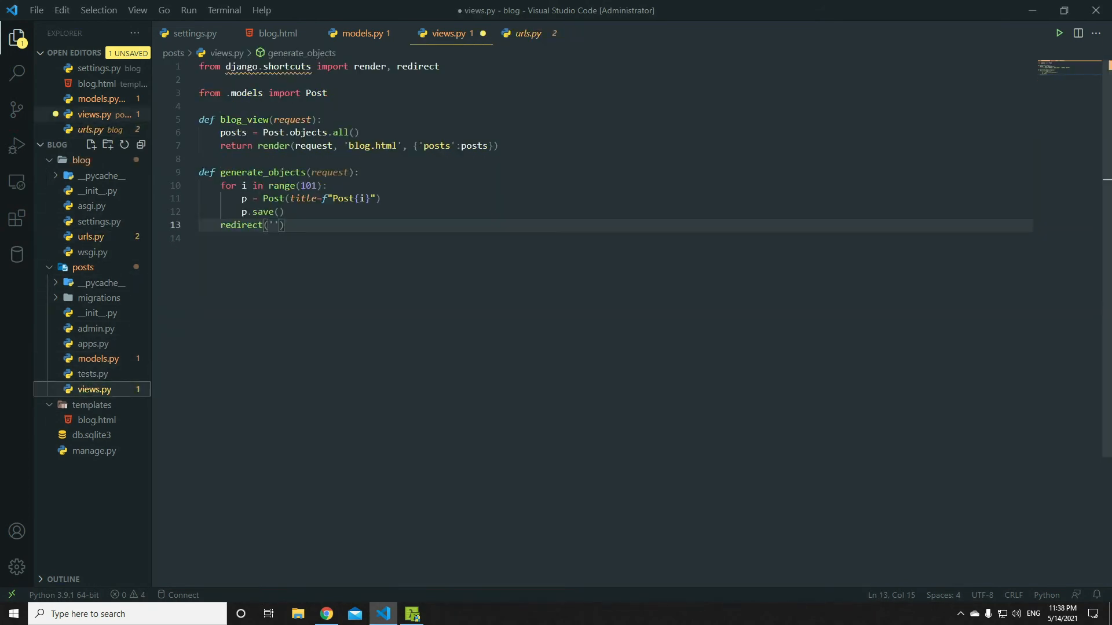
{"action": "type", "text": "blog"}
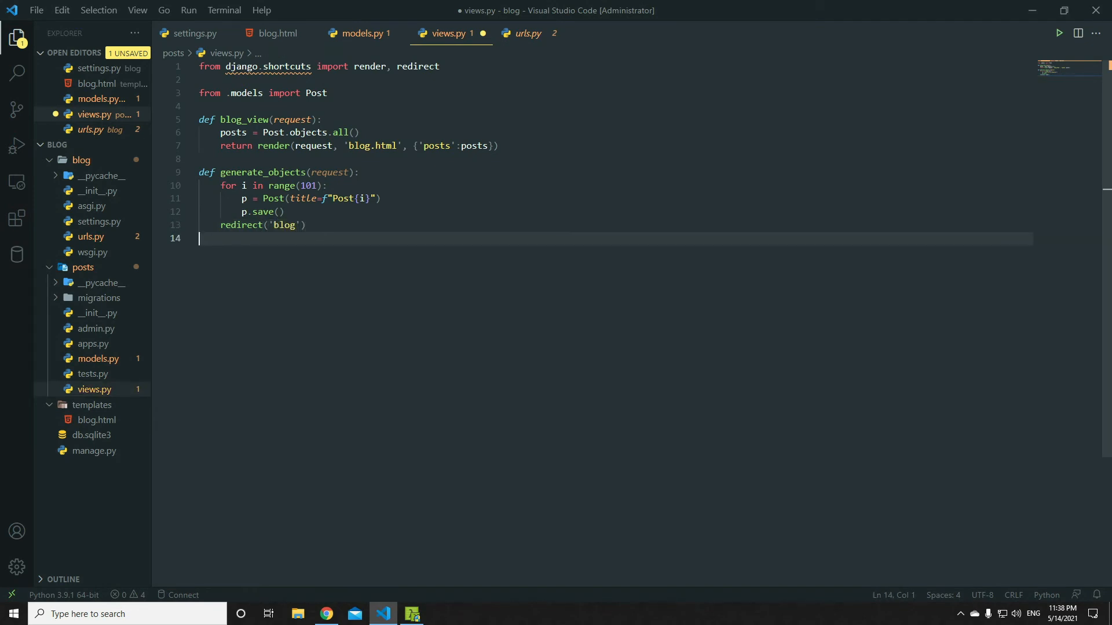
In urls.py import generate_objects, add path('generate/', generate_objects, name="generate"), and save
{"action": "left_click", "coordinate": [526, 34]}
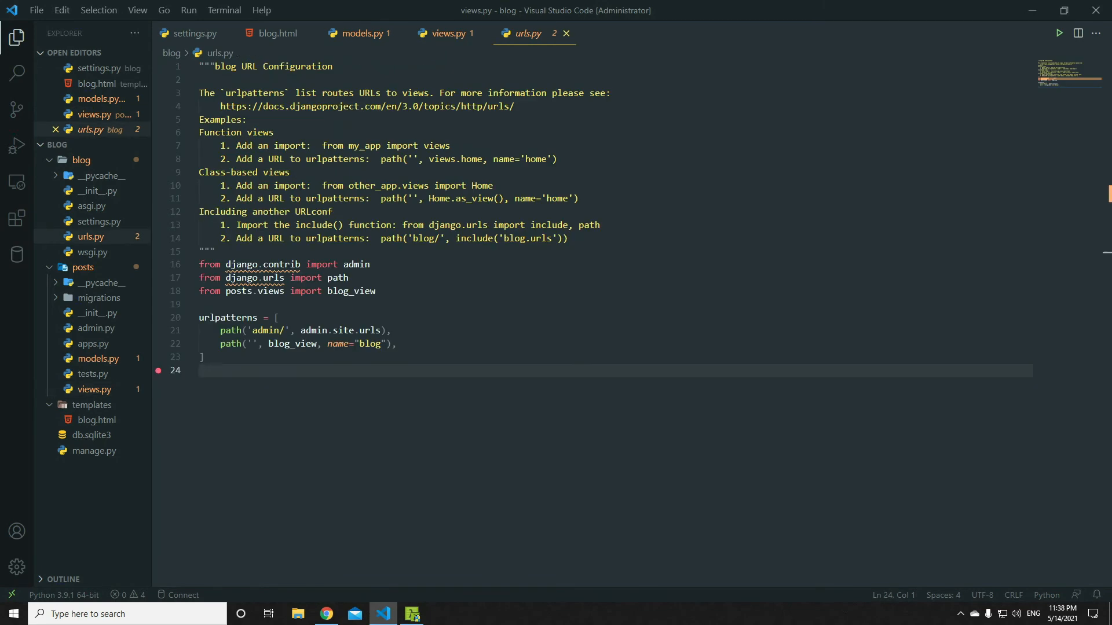
{"action": "type", "text": "path('"}
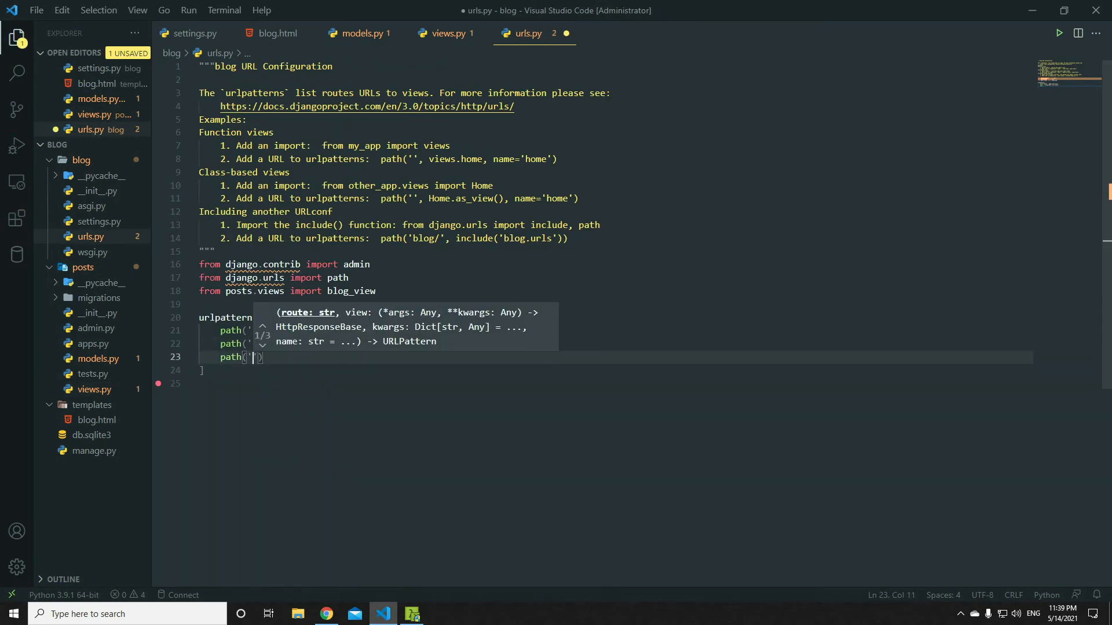
{"action": "type", "text": "generate"}
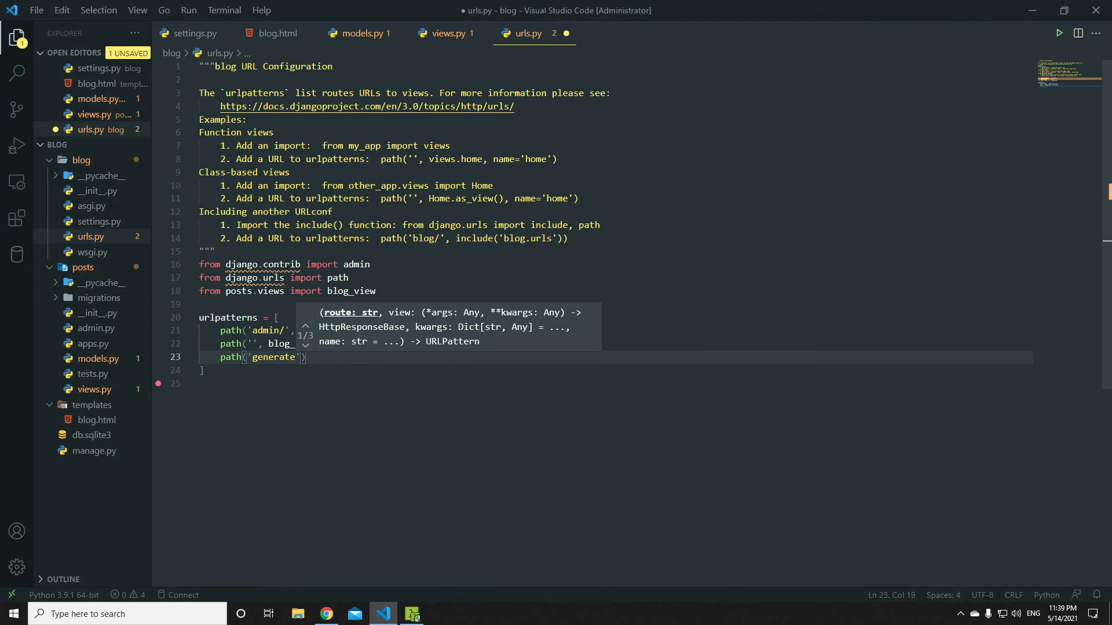
{"action": "type", "text": "/"}
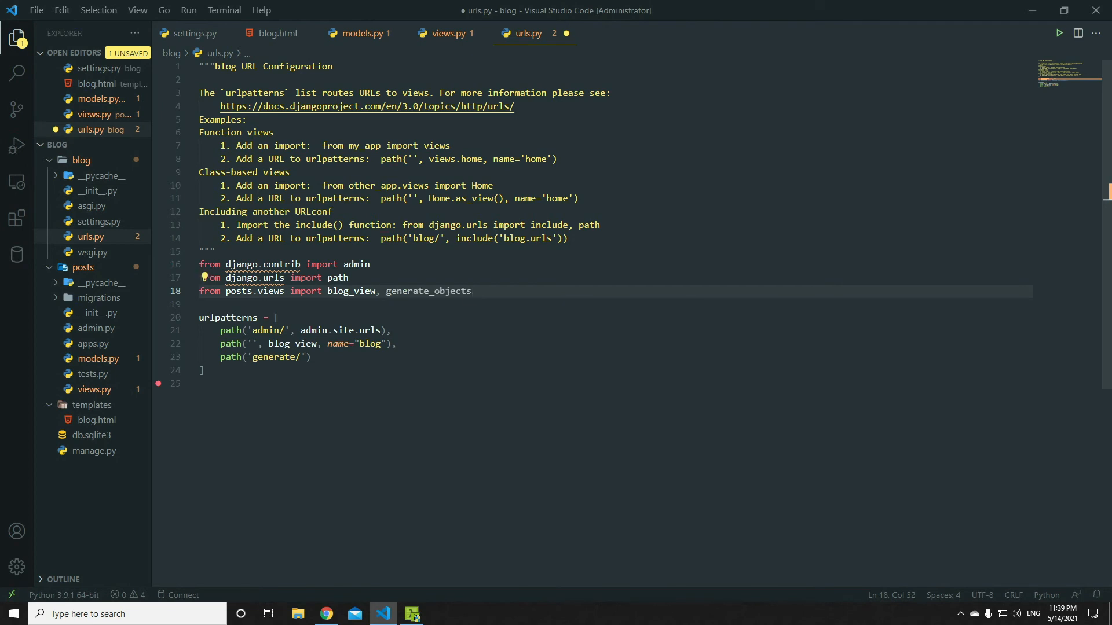
{"action": "type", "text": "generate_objects,"}
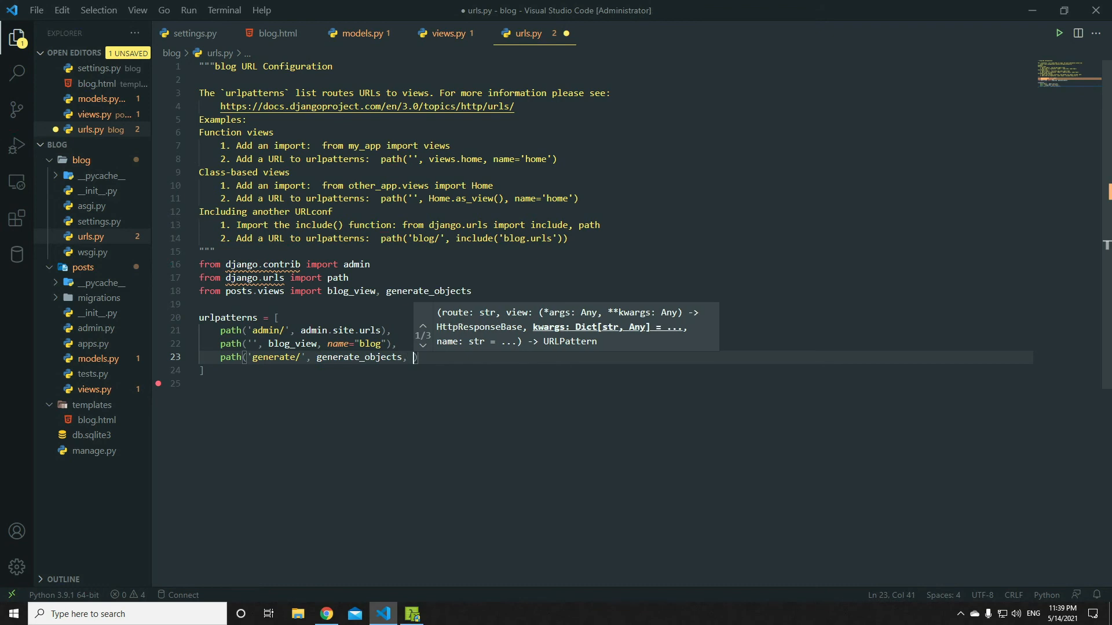
{"action": "type", "text": "name=\""}
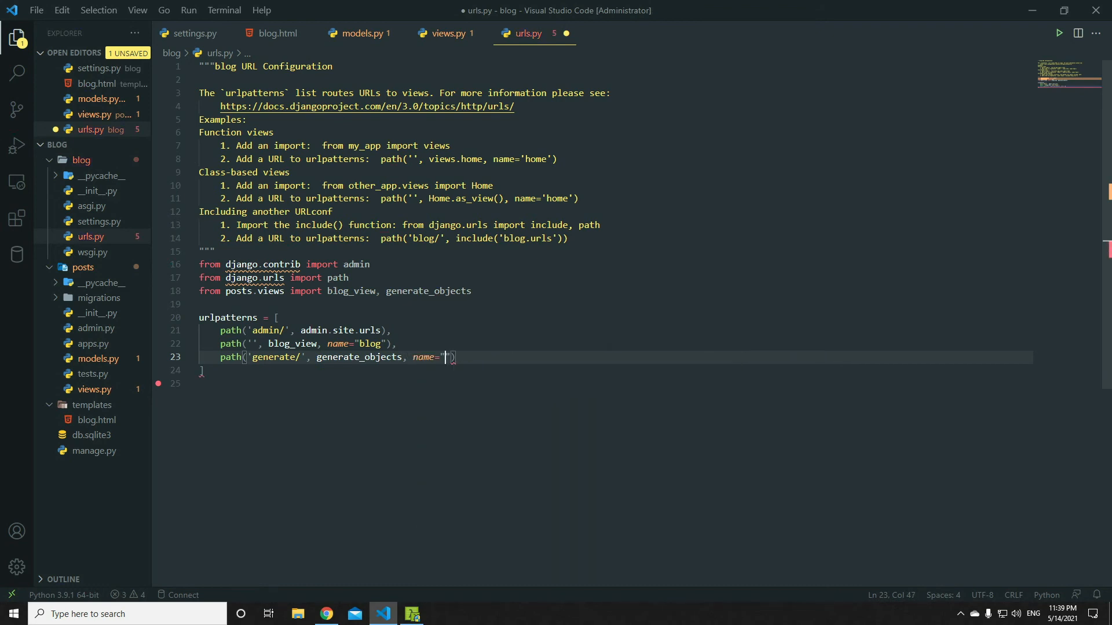
{"action": "type", "text": "gener"}
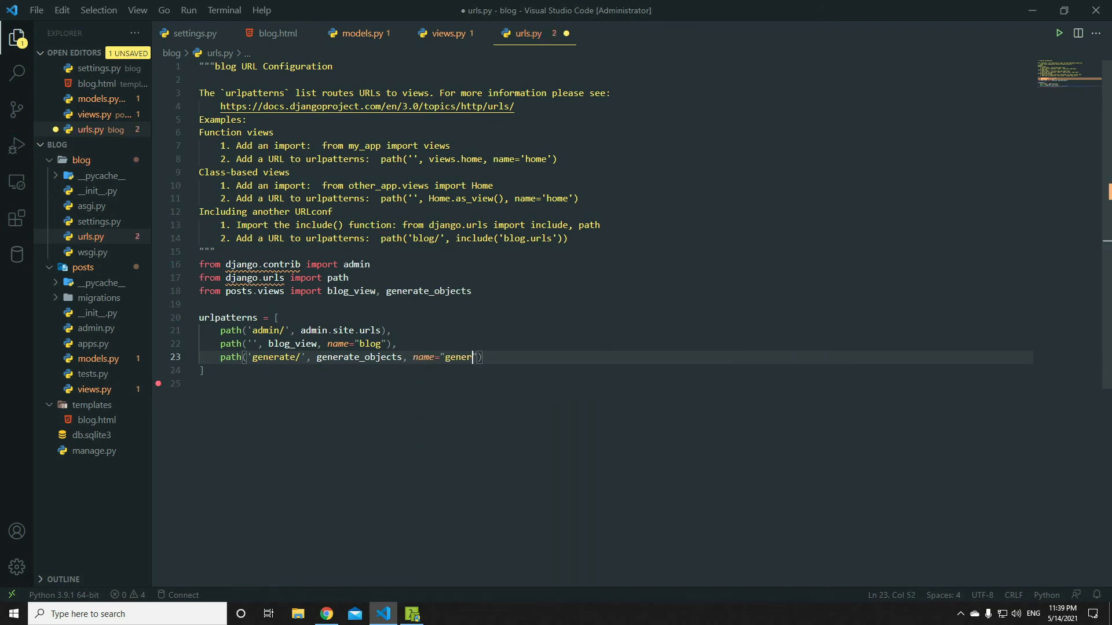
{"action": "key", "text": "ctrl+s"}
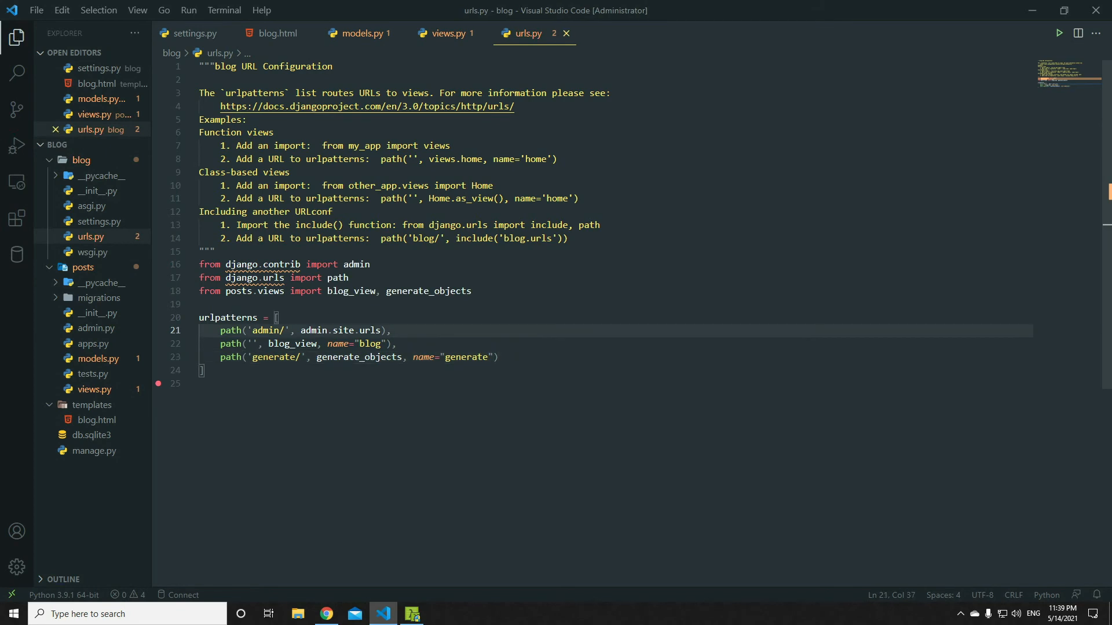
Set the Bulk Create anchor's href in blog.html to {% url 'generate' %}
{"action": "left_click", "coordinate": [275, 34]}
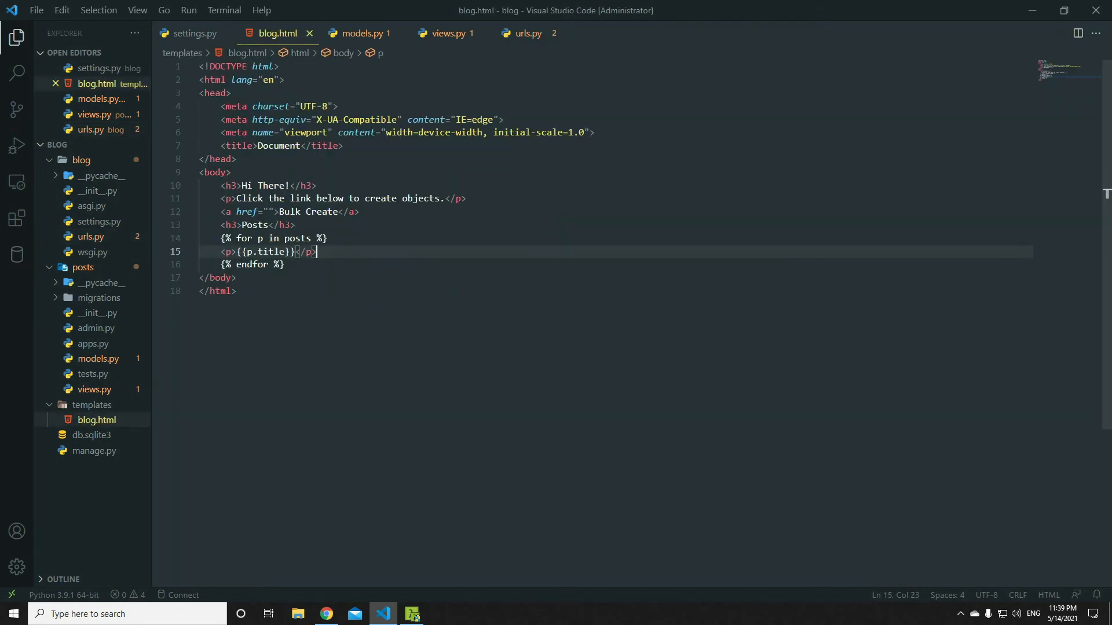
{"action": "type", "text": "{}"}
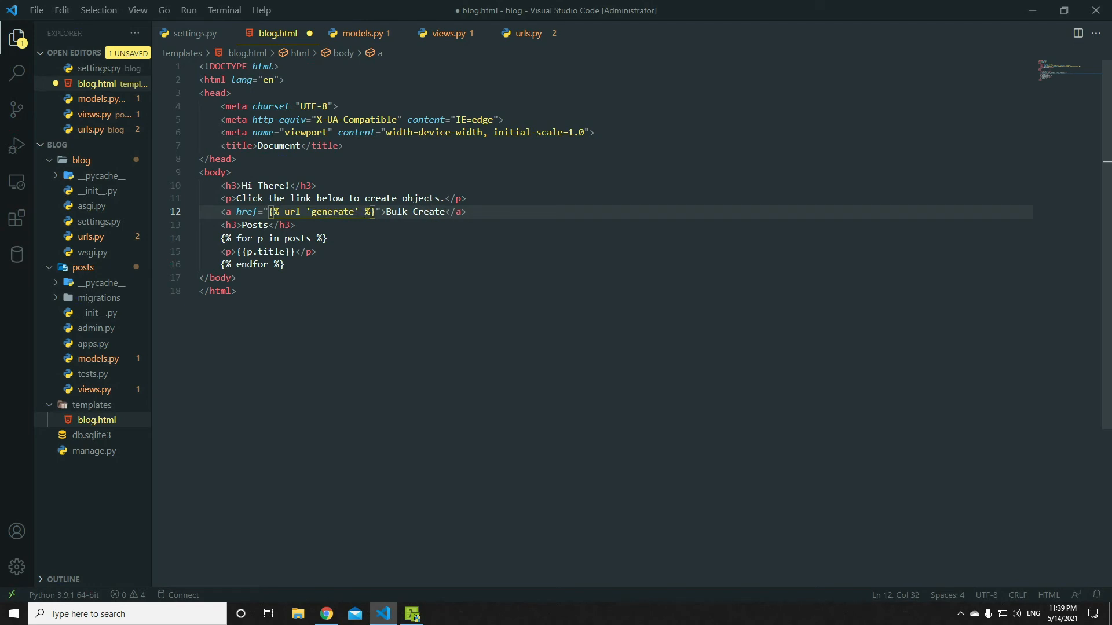
{"action": "left_click", "coordinate": [326, 614]}
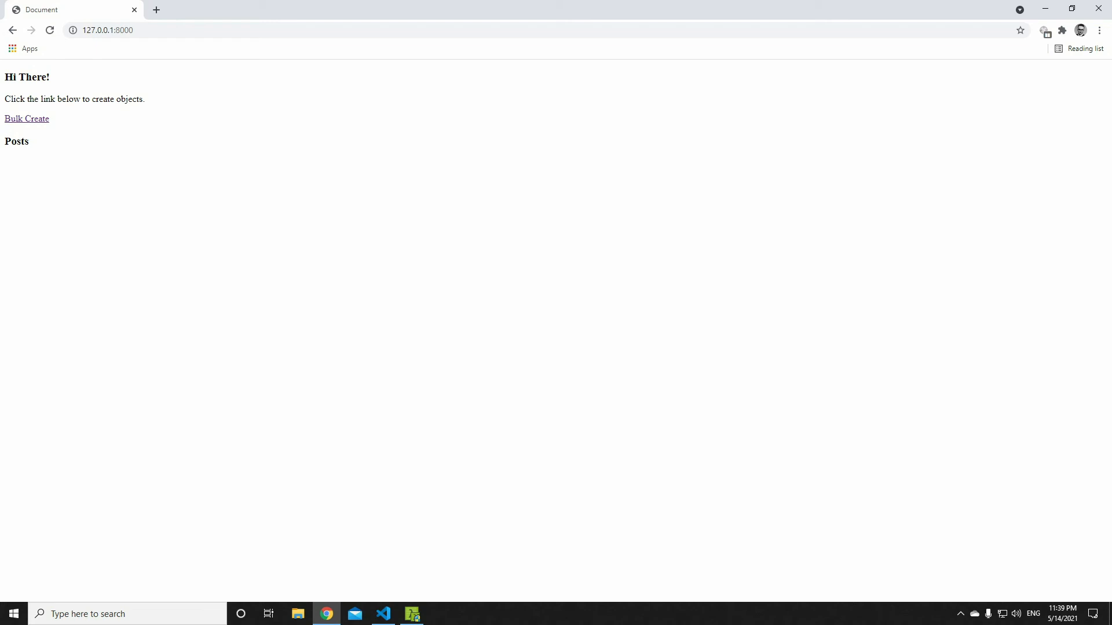
{"action": "mouse_move", "coordinate": [26, 118]}
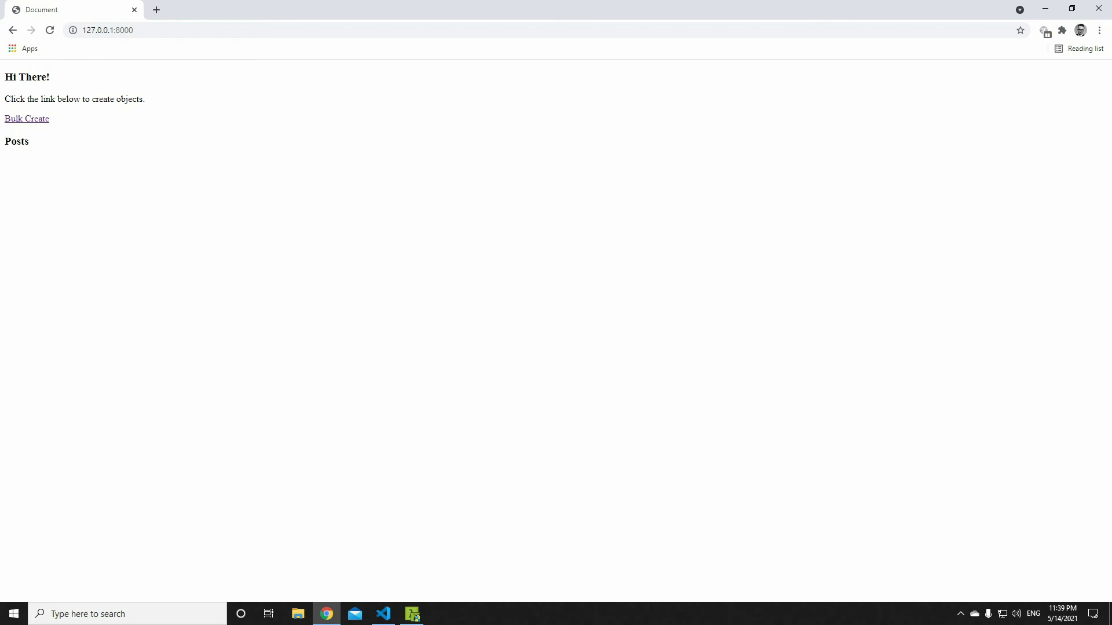
{"action": "mouse_move", "coordinate": [40, 9]}
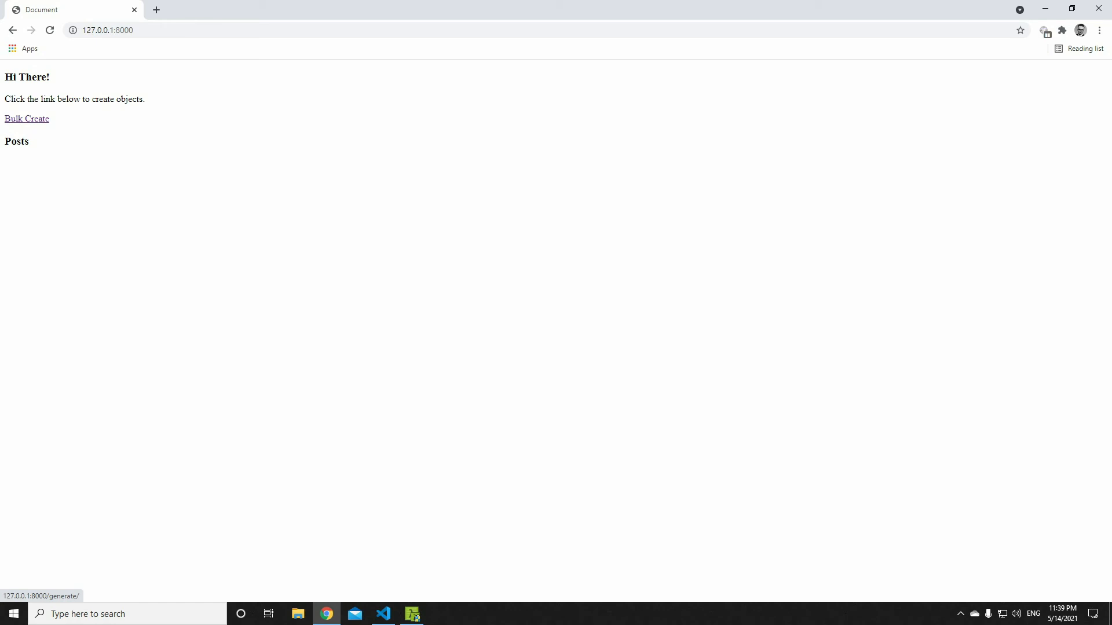
Test Bulk Create in Chrome, go back past the ValueError, and reload to see Post0 onward
{"action": "left_click", "coordinate": [27, 118]}
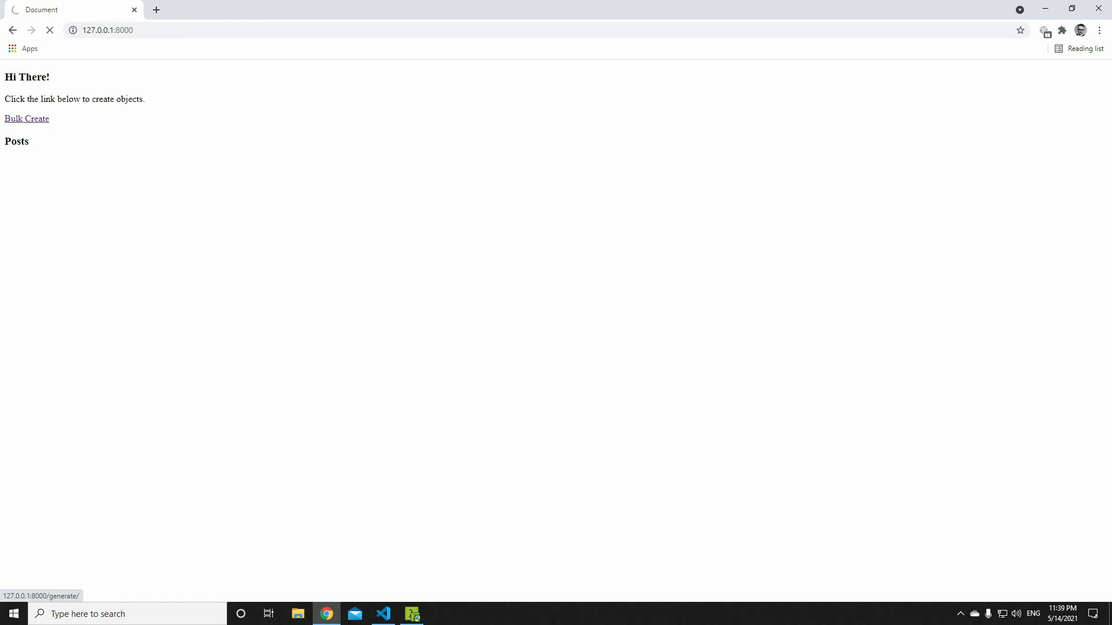
{"action": "left_click", "coordinate": [26, 118]}
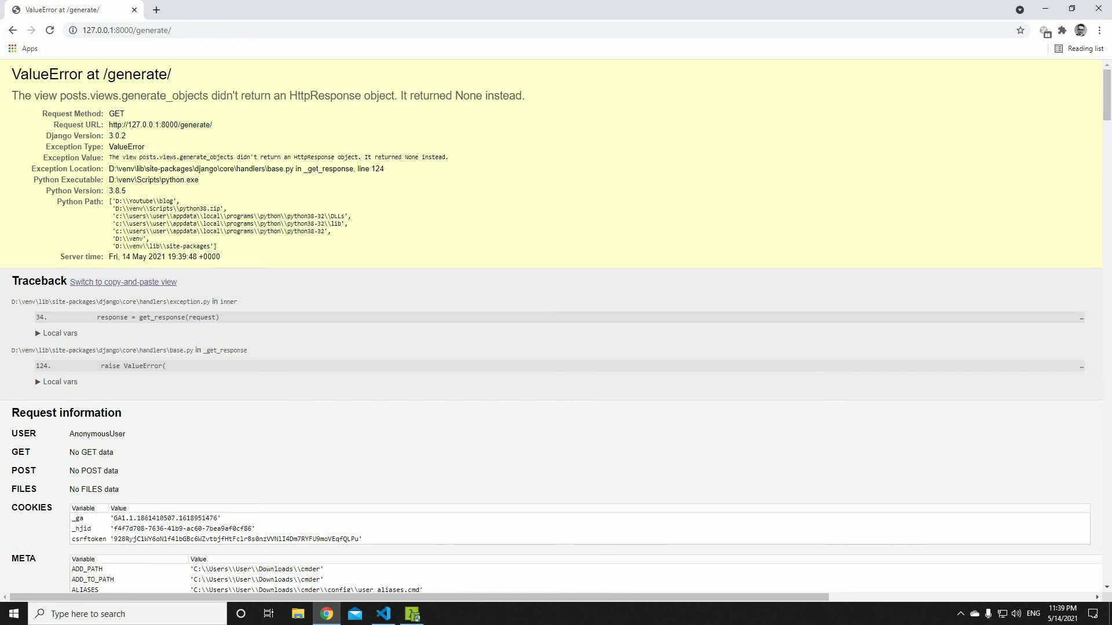
{"action": "left_click", "coordinate": [13, 29]}
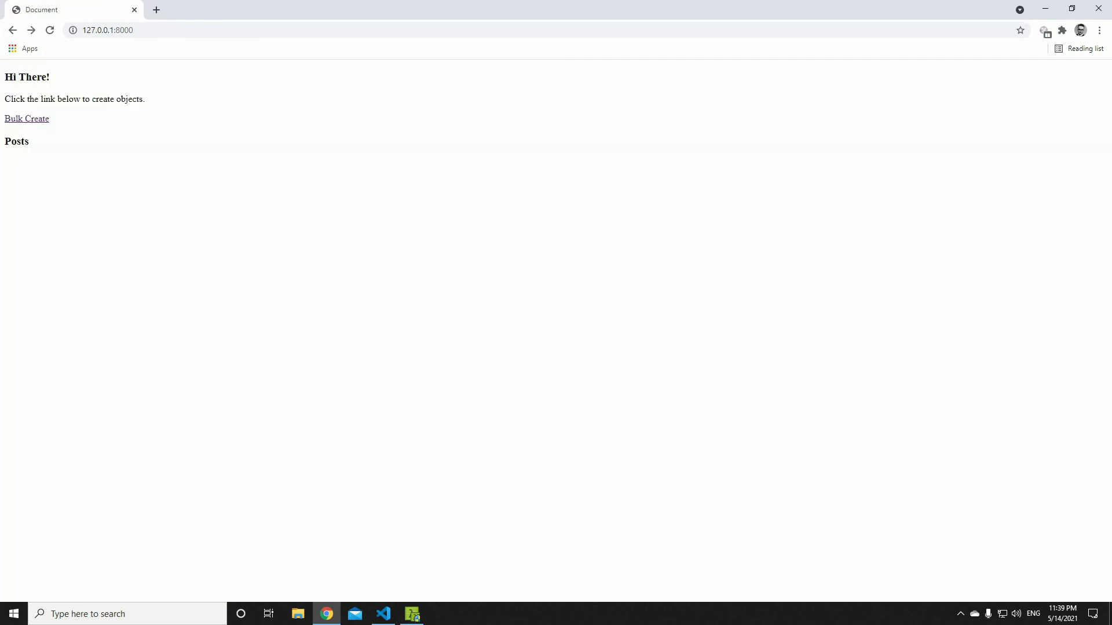
{"action": "left_click", "coordinate": [26, 118]}
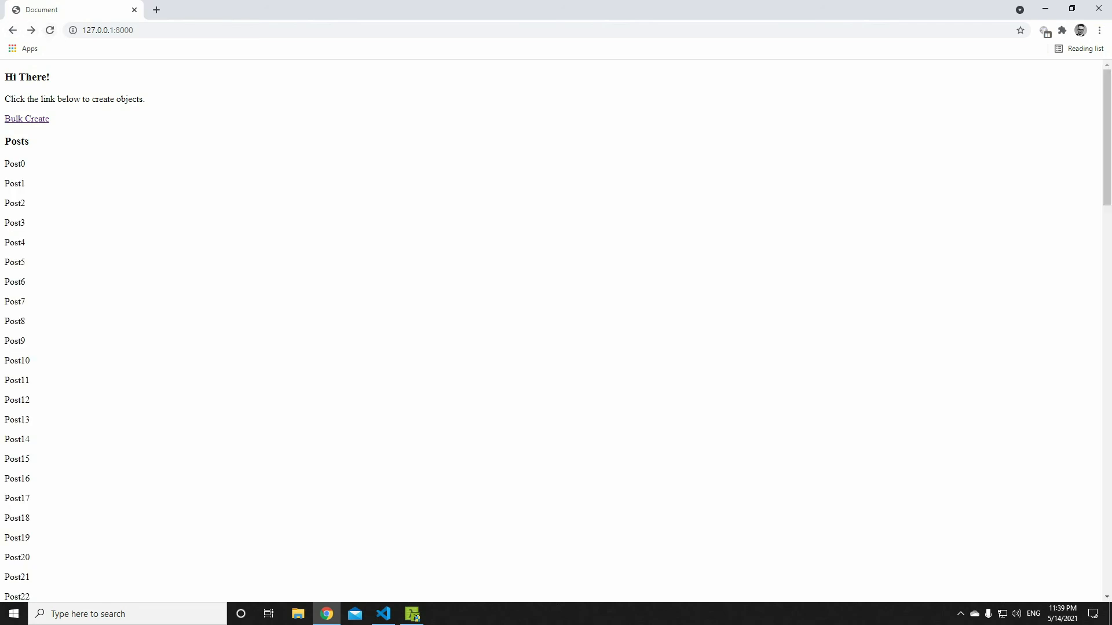
Check the post list again, then change redirect('blog') to return redirect('blog') in views.py
{"action": "left_click", "coordinate": [382, 614]}
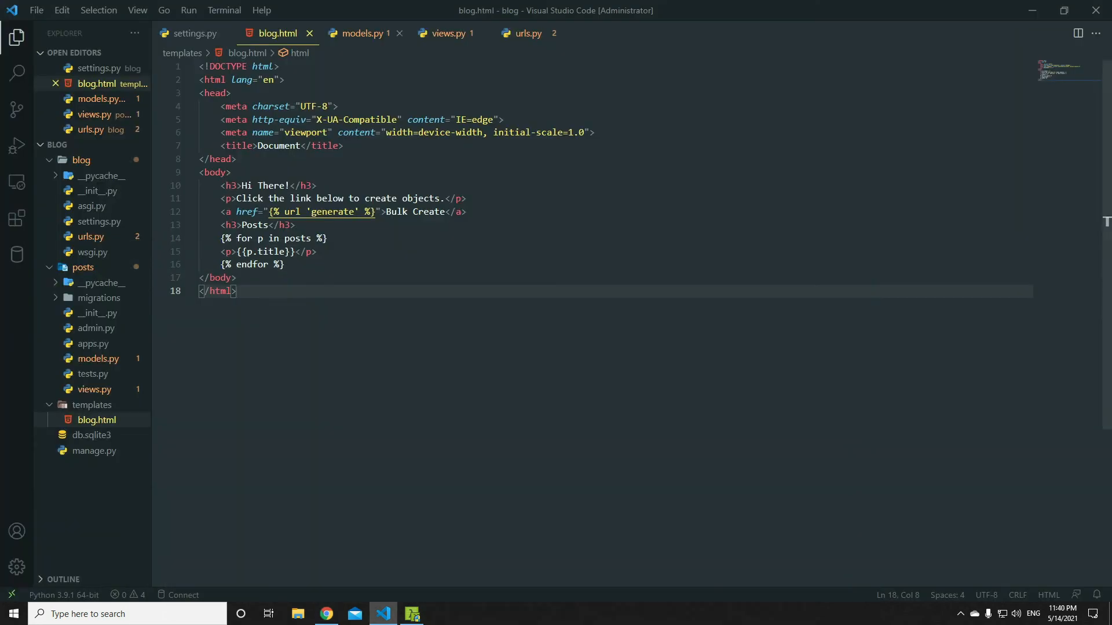
{"action": "left_click", "coordinate": [326, 614]}
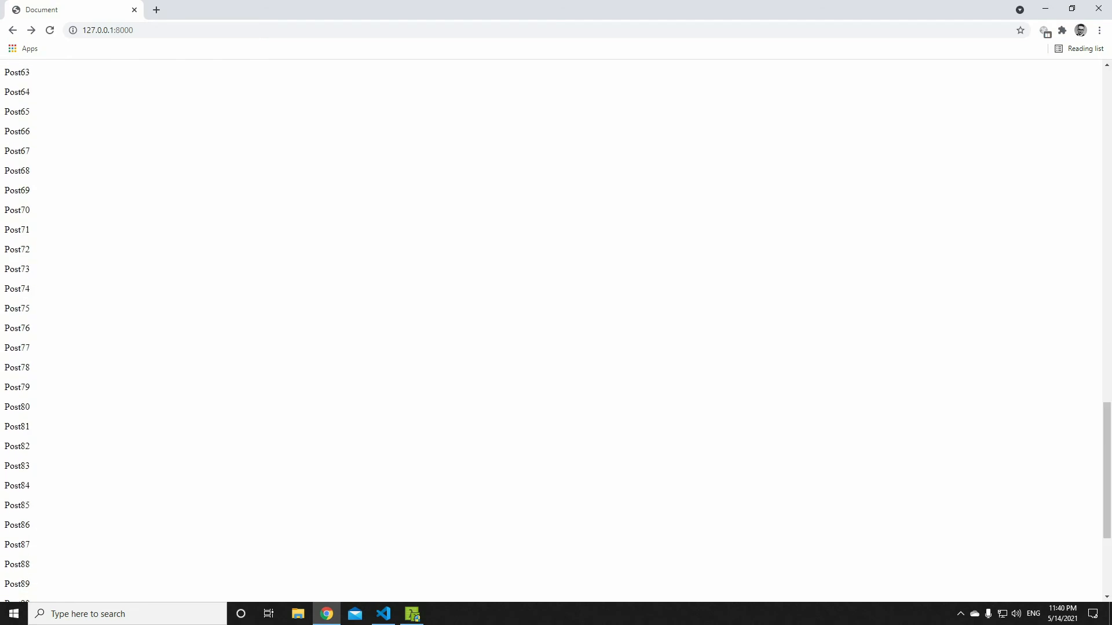
{"action": "scroll", "scroll_direction": "up", "scroll_amount": 3}
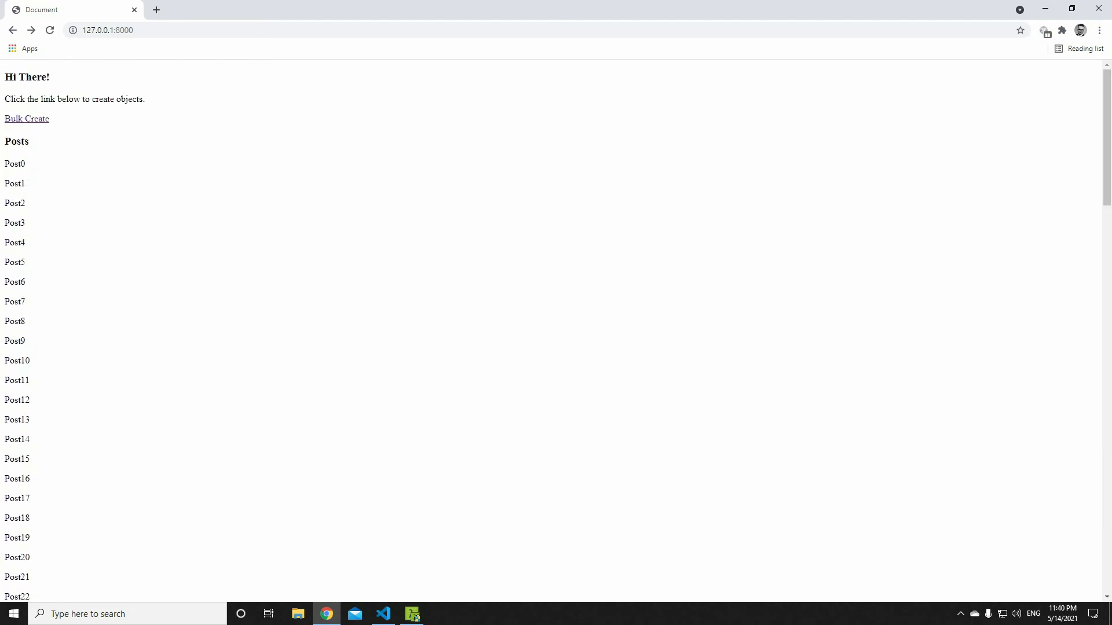
{"action": "left_click", "coordinate": [383, 613]}
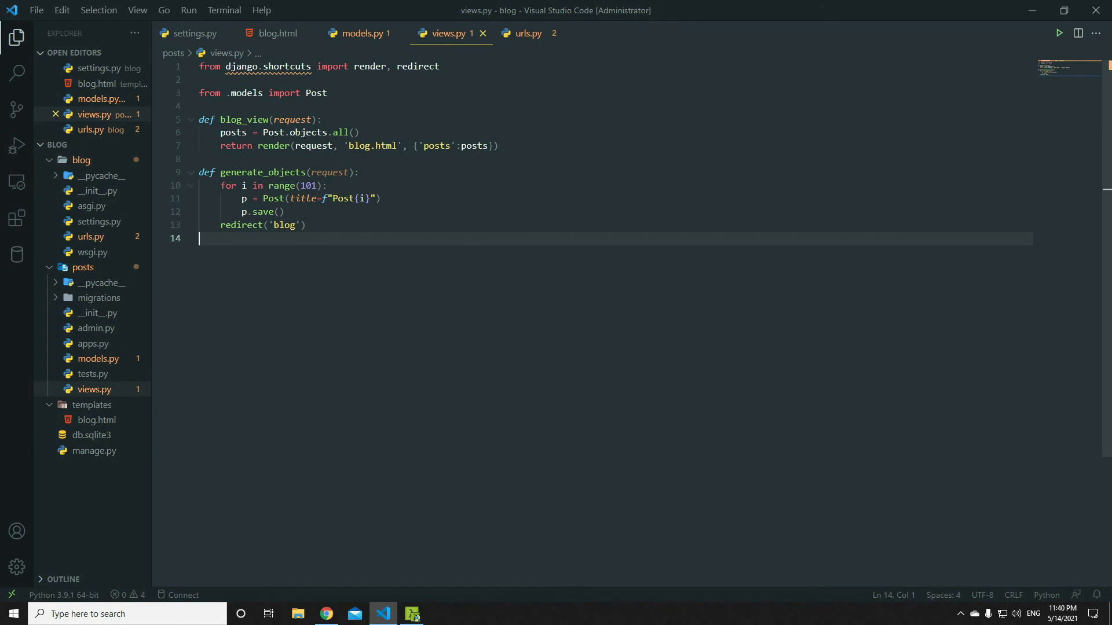
{"action": "type", "text": "return"}
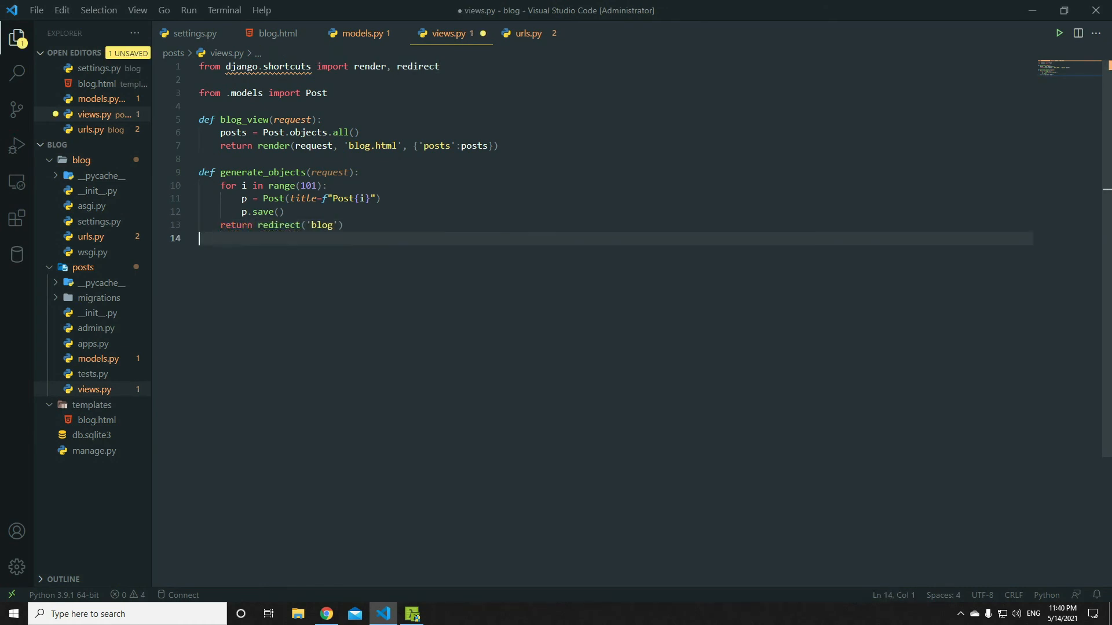
Run Bulk Create again and scroll the blog page down to Post100
{"action": "left_click", "coordinate": [326, 614]}
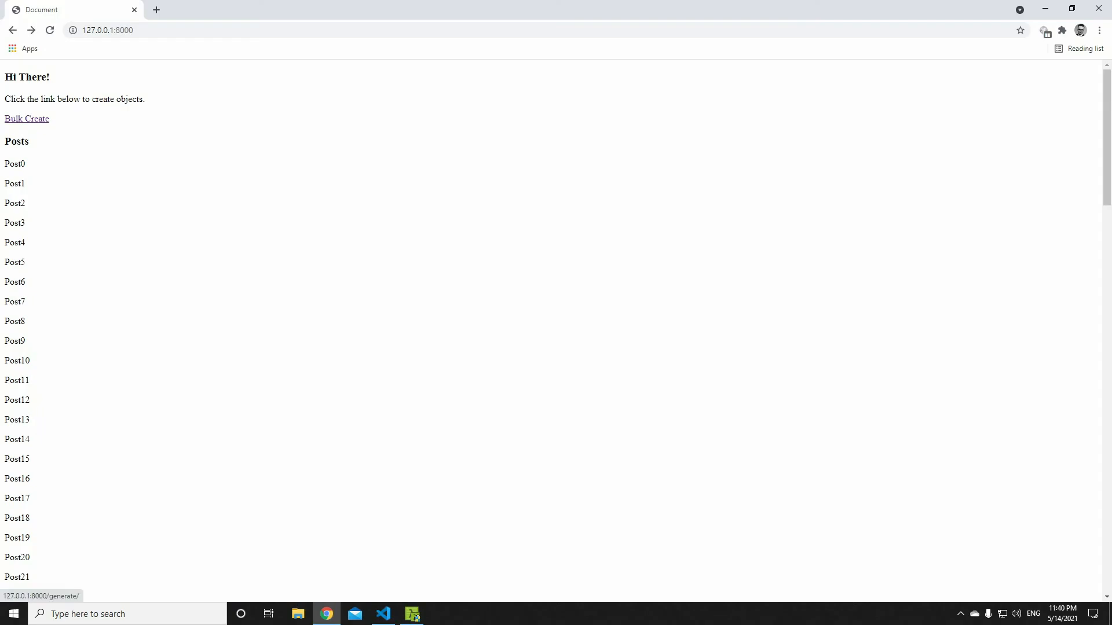
{"action": "left_click", "coordinate": [26, 119]}
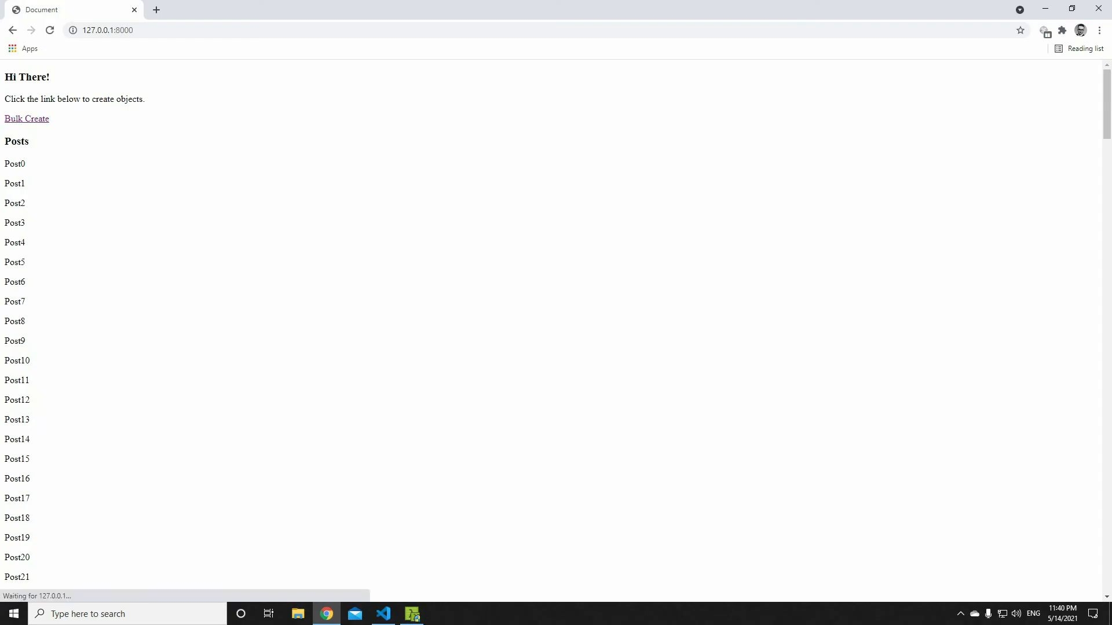
{"action": "scroll", "scroll_direction": "down", "scroll_amount": 3}
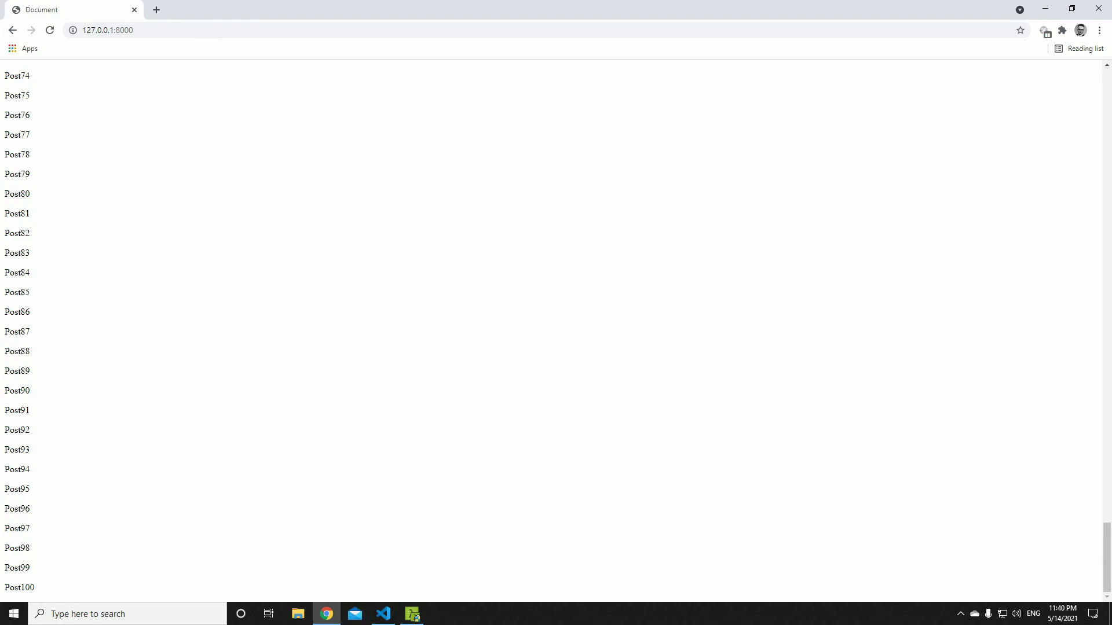
{"action": "left_click", "coordinate": [383, 614]}
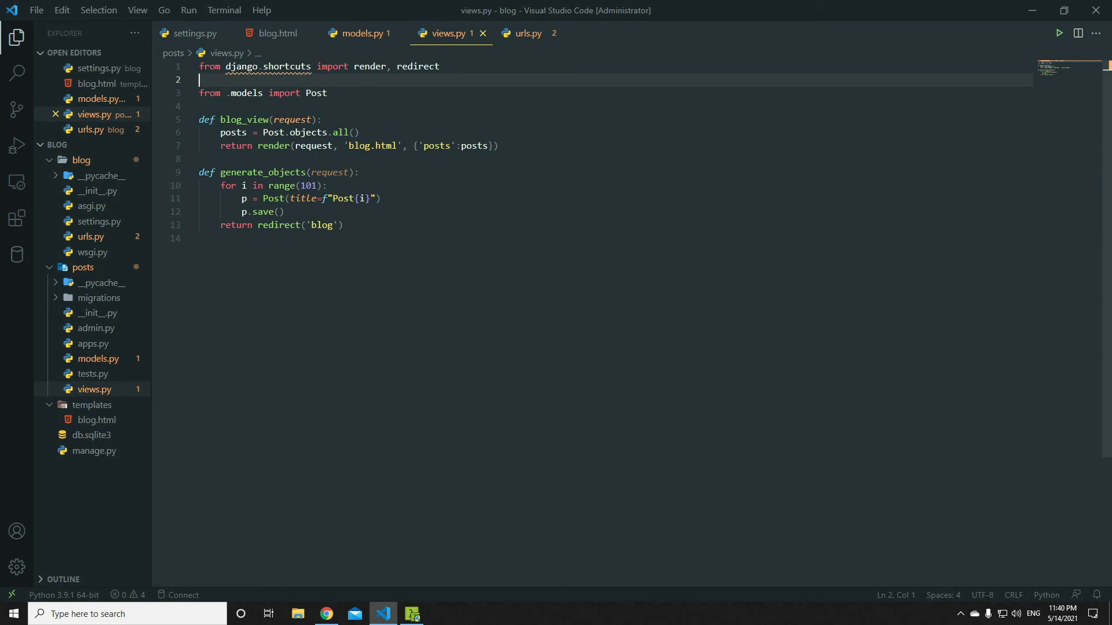
Import transaction from django.db and wrap the post loop in with transaction.atomic():
{"action": "type", "text": "from django."}
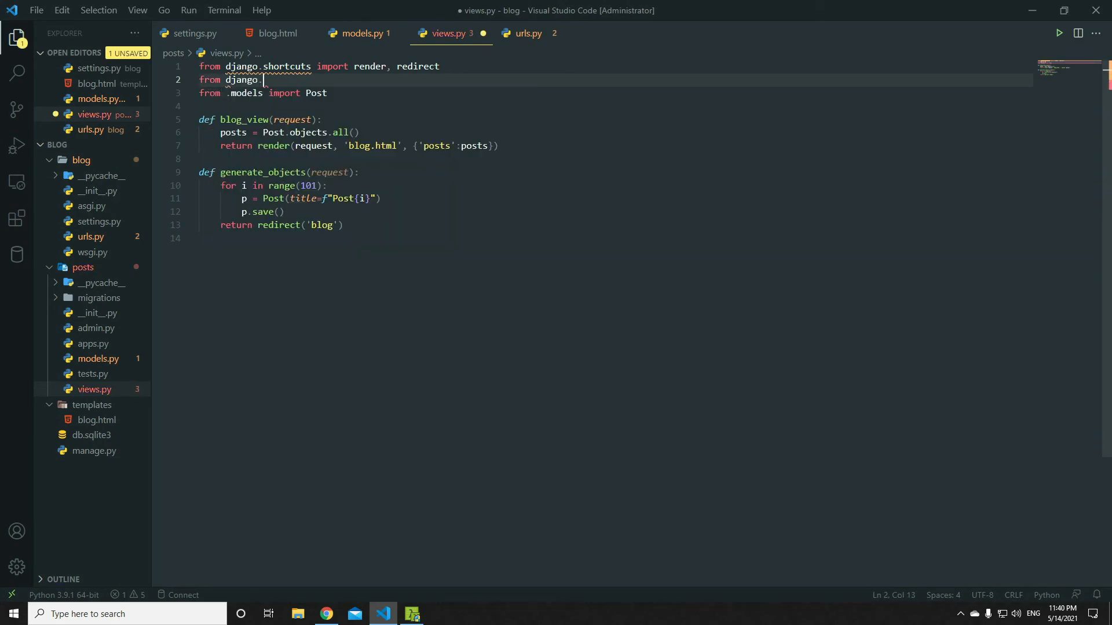
{"action": "type", "text": "db import transaction"}
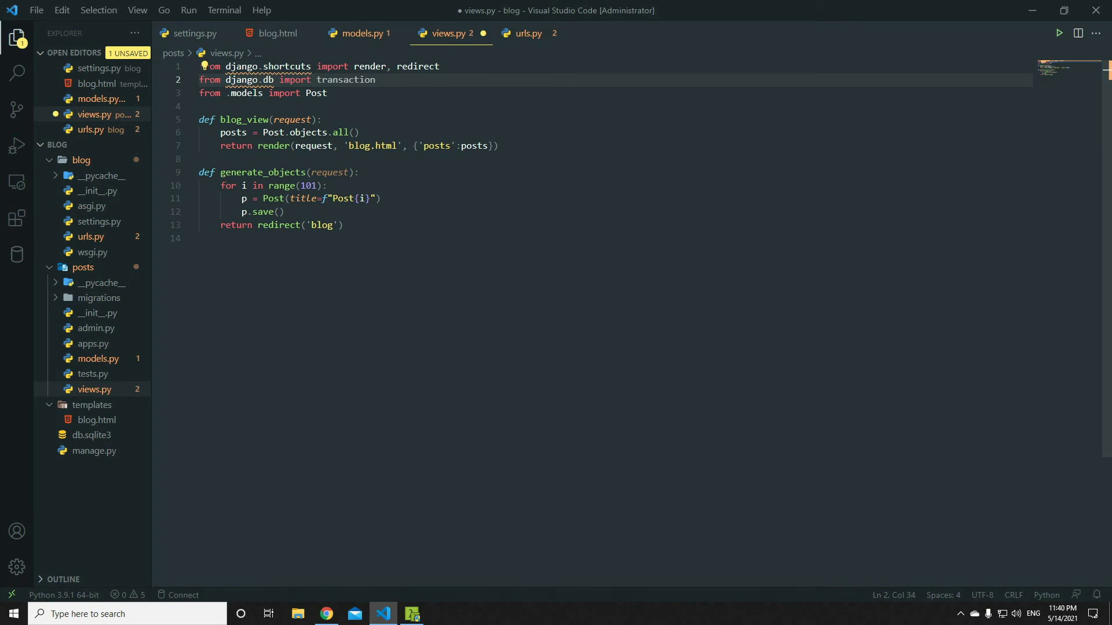
{"action": "key", "text": "Enter"}
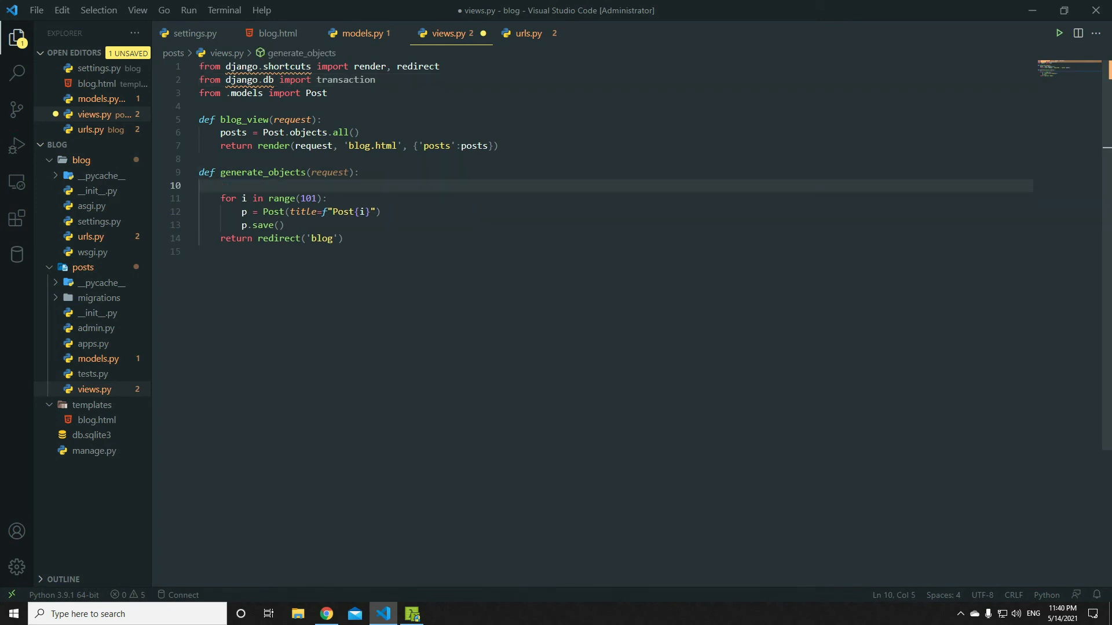
{"action": "type", "text": "with"}
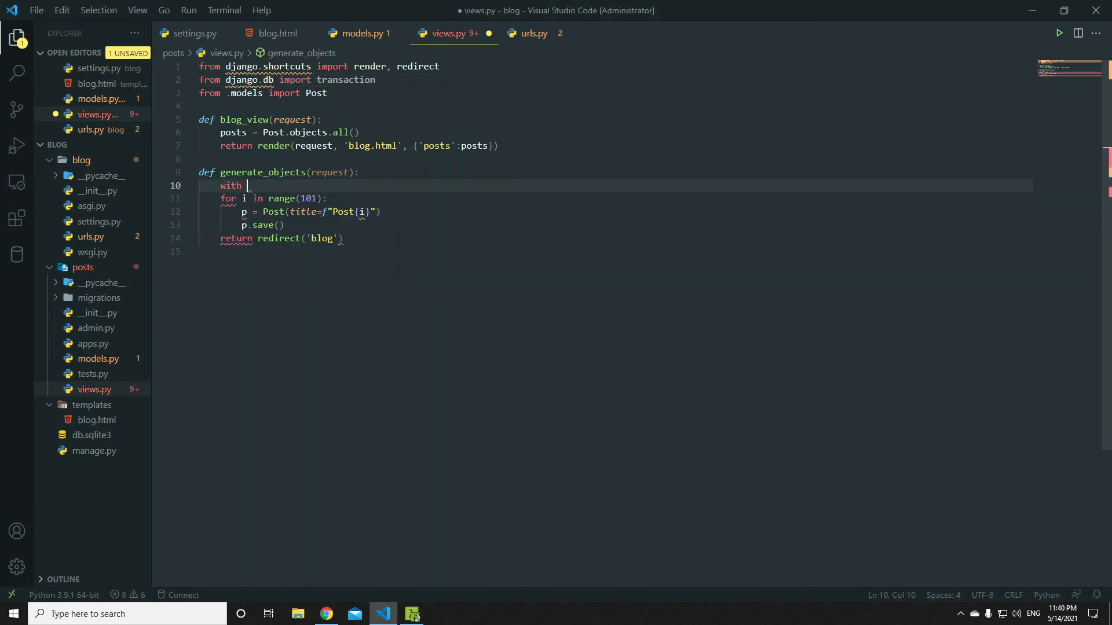
{"action": "type", "text": "transaction"}
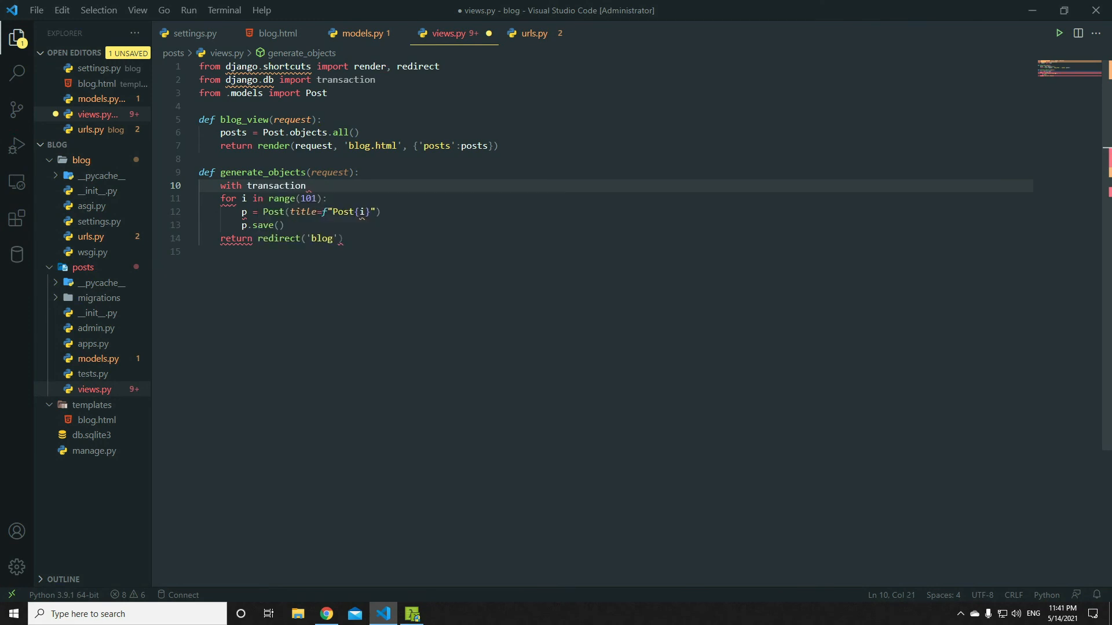
{"action": "type", "text": ".atomic():"}
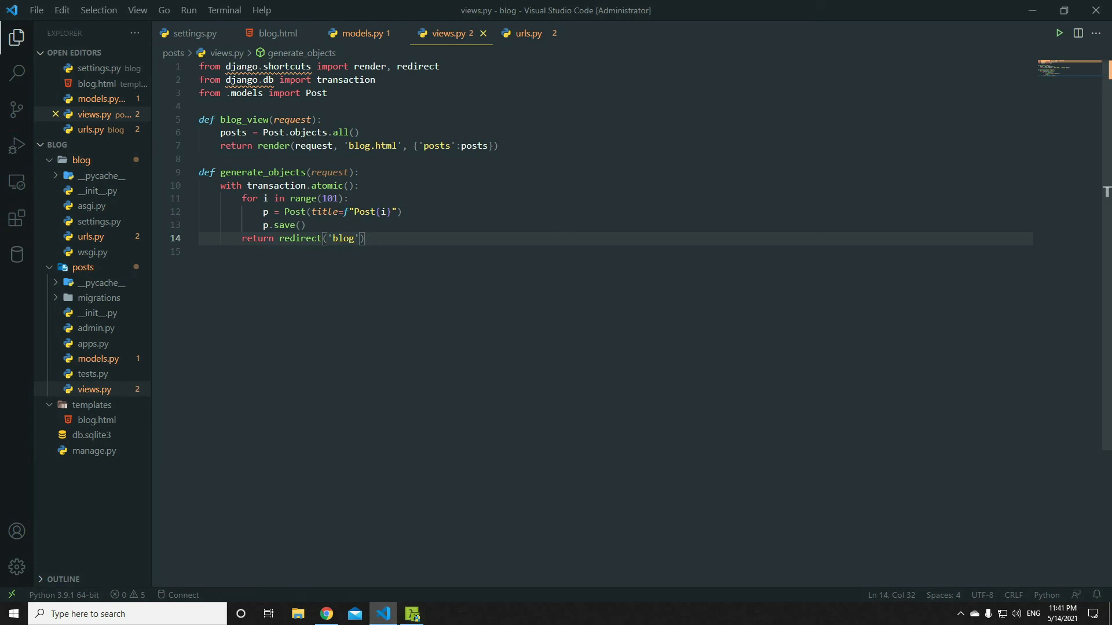
{"action": "double_click", "coordinate": [277, 185]}
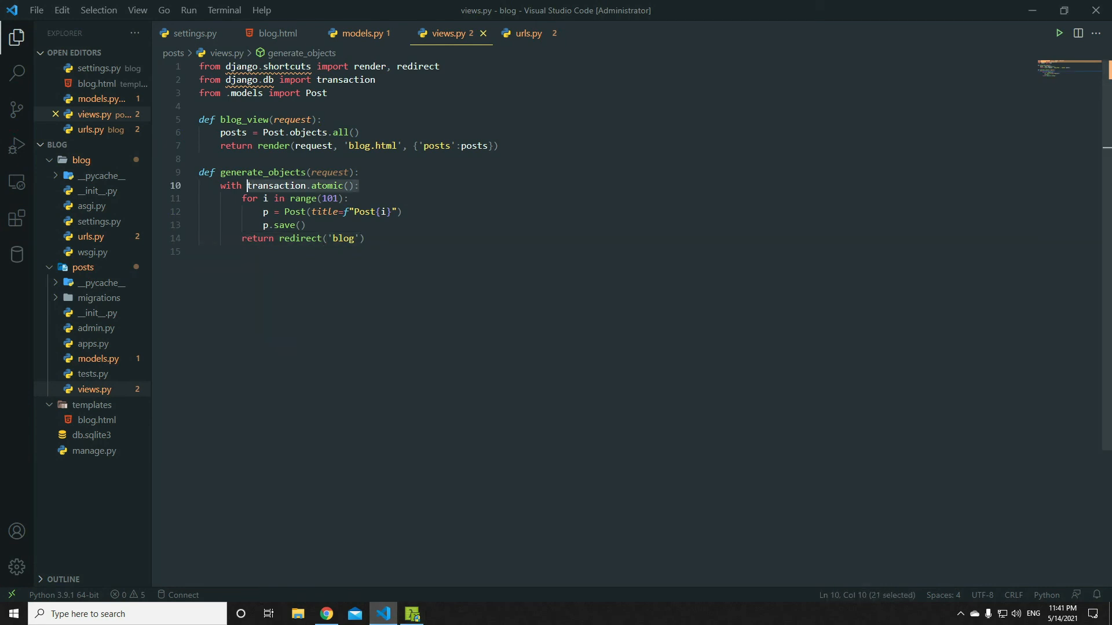
{"action": "mouse_move", "coordinate": [277, 185]}
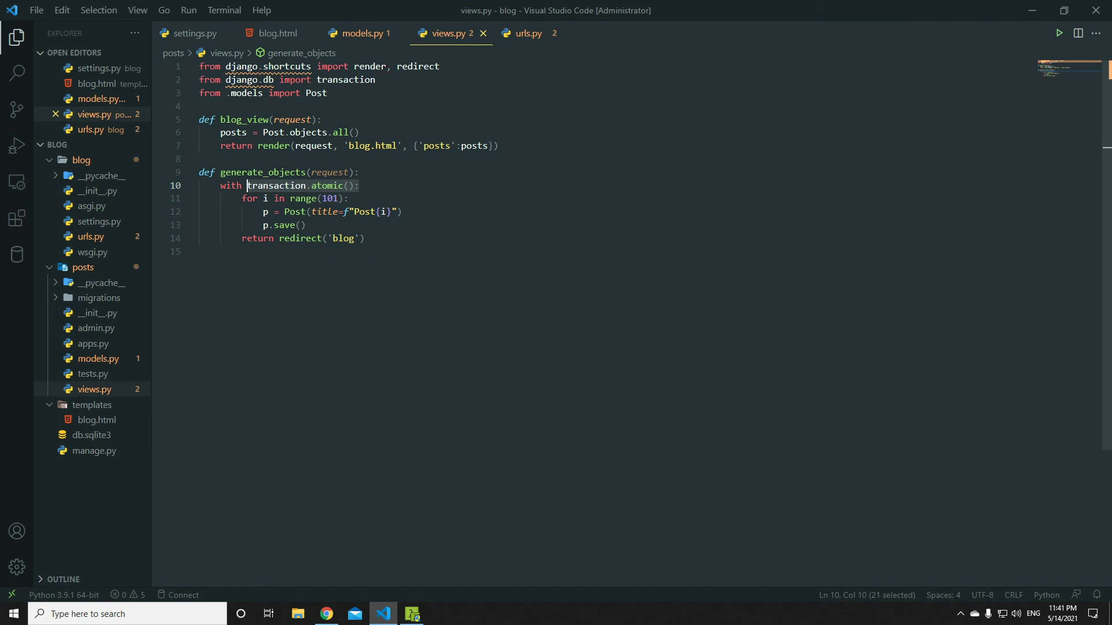
{"action": "left_click", "coordinate": [357, 185]}
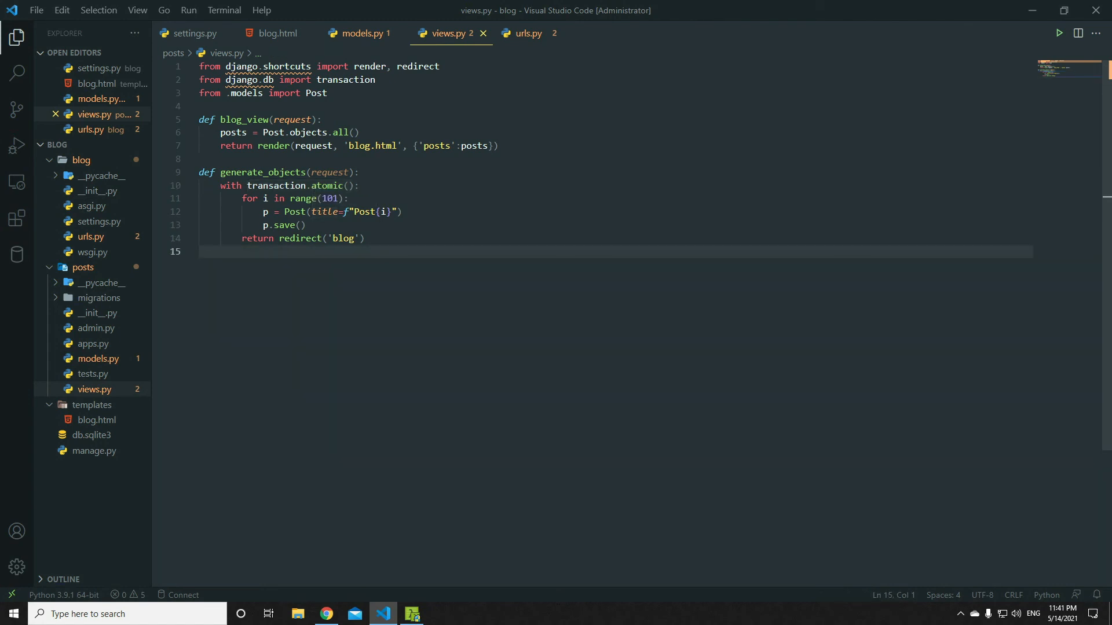
Flush the blog database with manage.py flush, confirm 'yes', and restart the server
{"action": "left_click", "coordinate": [325, 613]}
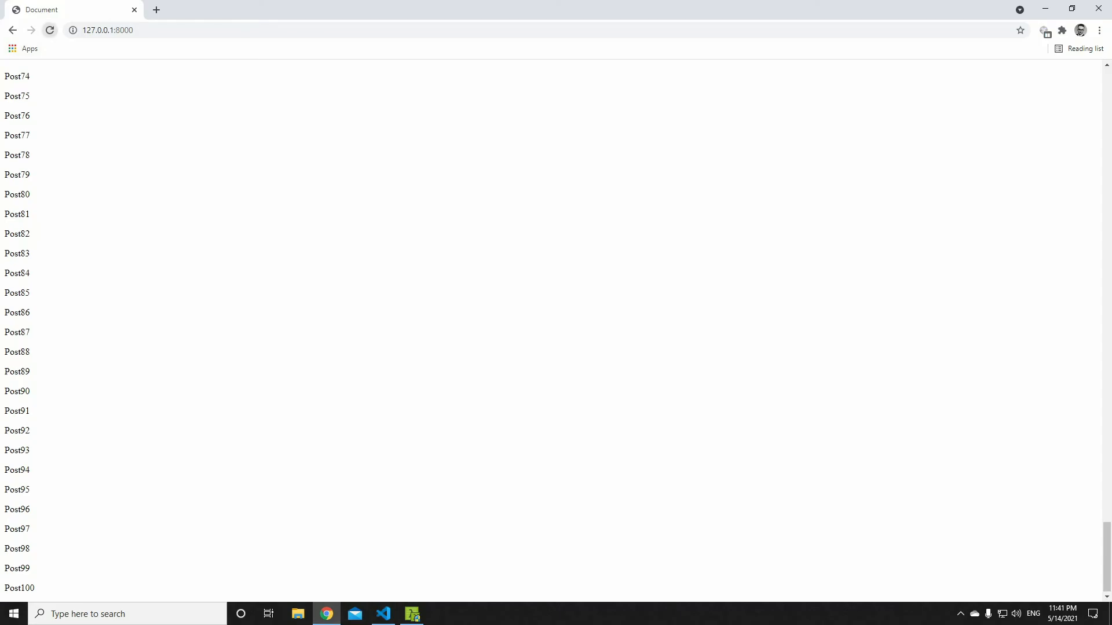
{"action": "left_click", "coordinate": [412, 613]}
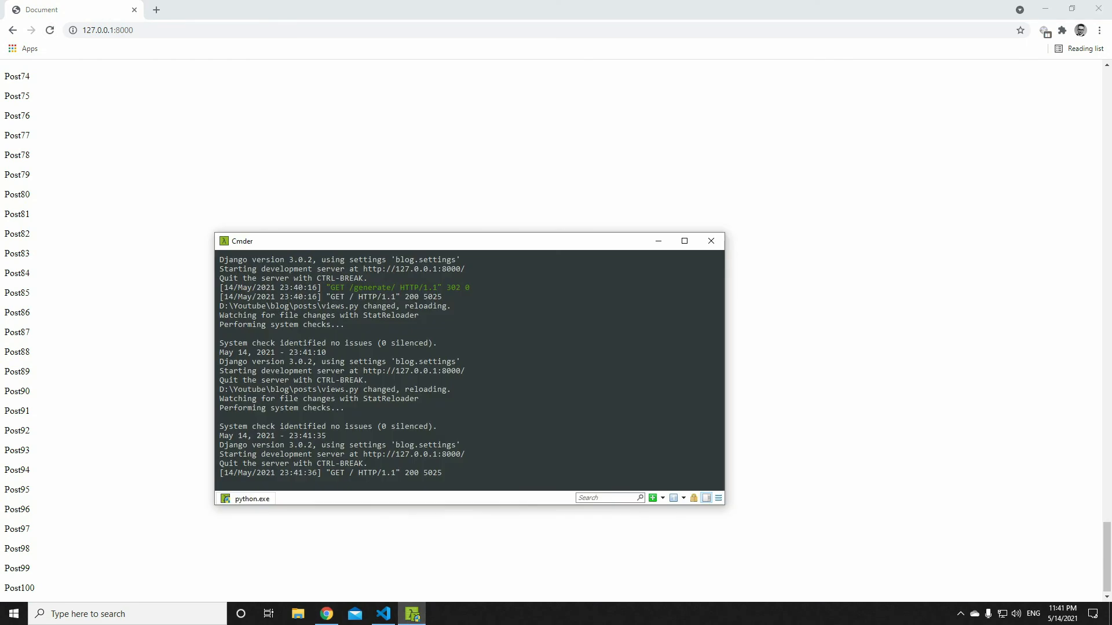
{"action": "type", "text": "python manage.py runserver"}
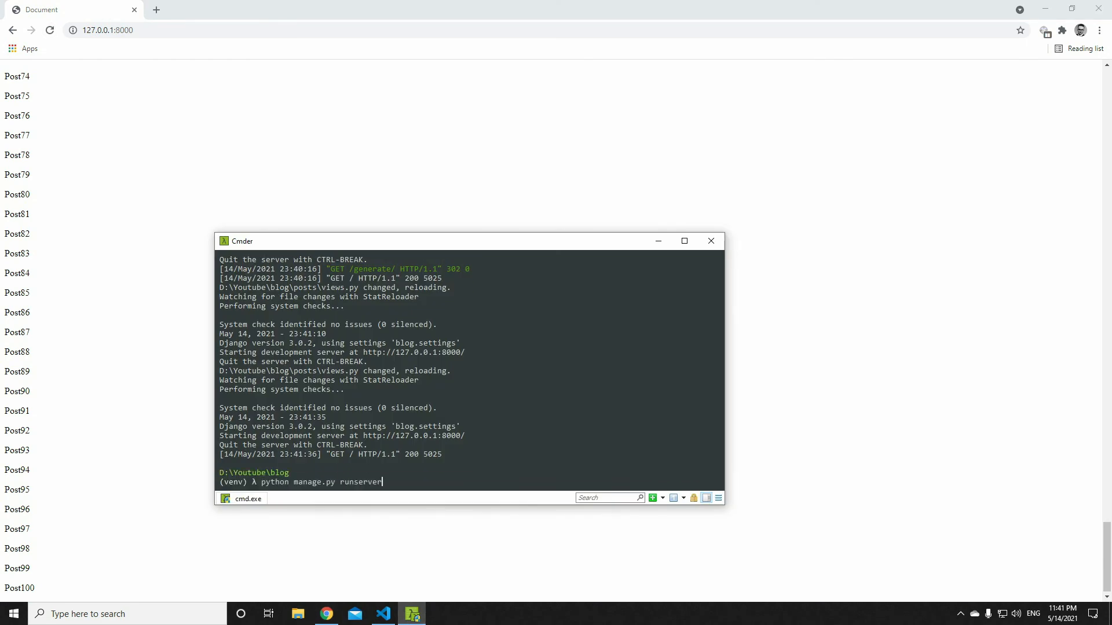
{"action": "key", "text": "Backspace"}
{"action": "type", "text": "flush"}
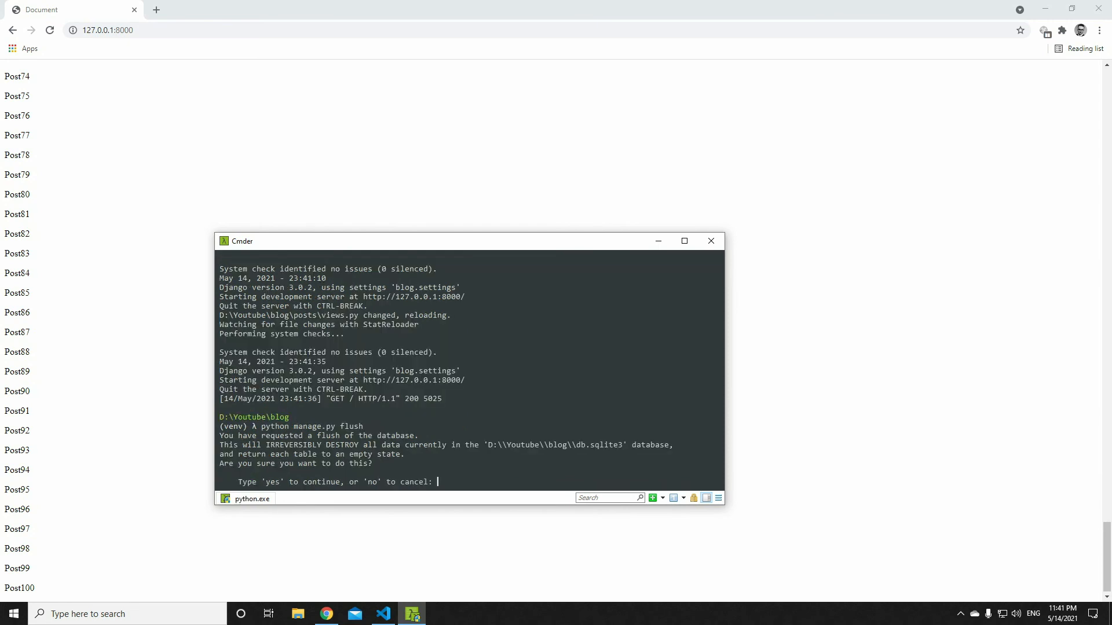
{"action": "type", "text": "yes"}
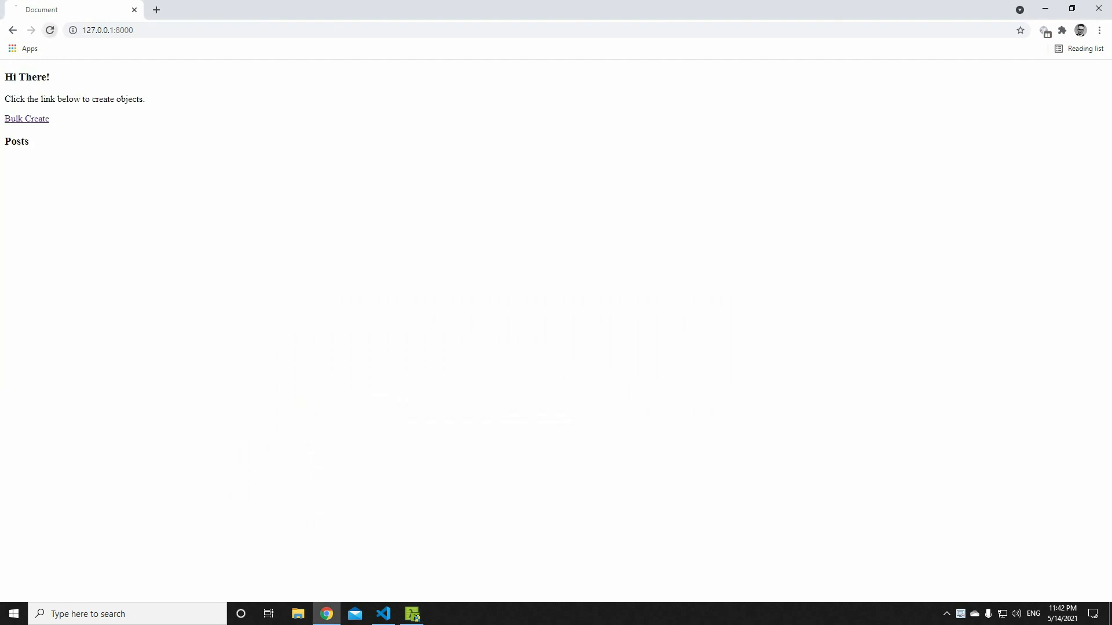
{"action": "mouse_move", "coordinate": [26, 118]}
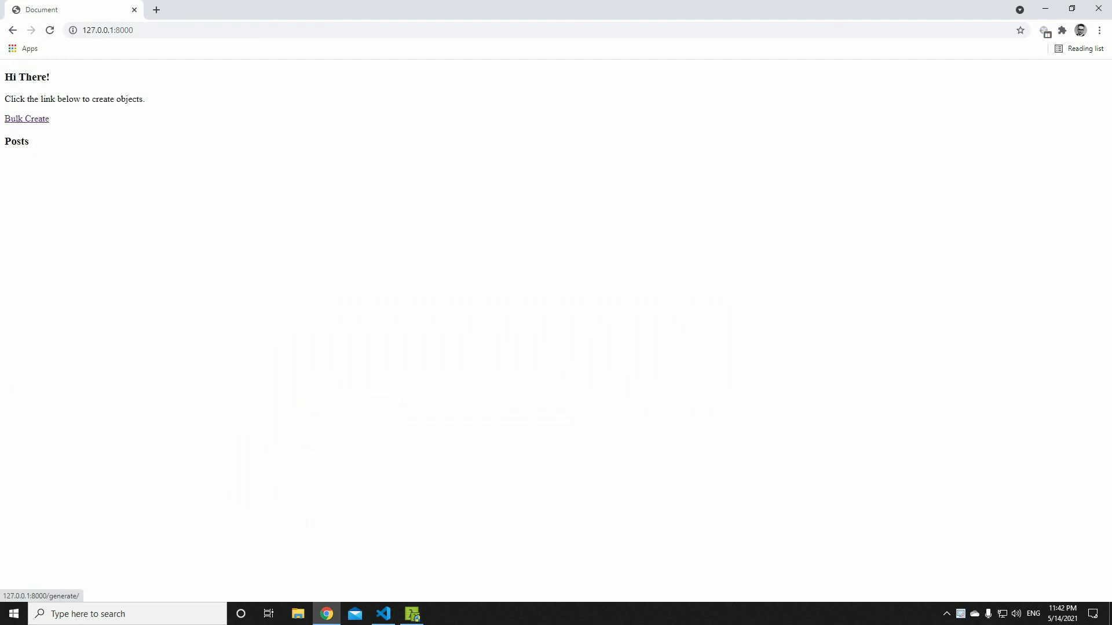
Rerun Bulk Create with the atomic version and check the refilled Post0 onward list against views.py
{"action": "left_click", "coordinate": [26, 118]}
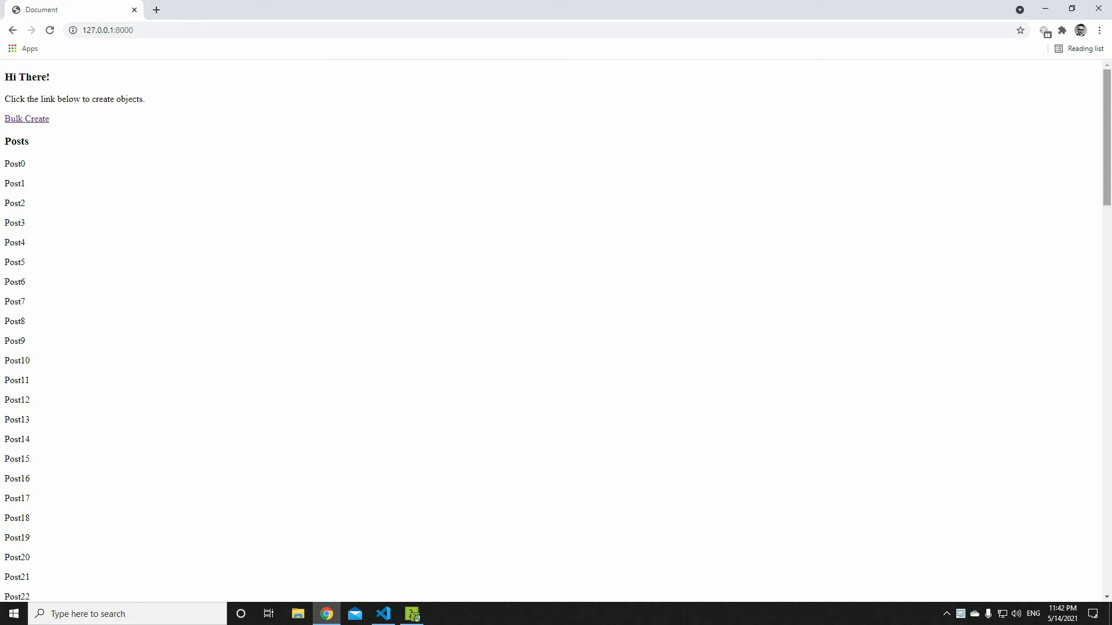
{"action": "scroll", "scroll_direction": "down", "scroll_amount": 3}
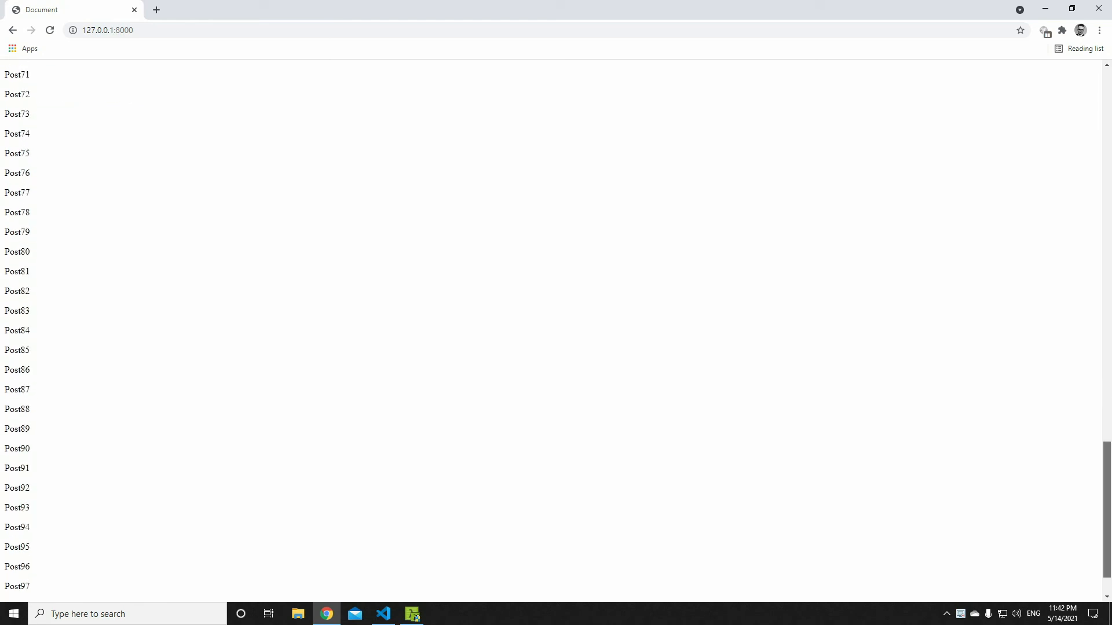
{"action": "scroll", "scroll_direction": "up", "scroll_amount": 3}
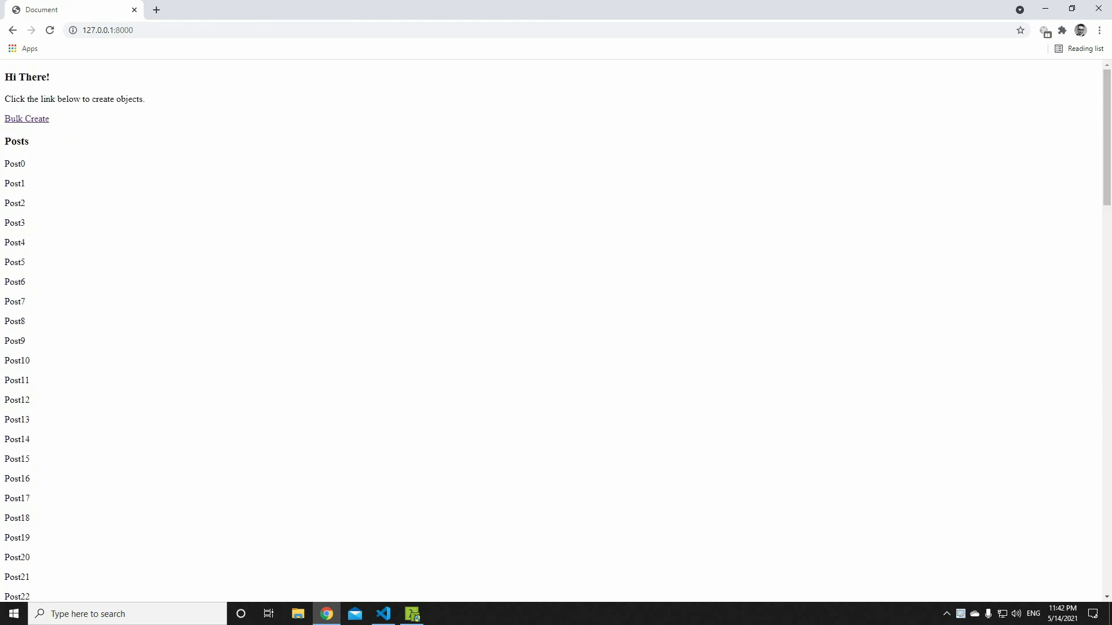
{"action": "left_click", "coordinate": [382, 613]}
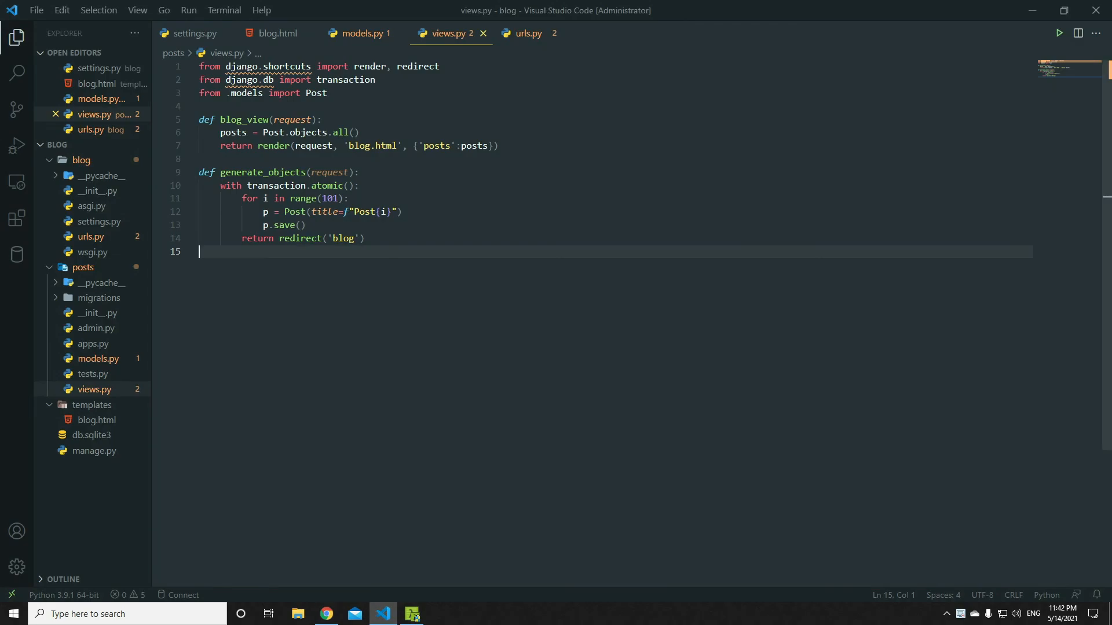
{"action": "mouse_move", "coordinate": [325, 614]}
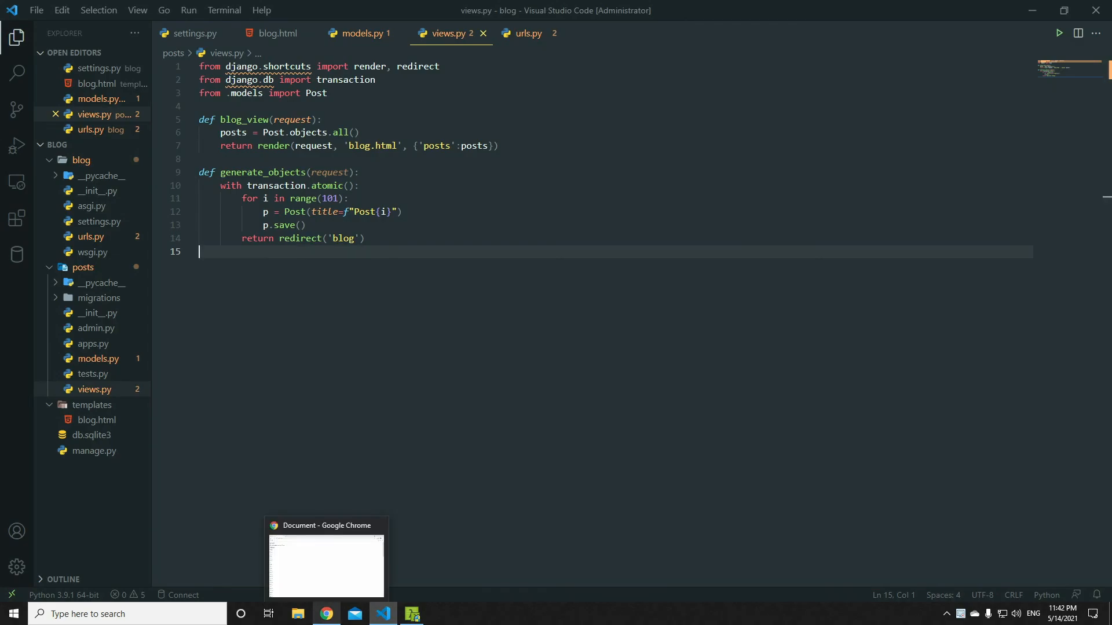
{"action": "left_click", "coordinate": [325, 565]}
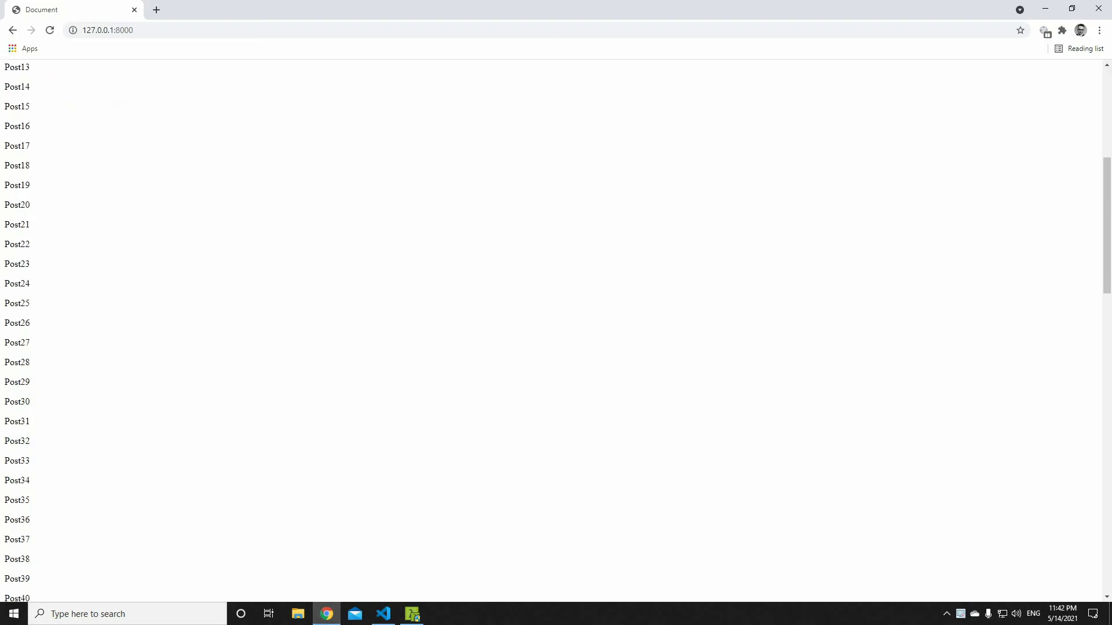
{"action": "scroll", "scroll_direction": "down", "scroll_amount": 3}
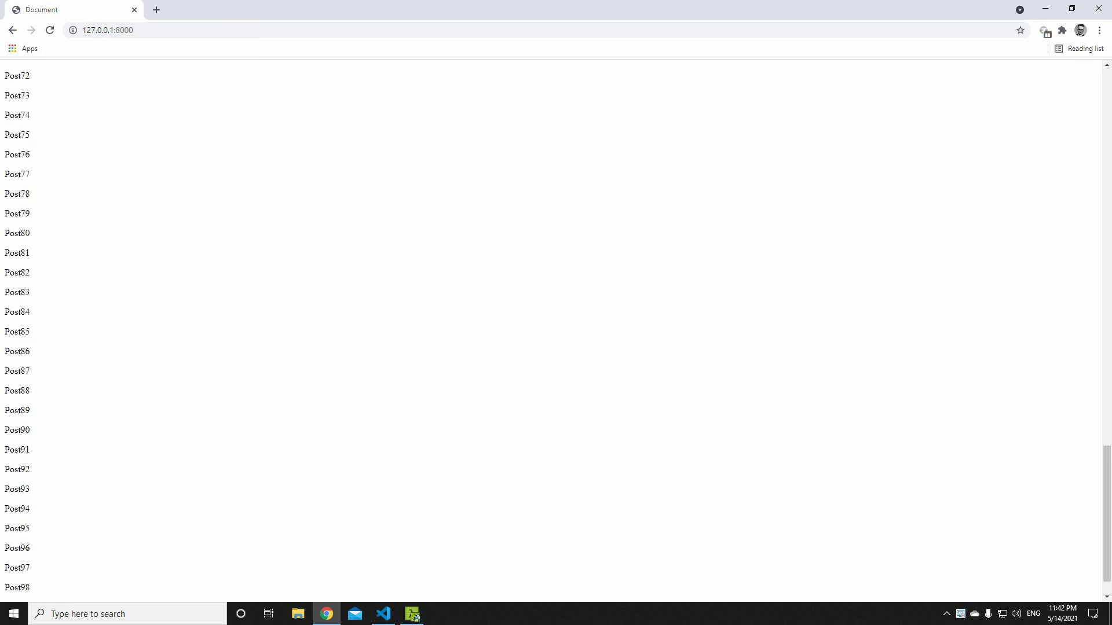
{"action": "scroll", "scroll_direction": "up", "scroll_amount": 3}
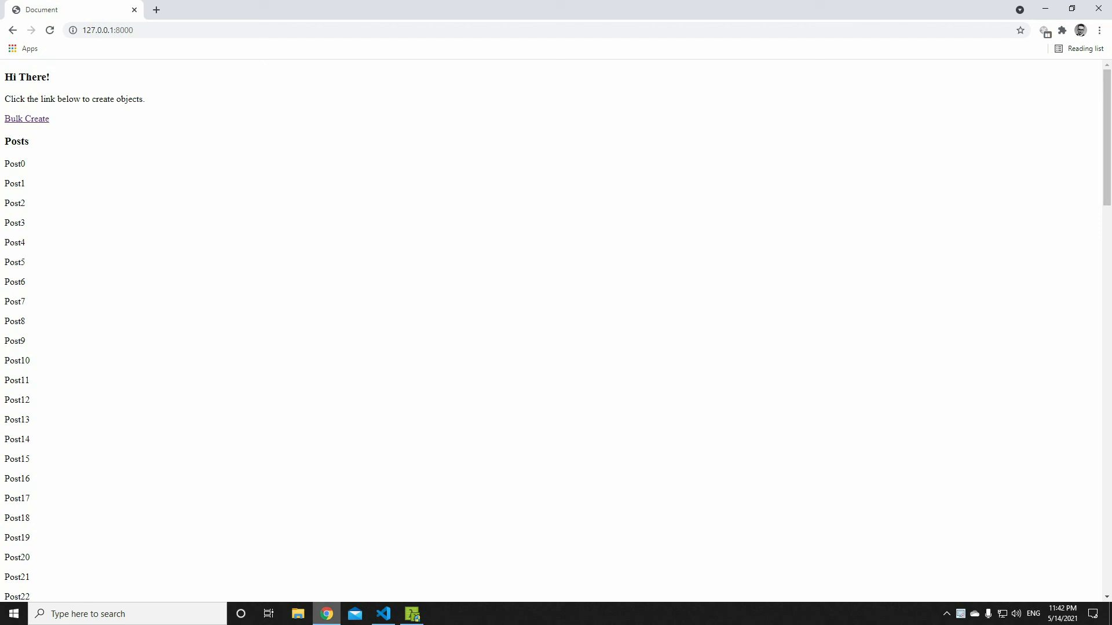
{"action": "left_click", "coordinate": [384, 619]}
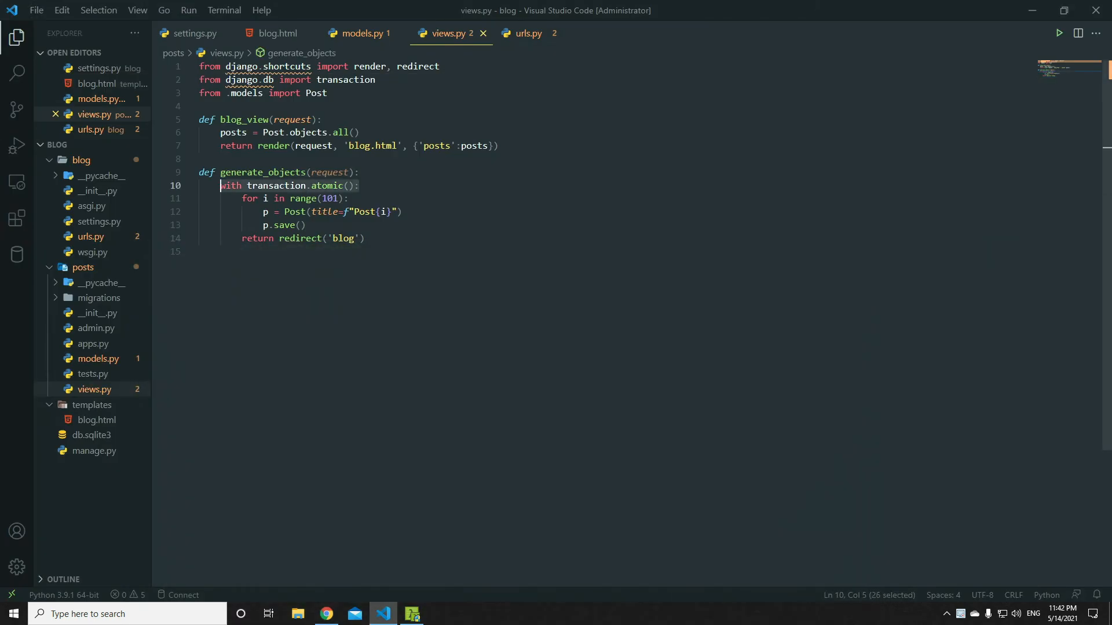
{"action": "left_click", "coordinate": [278, 186]}
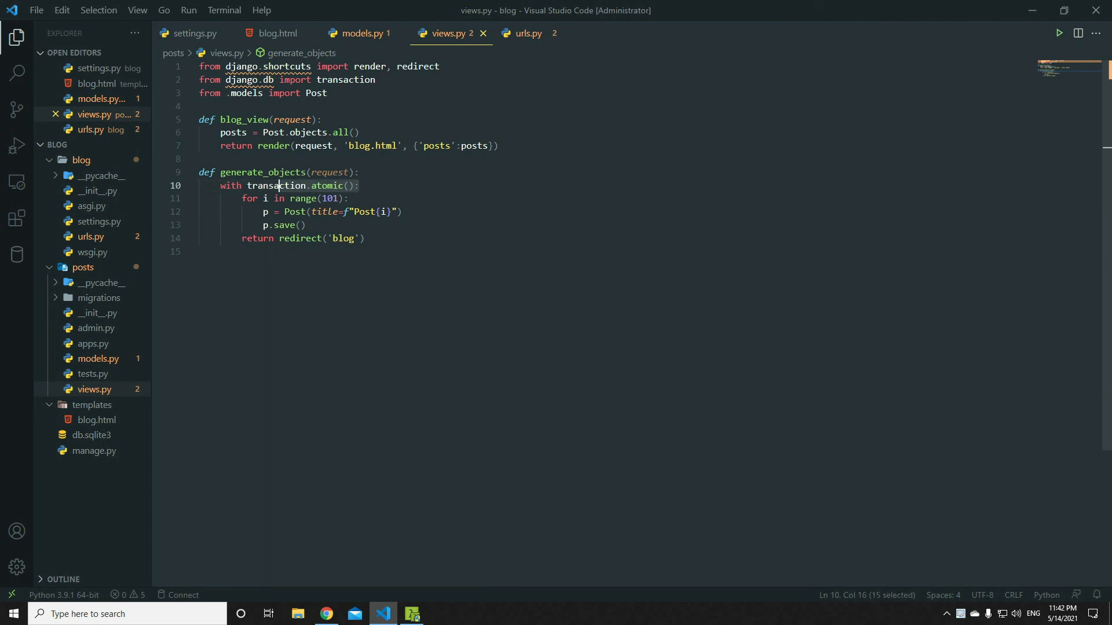
{"action": "left_click", "coordinate": [306, 225]}
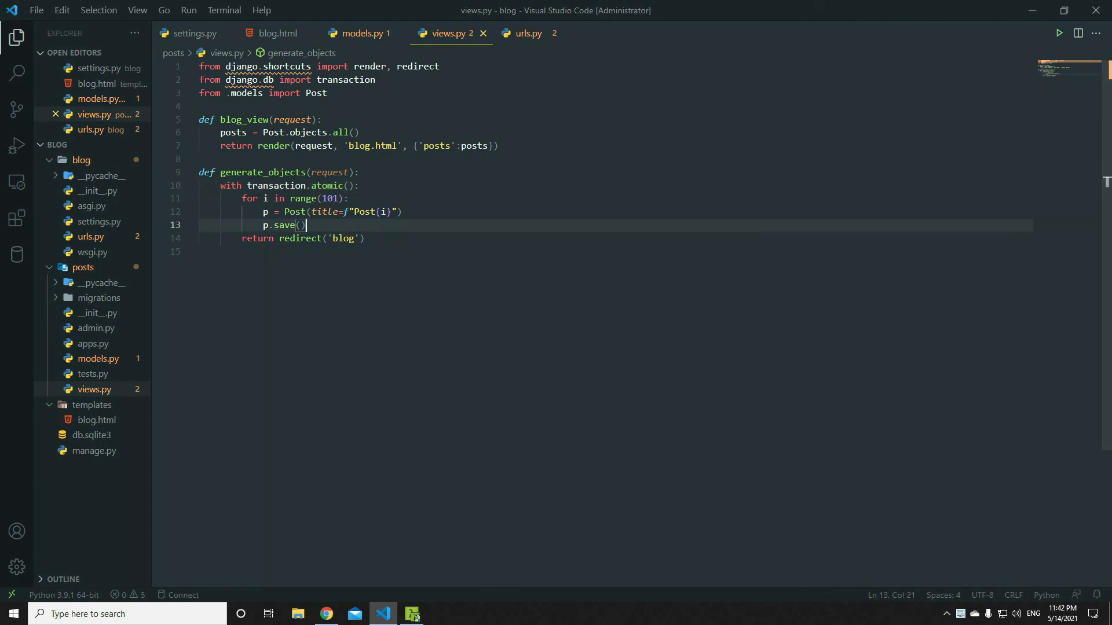
{"action": "left_click", "coordinate": [325, 613]}
{"action": "type", "text": "bulk_cr"}
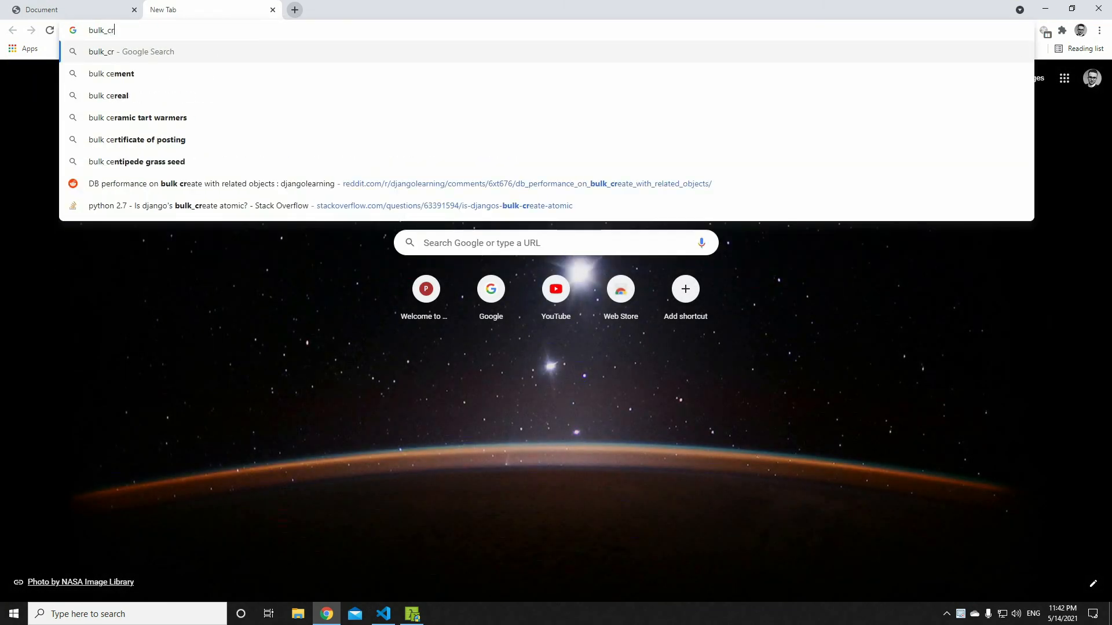
Search 'bulk_create django' and open the Django QuerySet API reference result
{"action": "type", "text": "eate"}
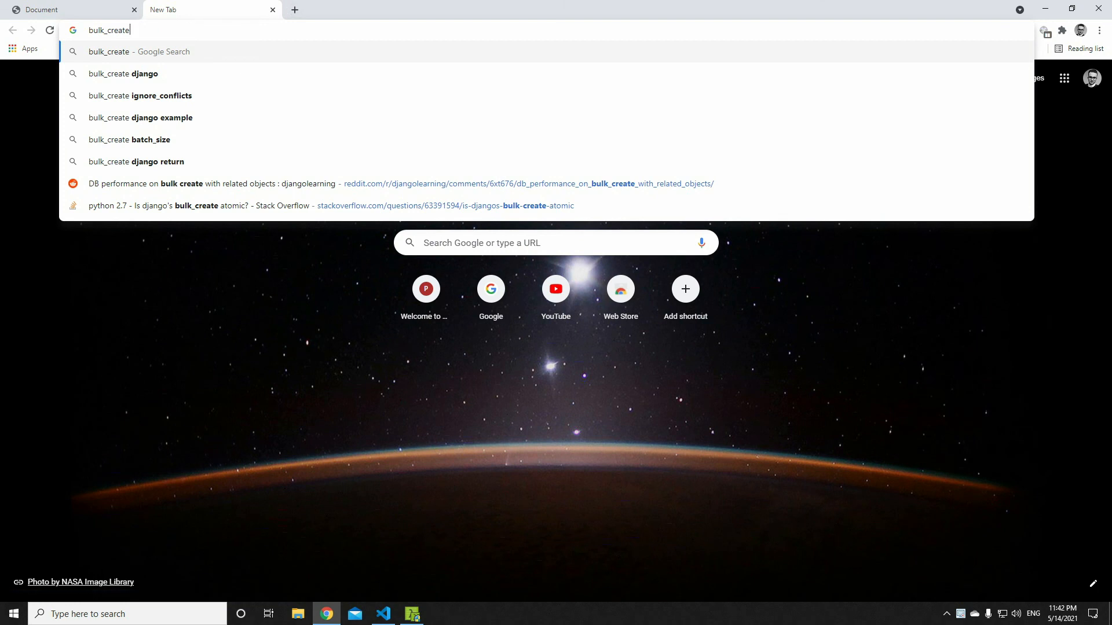
{"action": "left_click", "coordinate": [128, 73]}
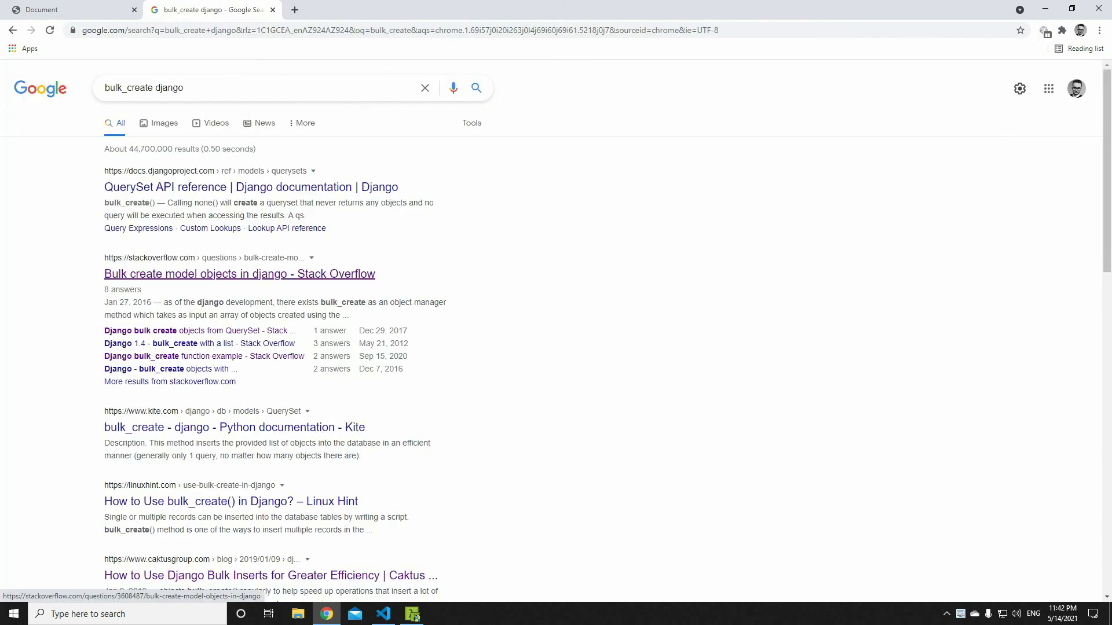
{"action": "left_click", "coordinate": [240, 274]}
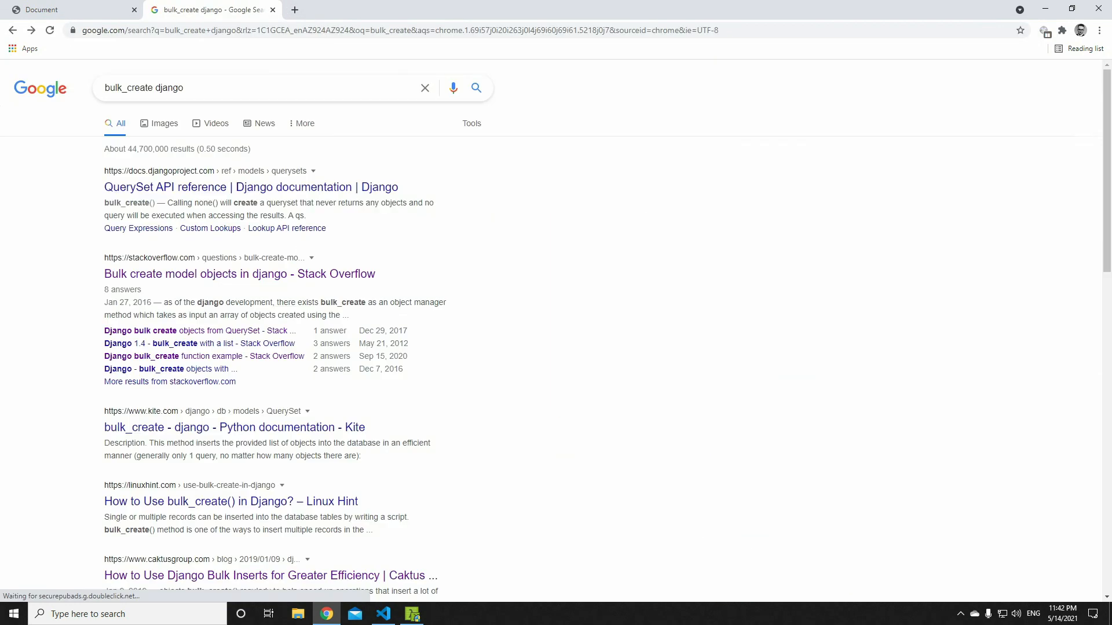
{"action": "left_click", "coordinate": [250, 187]}
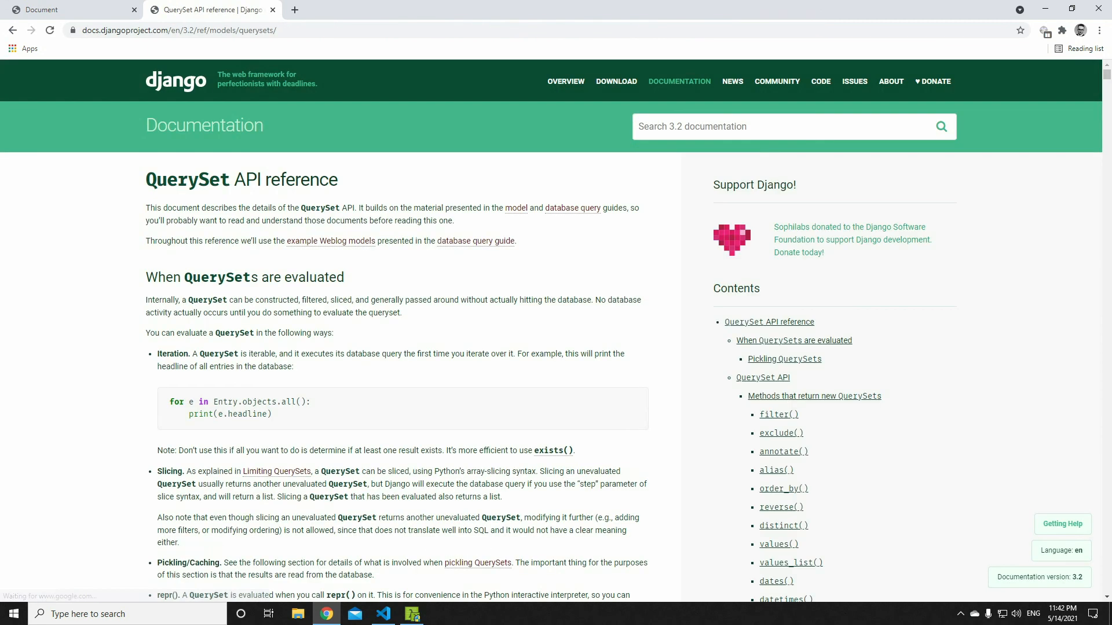
{"action": "scroll", "scroll_direction": "down", "scroll_amount": 3}
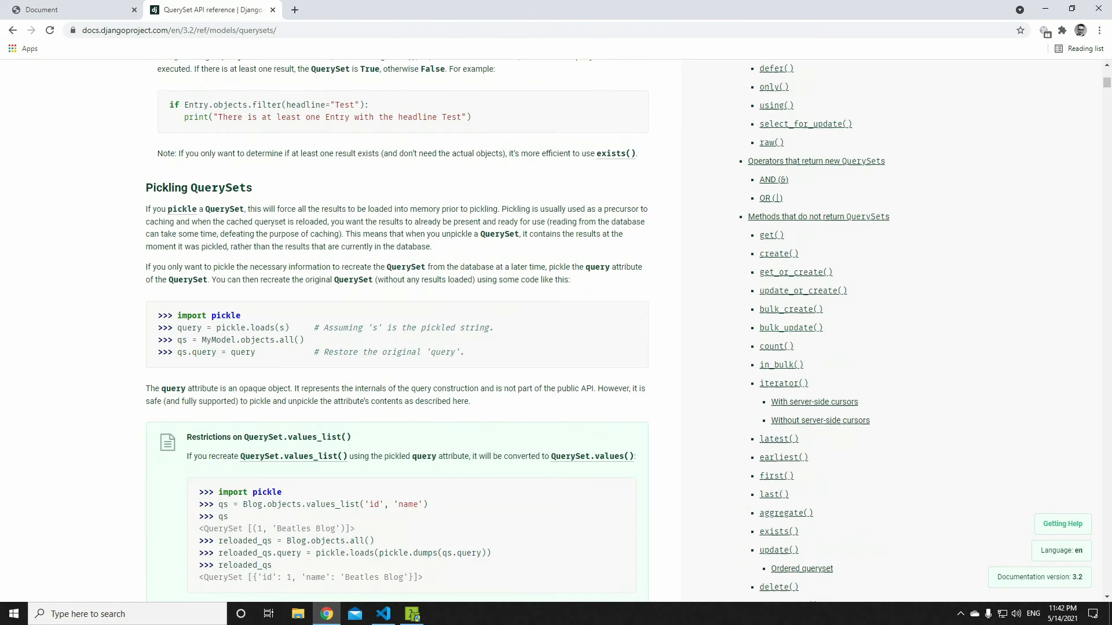
{"action": "scroll", "scroll_direction": "down", "scroll_amount": 3}
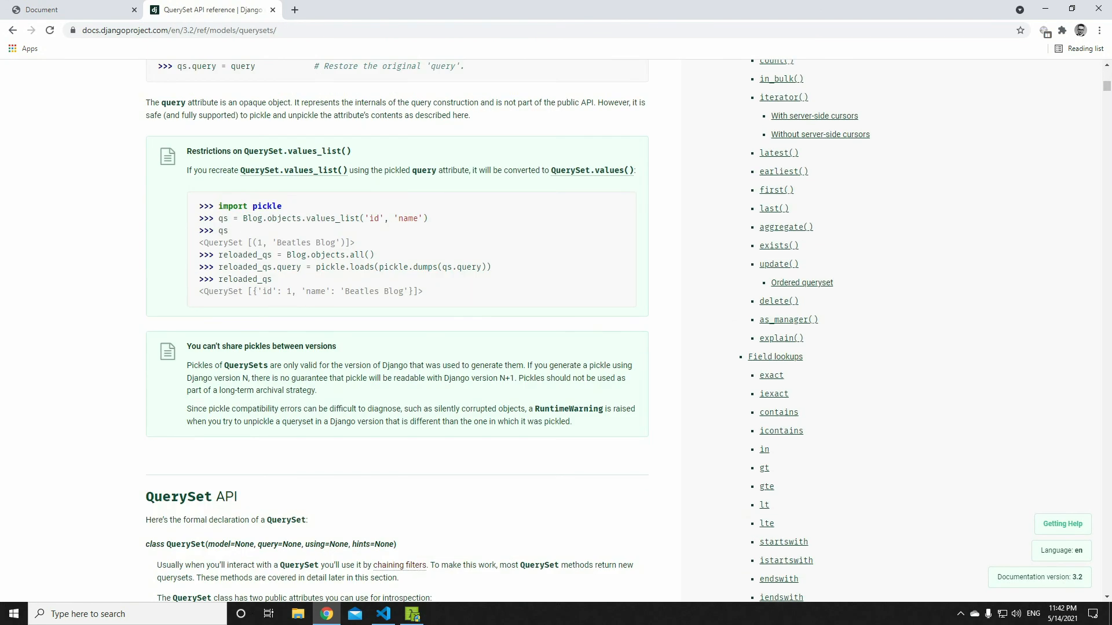
{"action": "scroll", "scroll_direction": "down", "scroll_amount": 3}
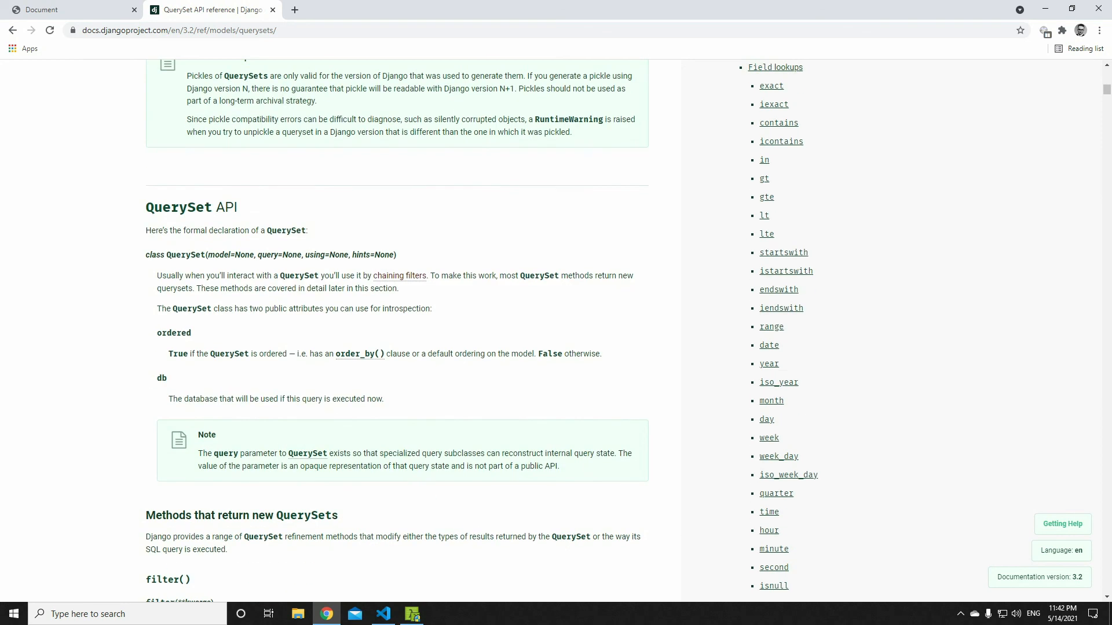
Find 'bulk_cr' on the page and scroll to the bulk_create() section
{"action": "key", "text": "ctrl+f"}
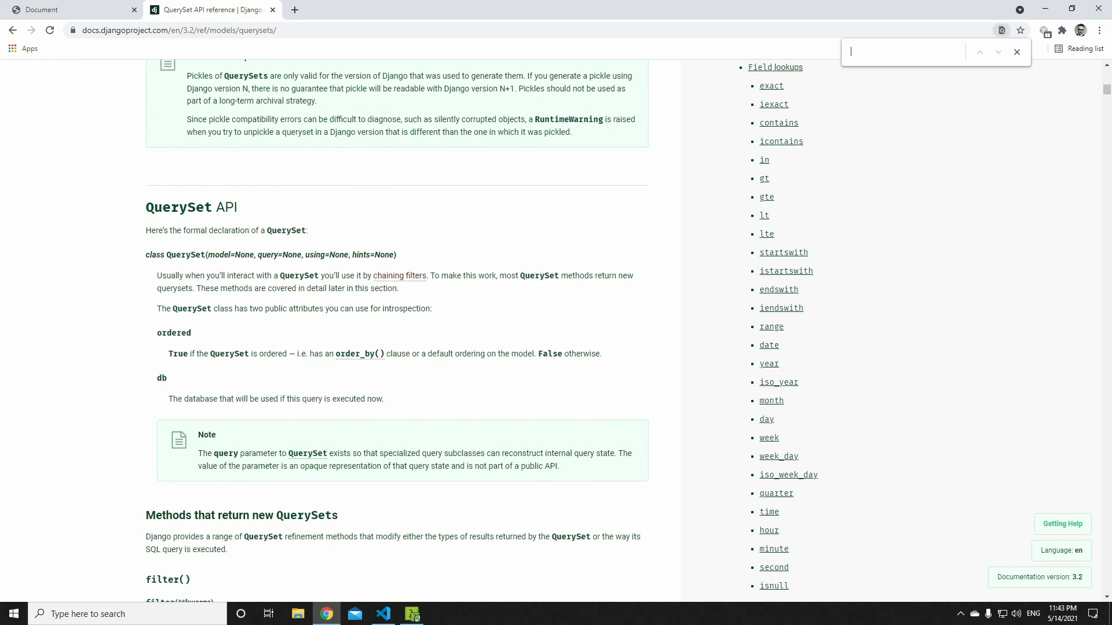
{"action": "type", "text": "b"}
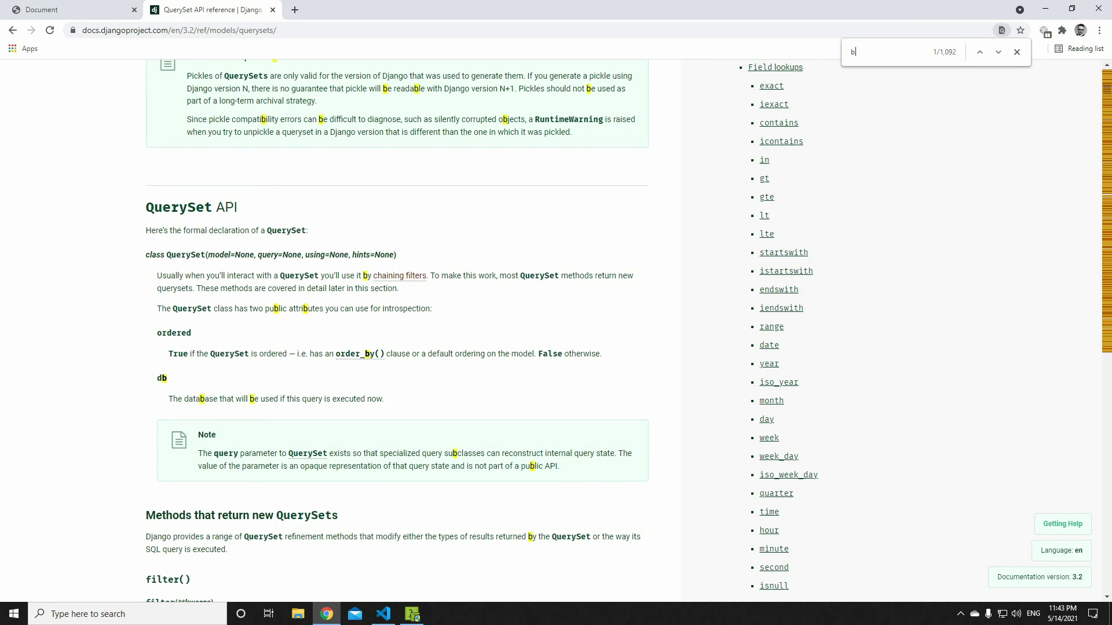
{"action": "type", "text": "ulk_cr"}
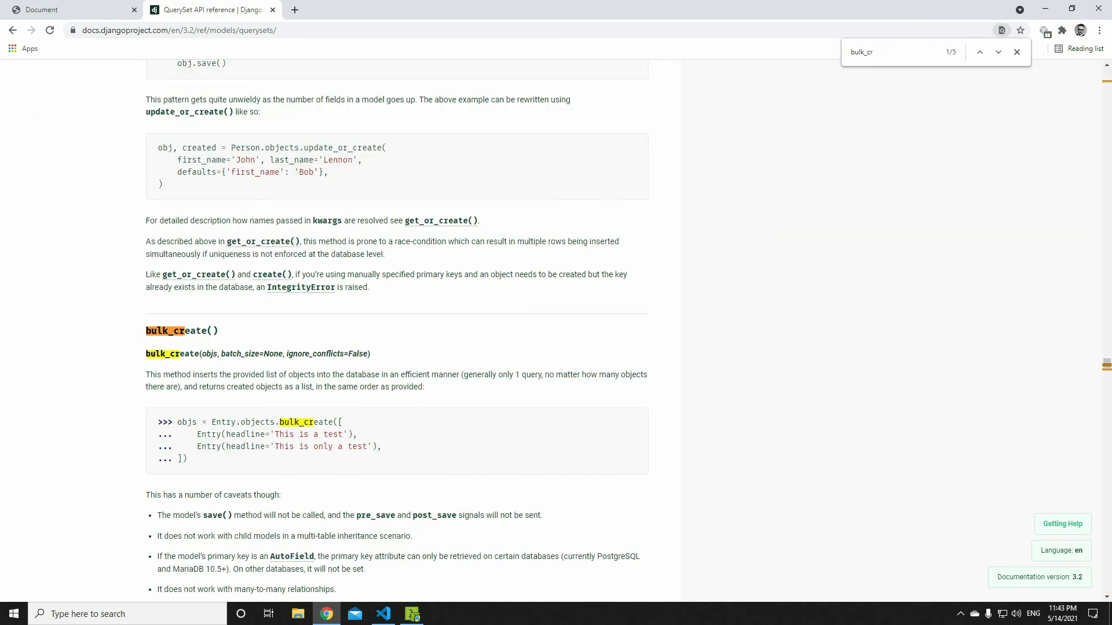
{"action": "scroll", "scroll_direction": "down", "scroll_amount": 3}
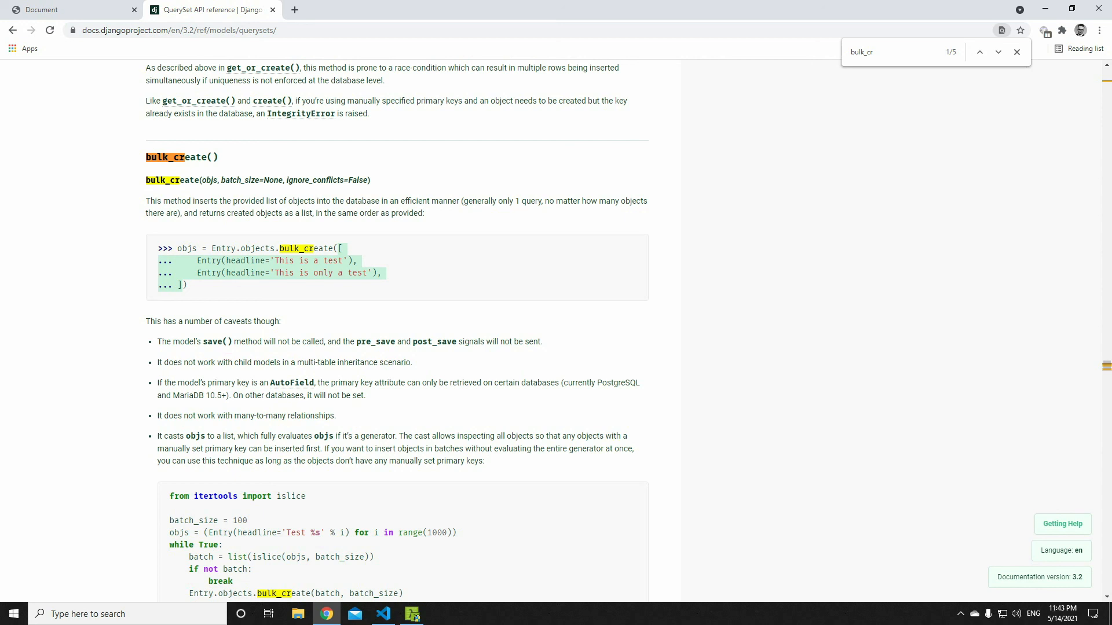
{"action": "scroll", "scroll_direction": "down", "scroll_amount": 3}
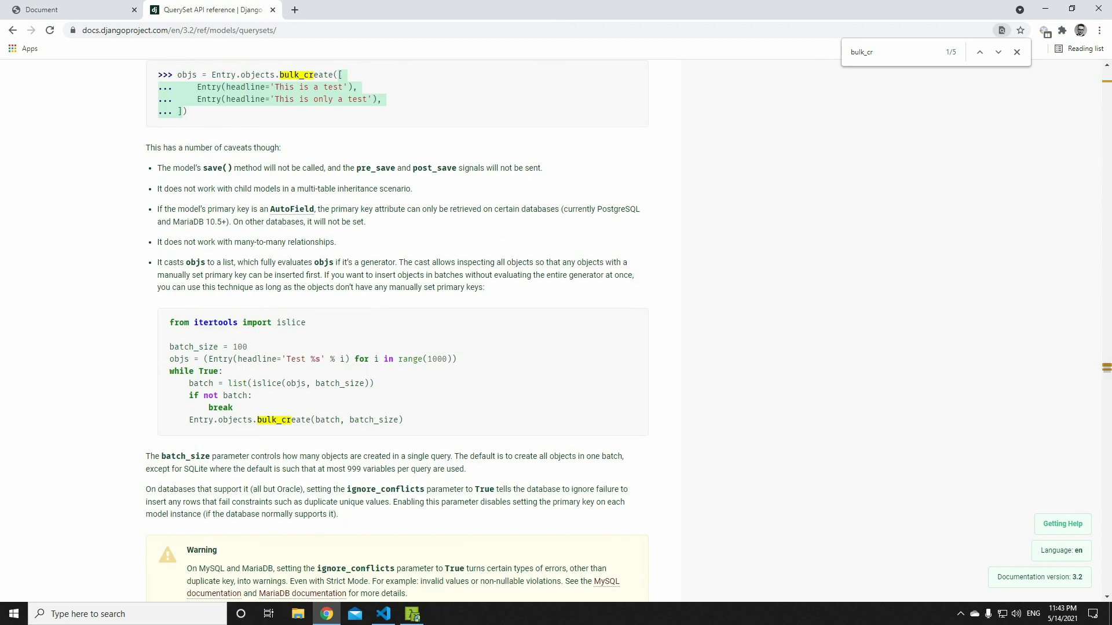
{"action": "left_click", "coordinate": [383, 614]}
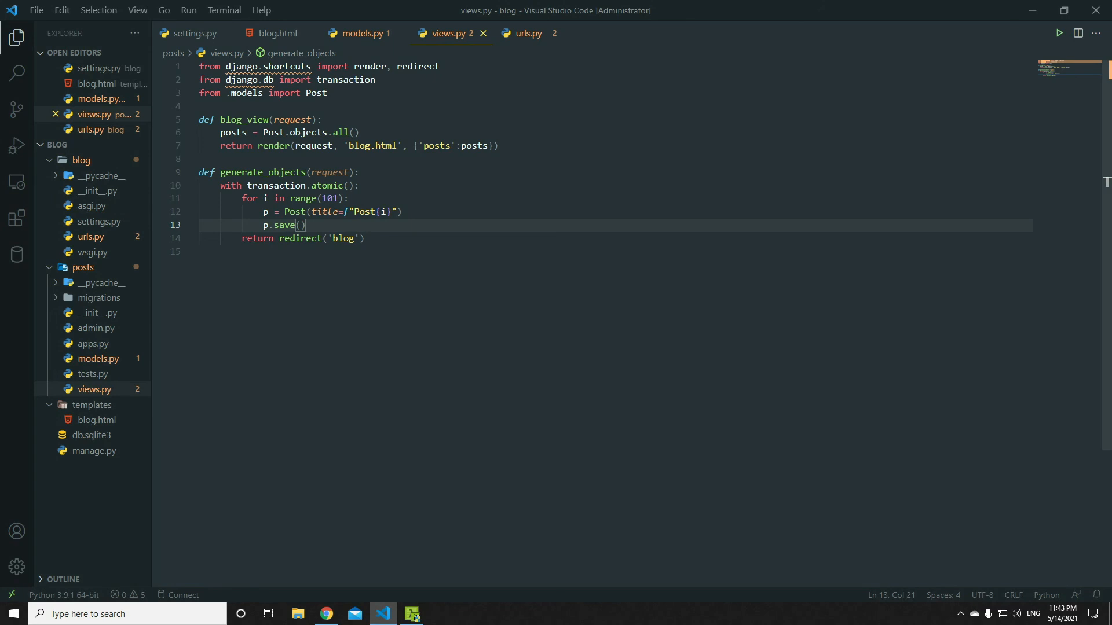
{"action": "left_click", "coordinate": [213, 186]}
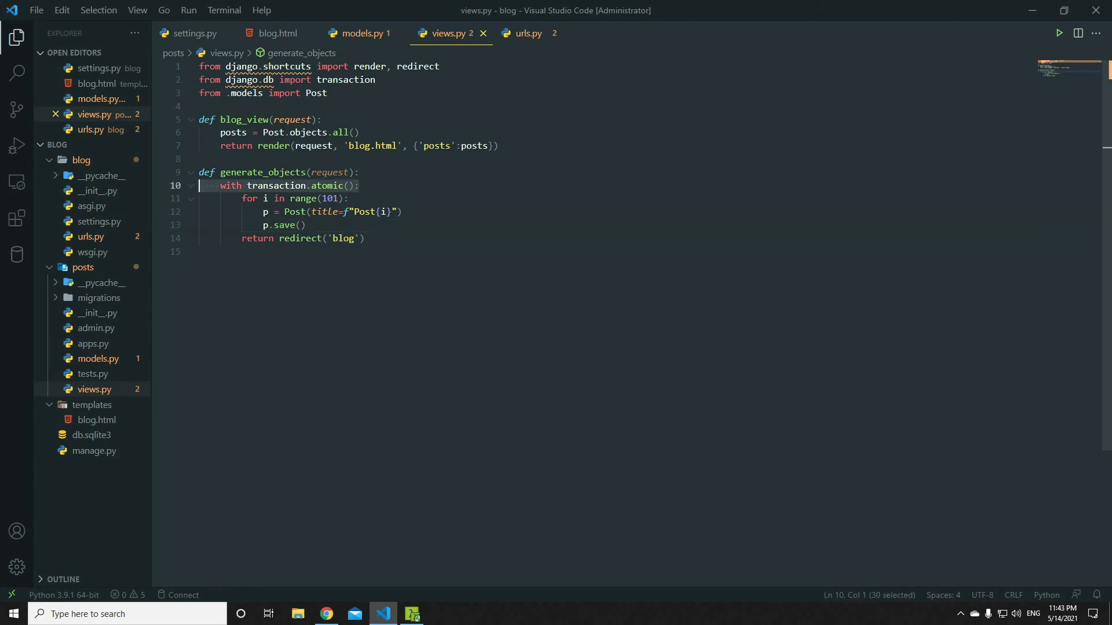
{"action": "left_click", "coordinate": [358, 185]}
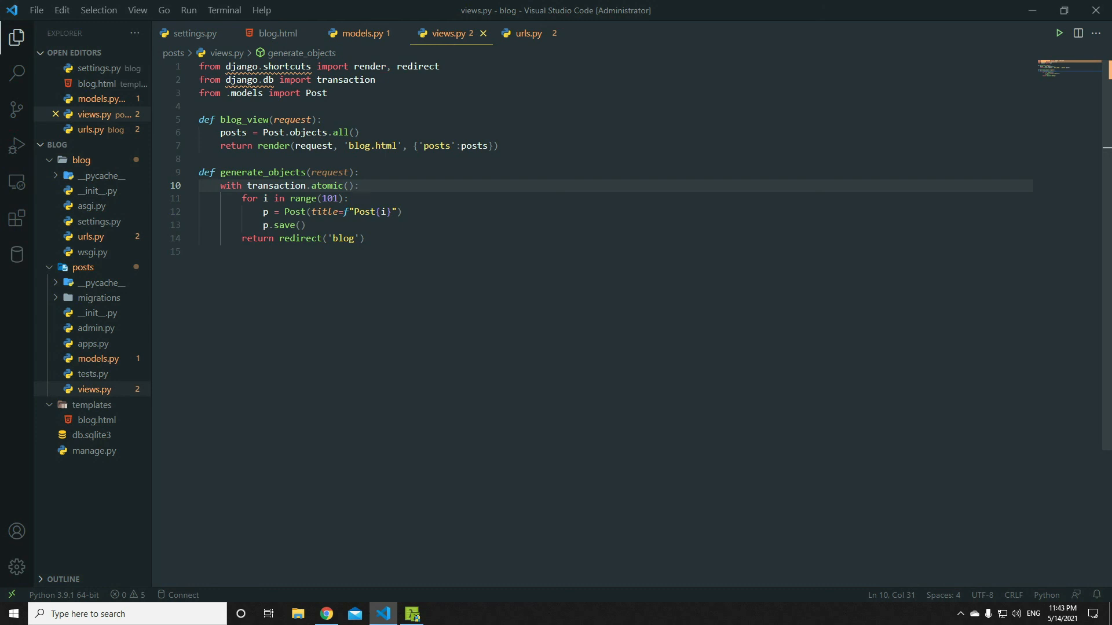
{"action": "left_click", "coordinate": [325, 614]}
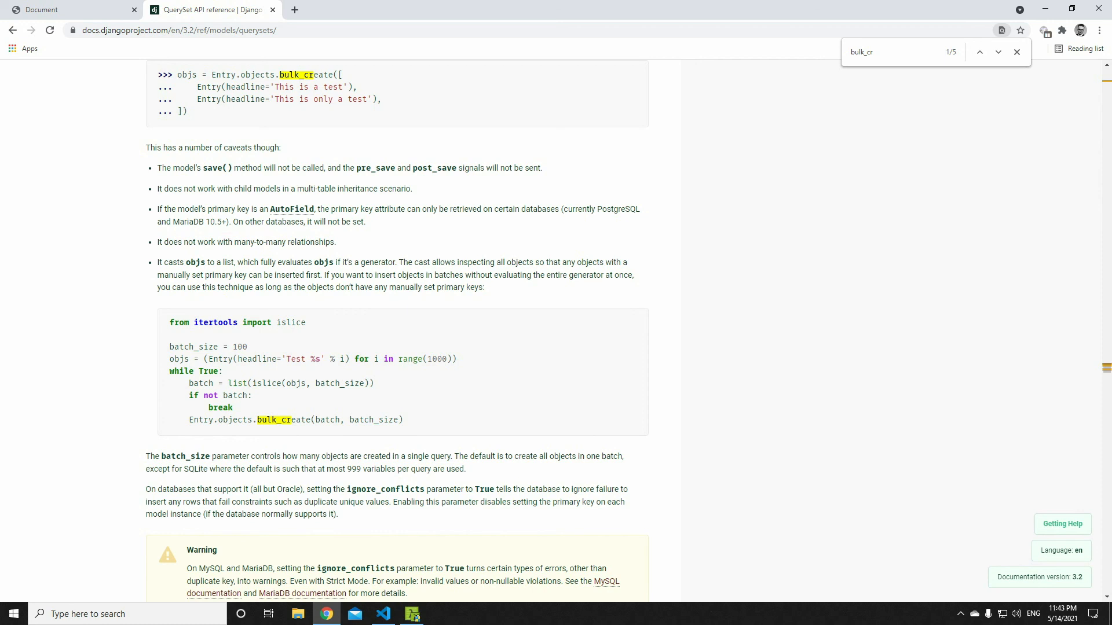
Scroll the Django reference from bulk_create() down to the bulk_update() section and its caveats
{"action": "left_click", "coordinate": [383, 613]}
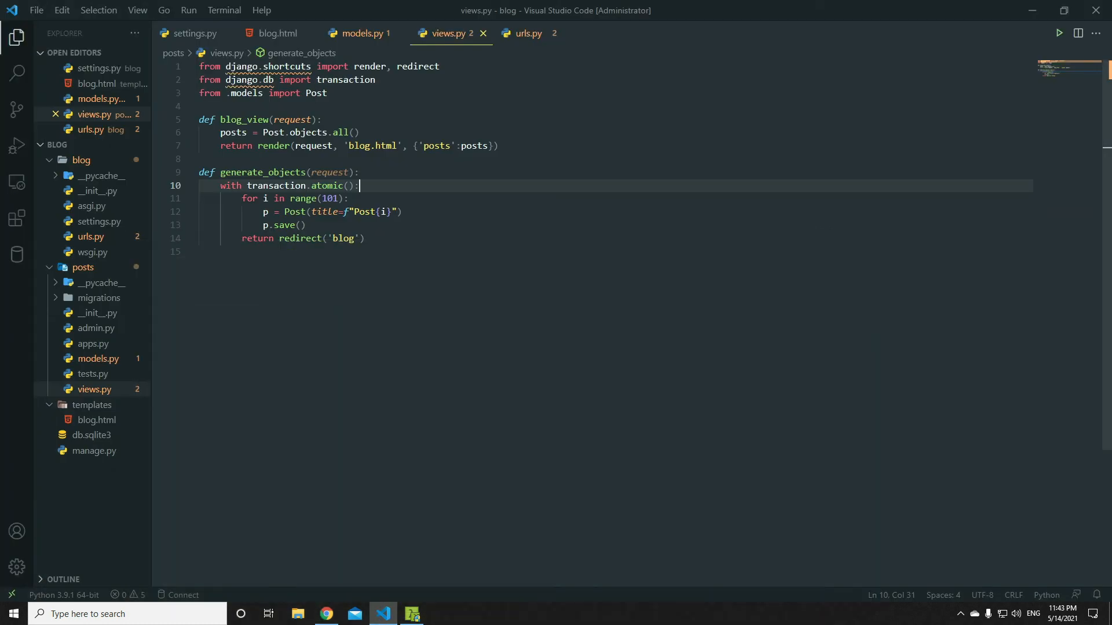
{"action": "left_click", "coordinate": [326, 614]}
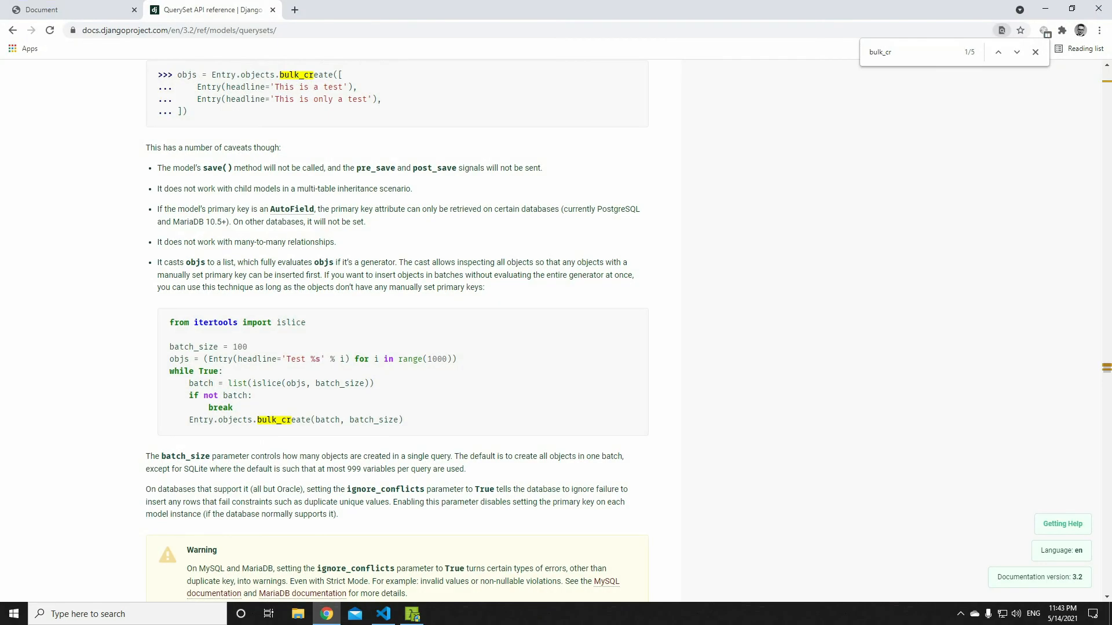
{"action": "scroll", "scroll_direction": "up", "scroll_amount": 3}
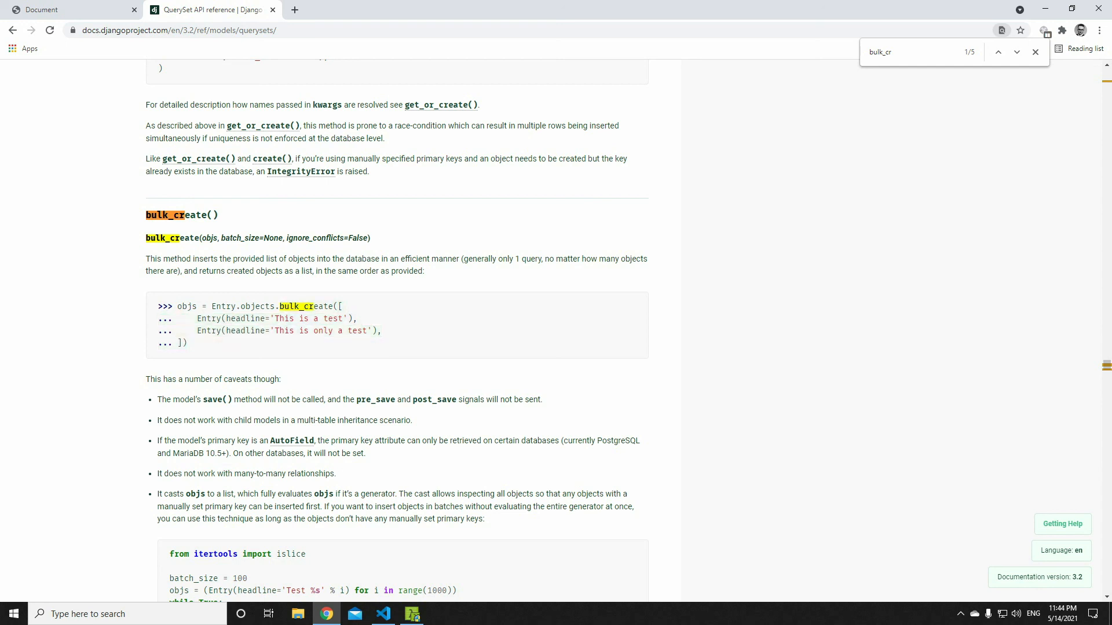
{"action": "scroll", "scroll_direction": "down", "scroll_amount": 3}
{"action": "type", "text": "upda"}
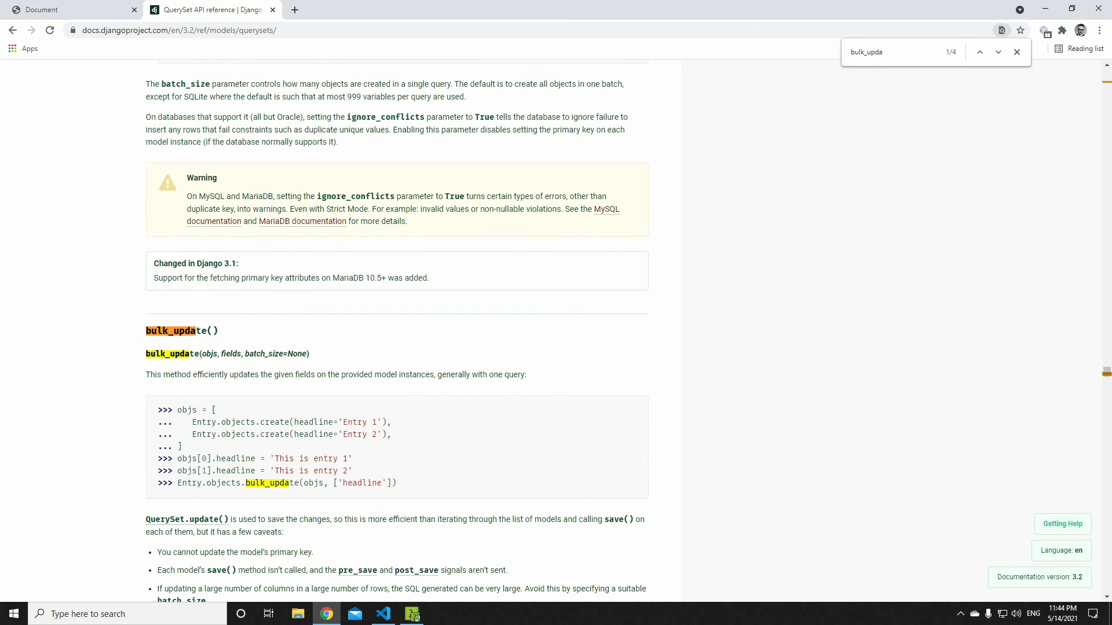
{"action": "scroll", "scroll_direction": "down", "scroll_amount": 3}
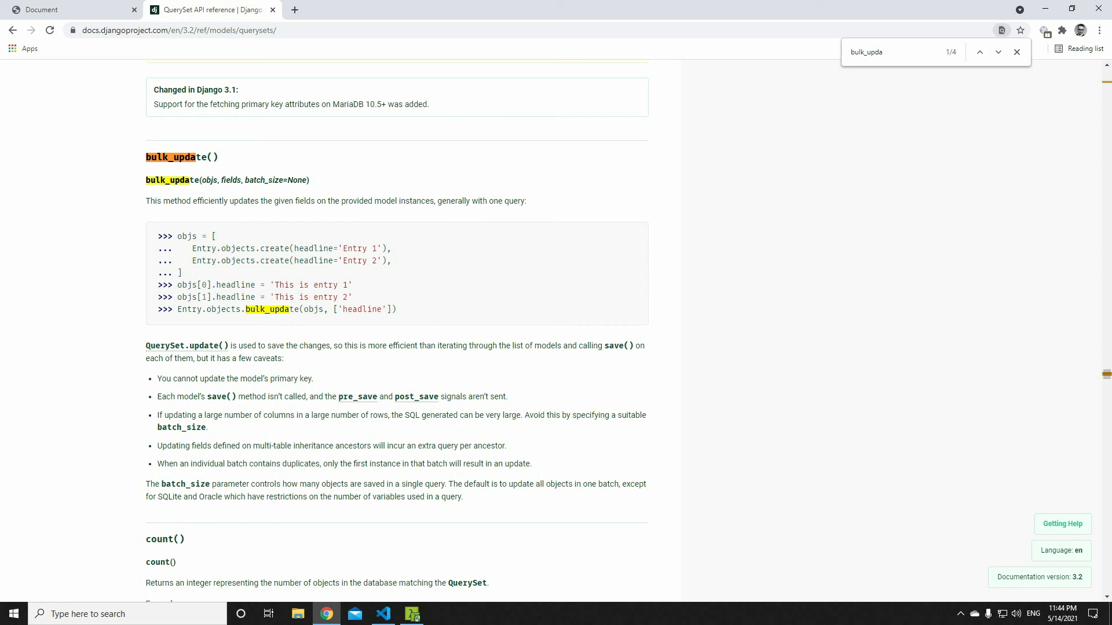
{"action": "mouse_move", "coordinate": [383, 614]}
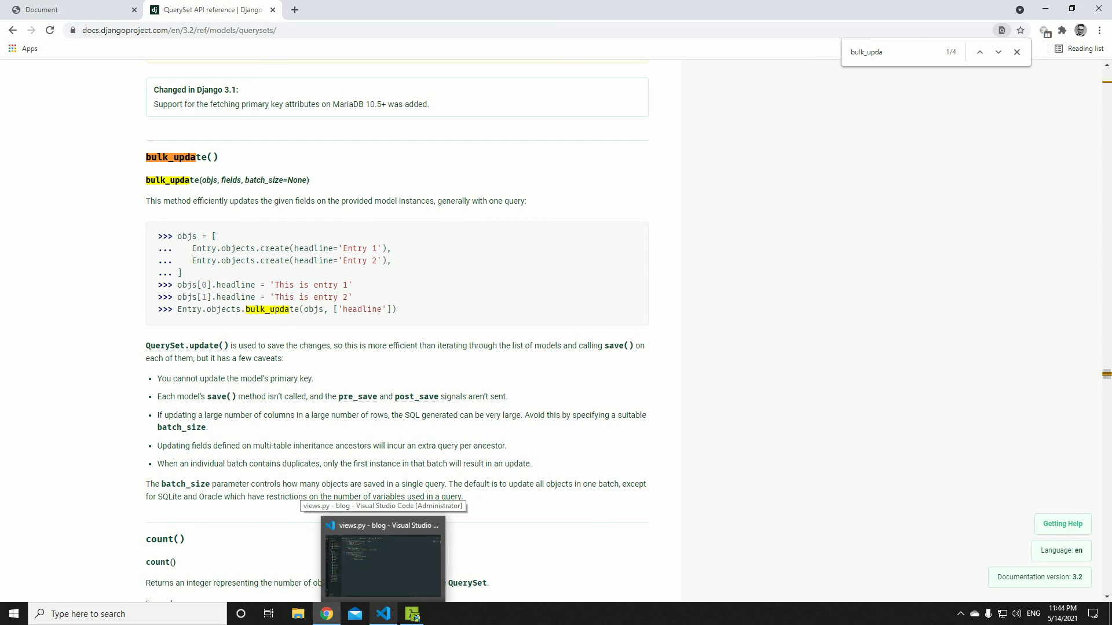